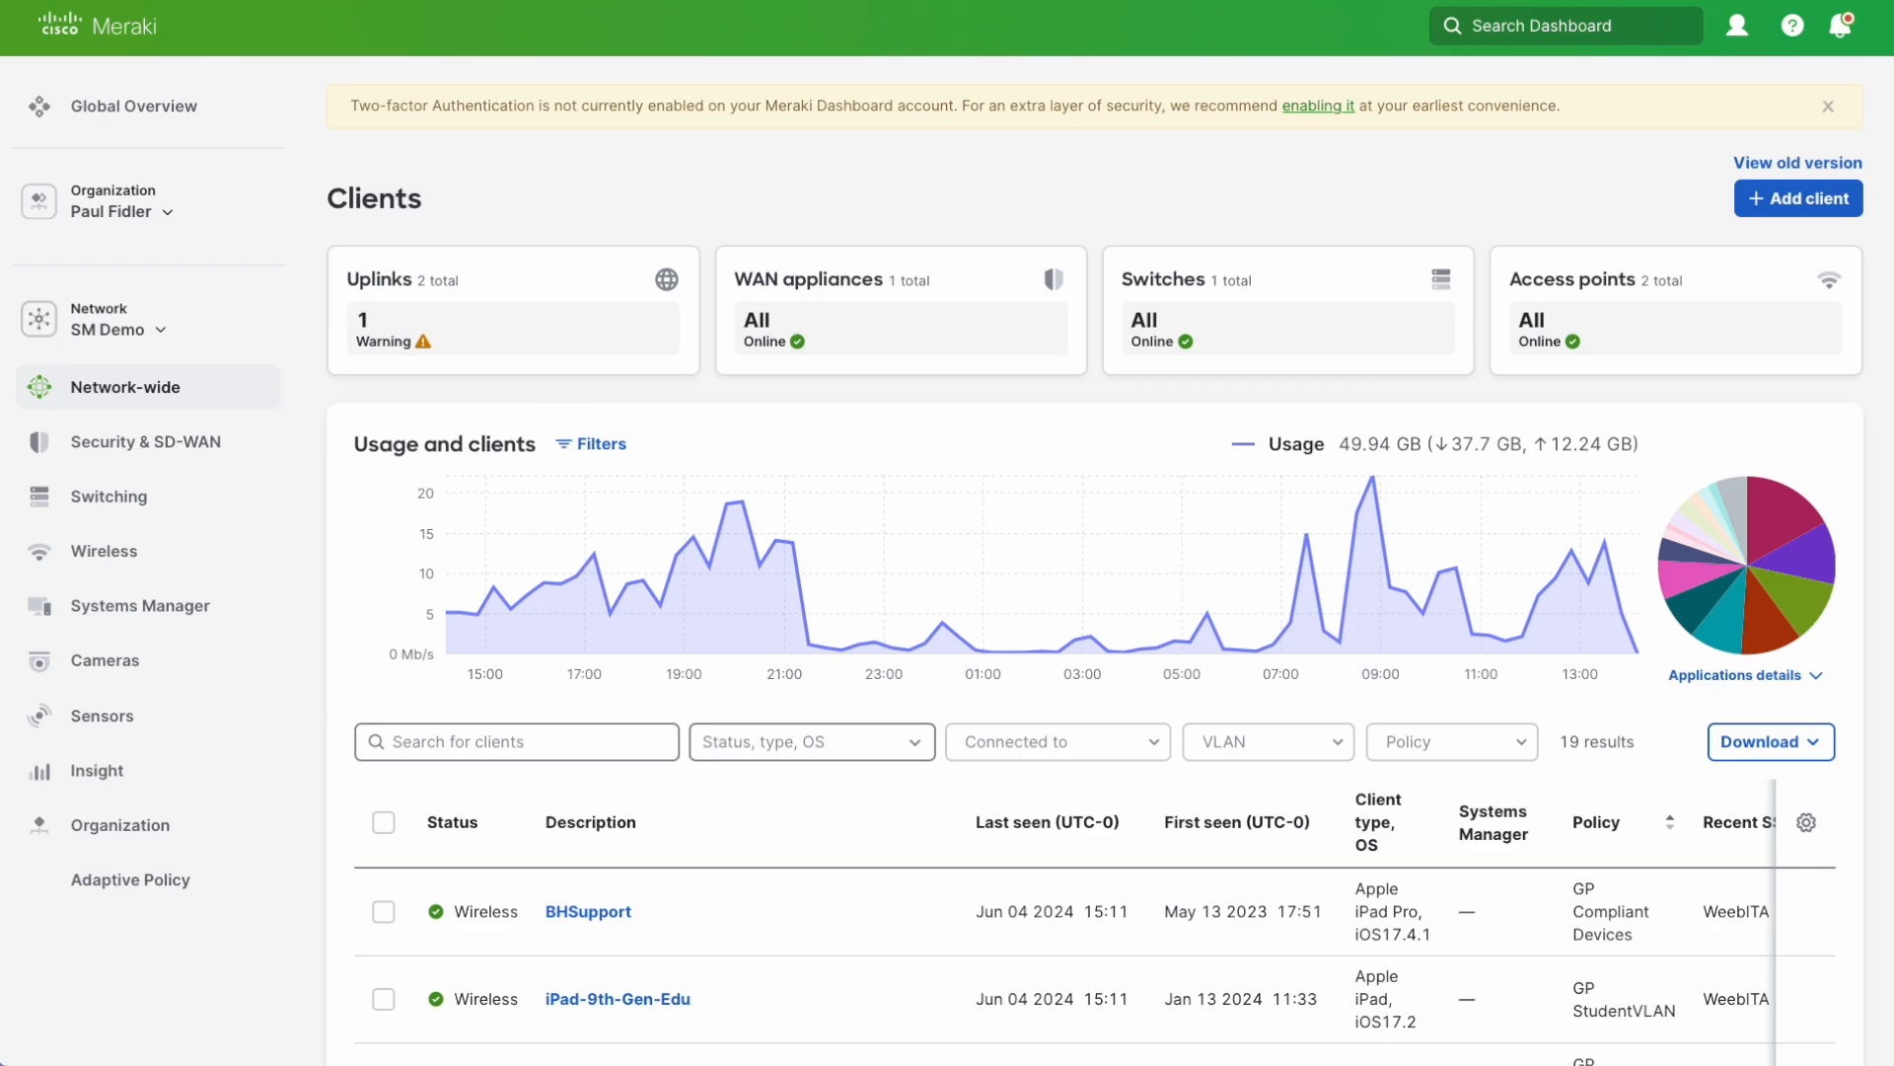
# Step: Go to the Network-wide Administration settings page
pyautogui.click(124, 386)
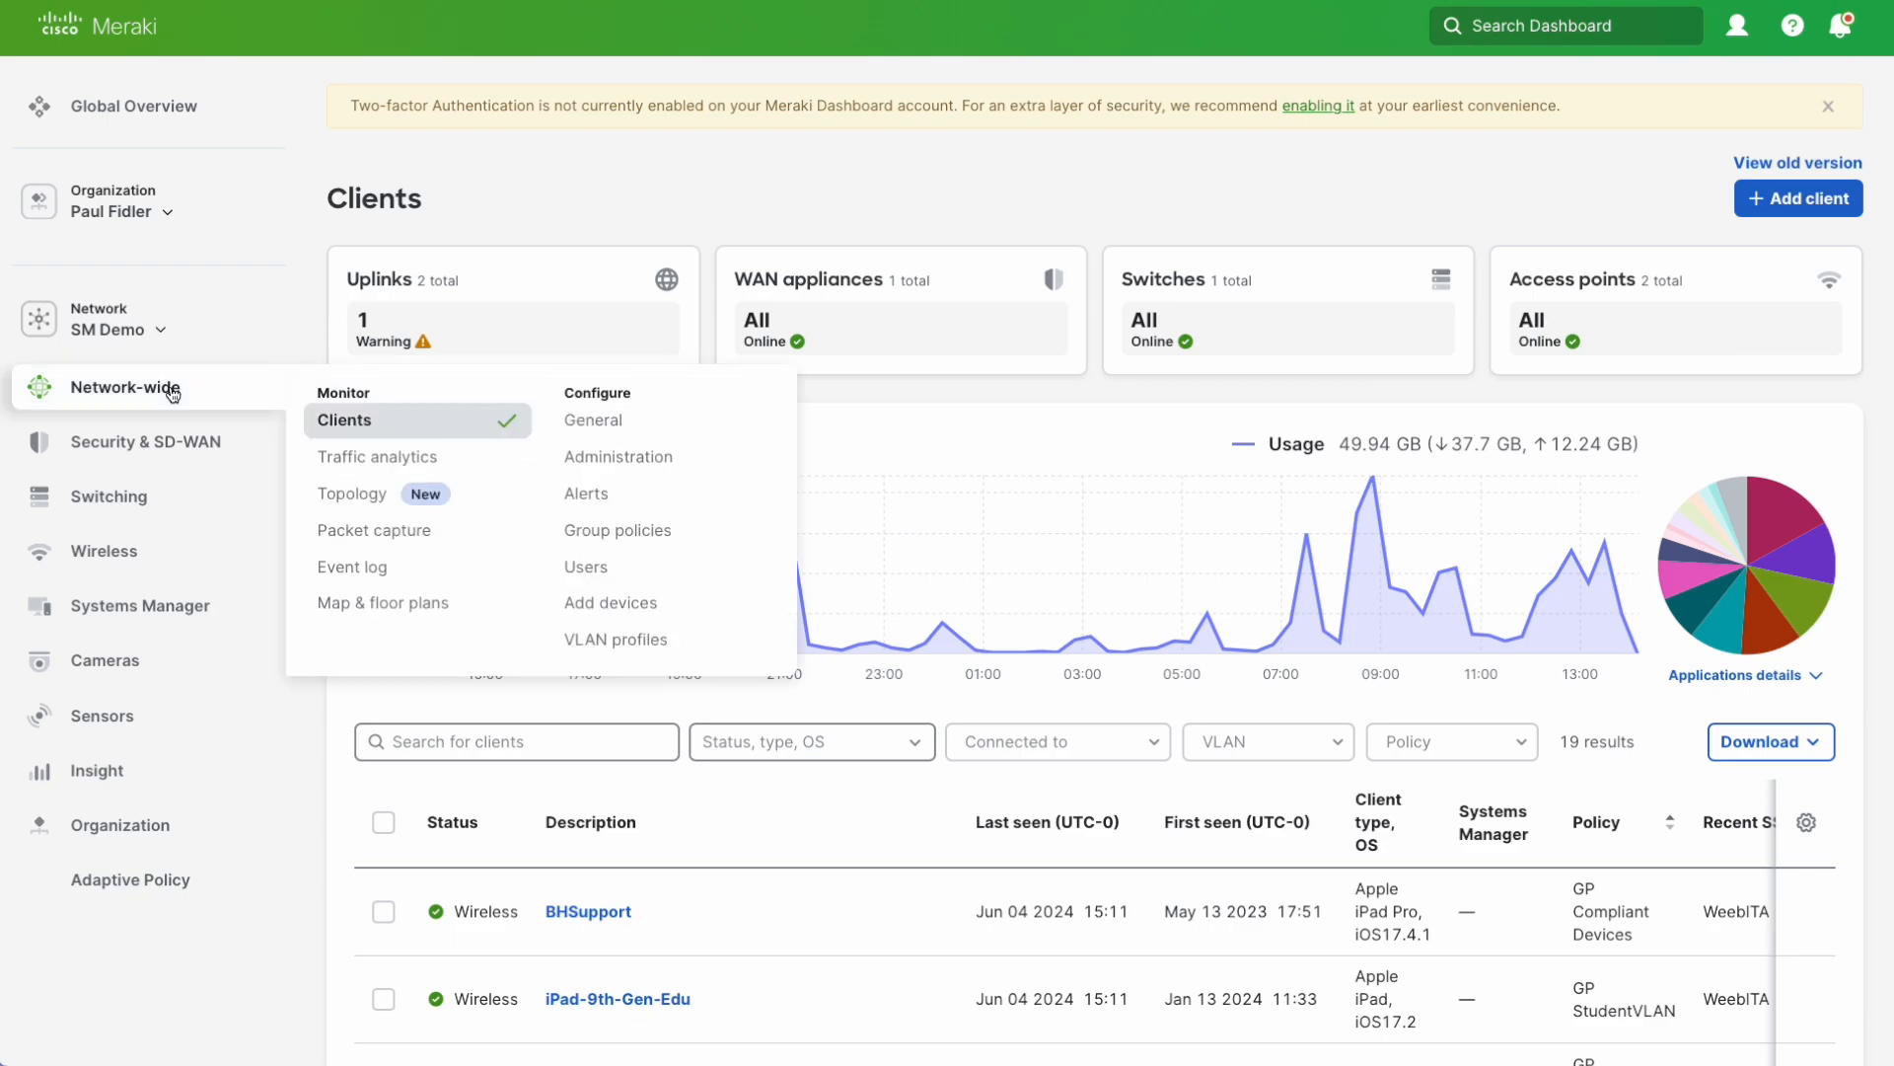
pyautogui.moveTo(618, 456)
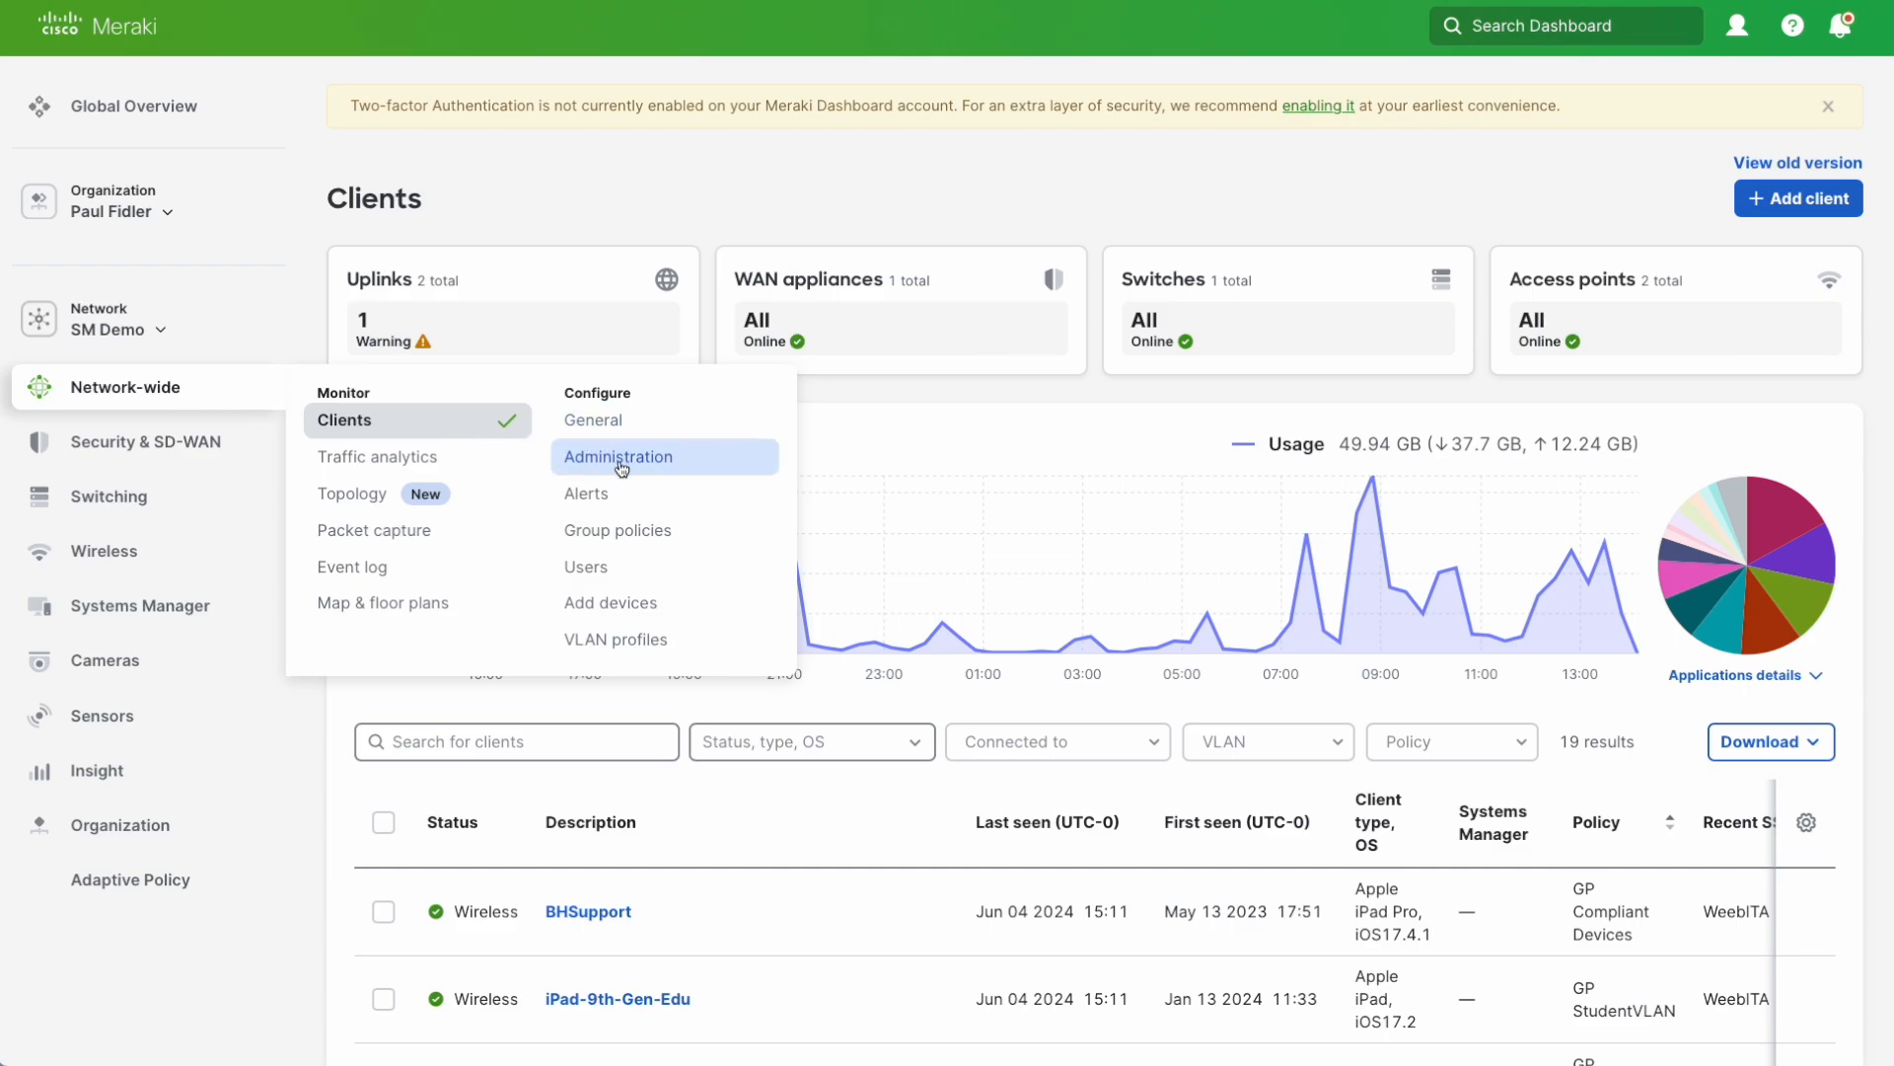
pyautogui.click(618, 456)
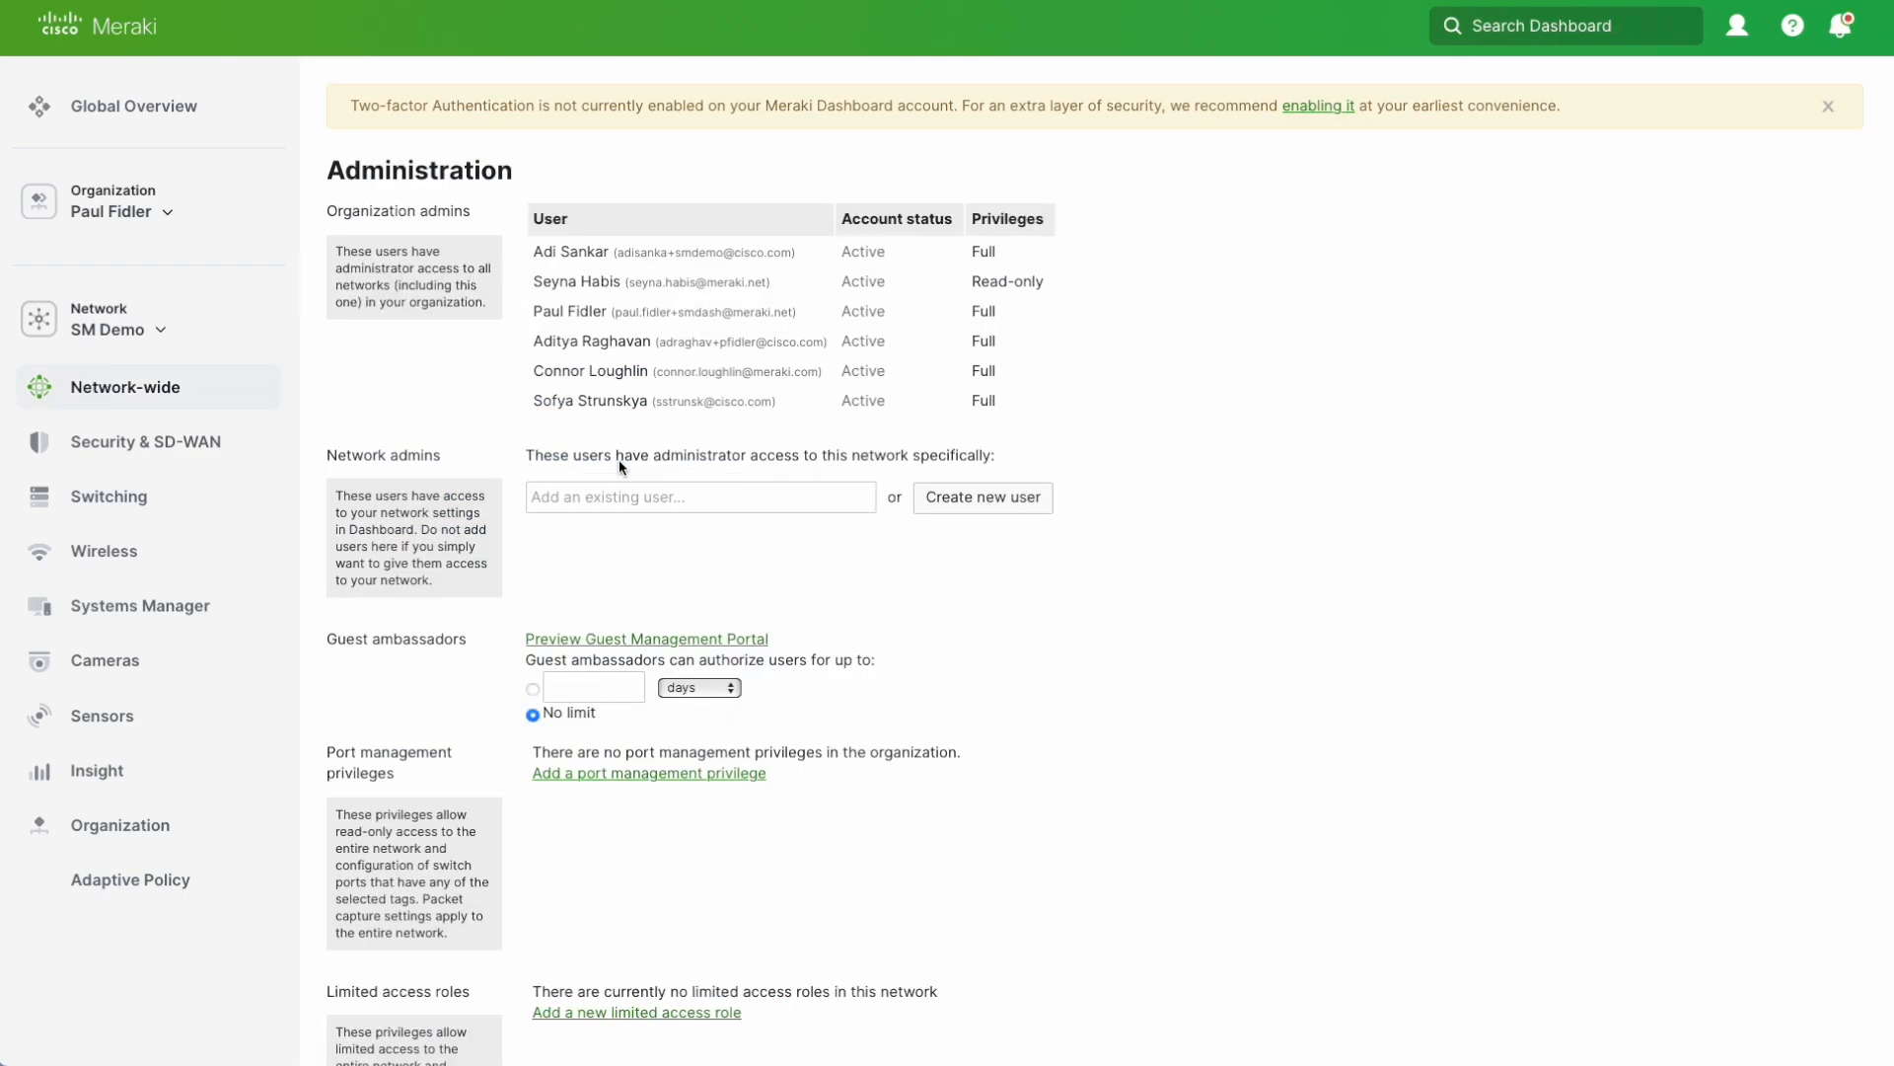
pyautogui.click(120, 825)
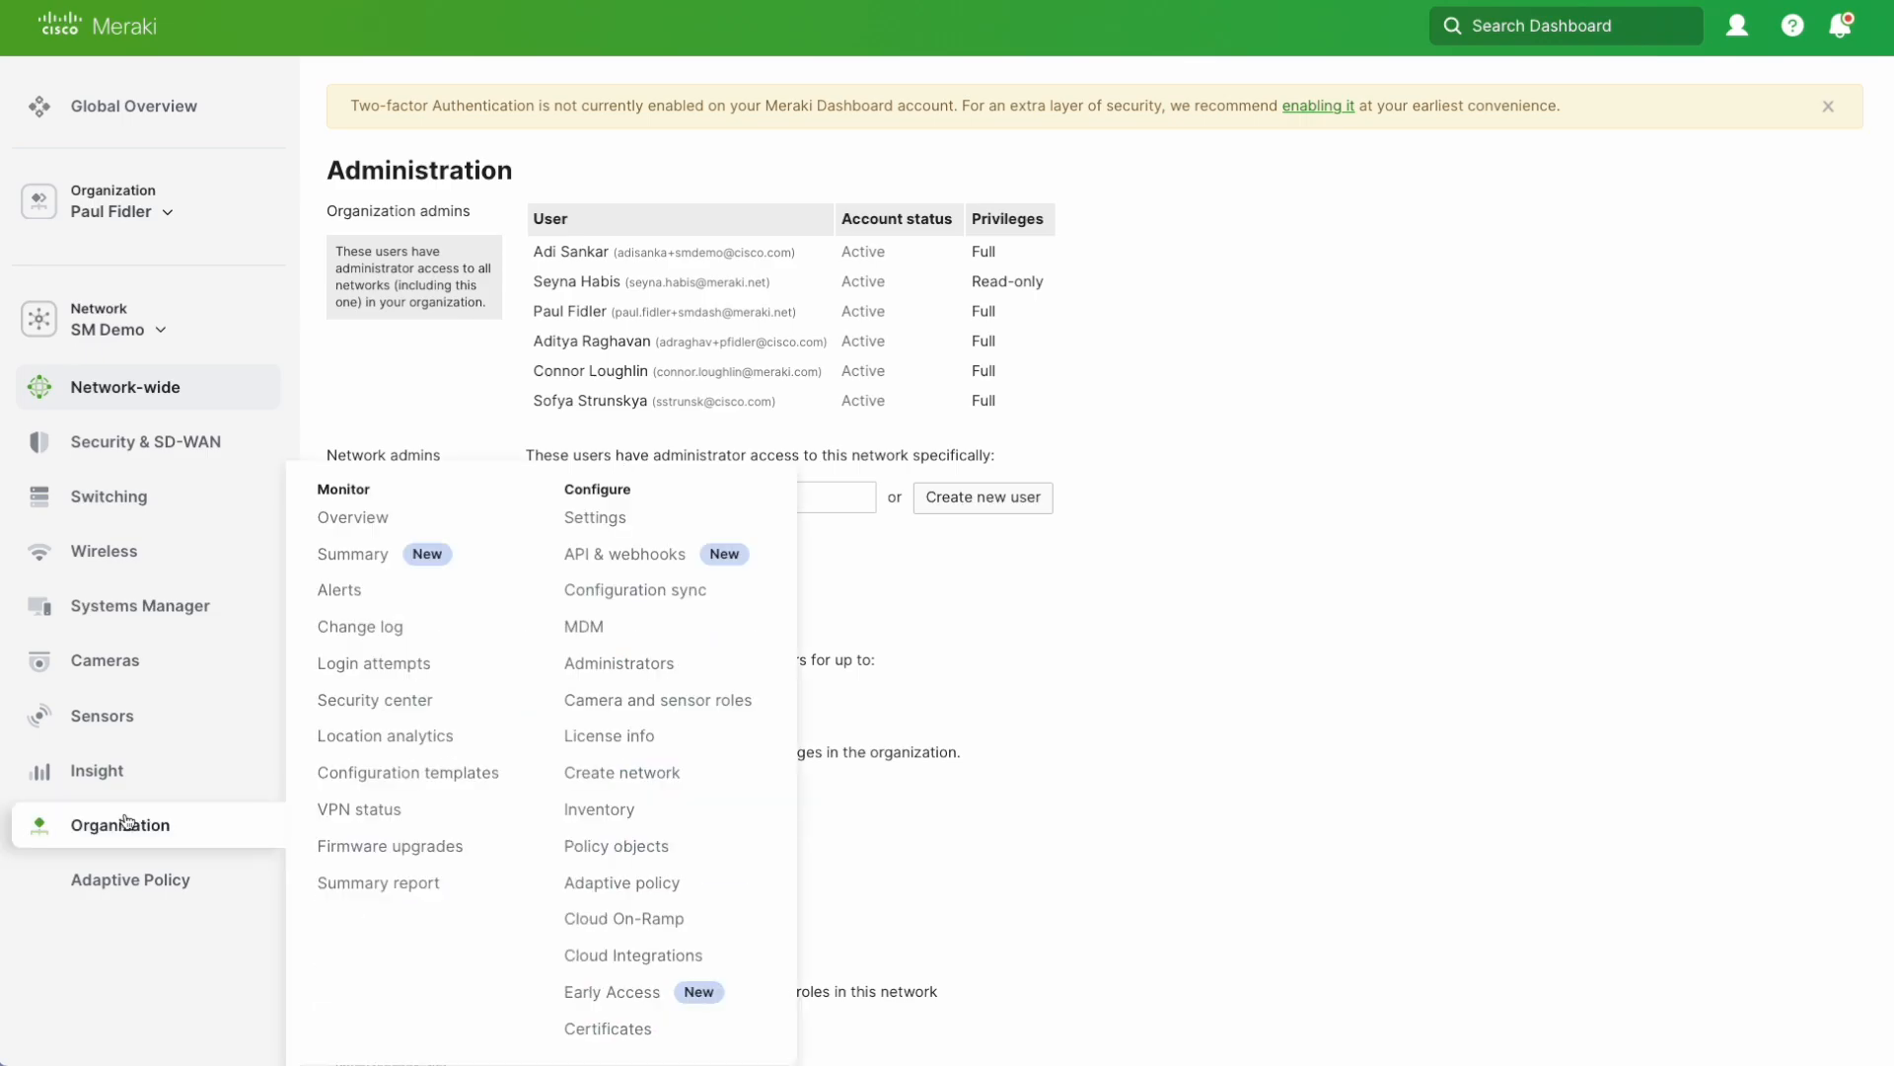
pyautogui.moveTo(649, 663)
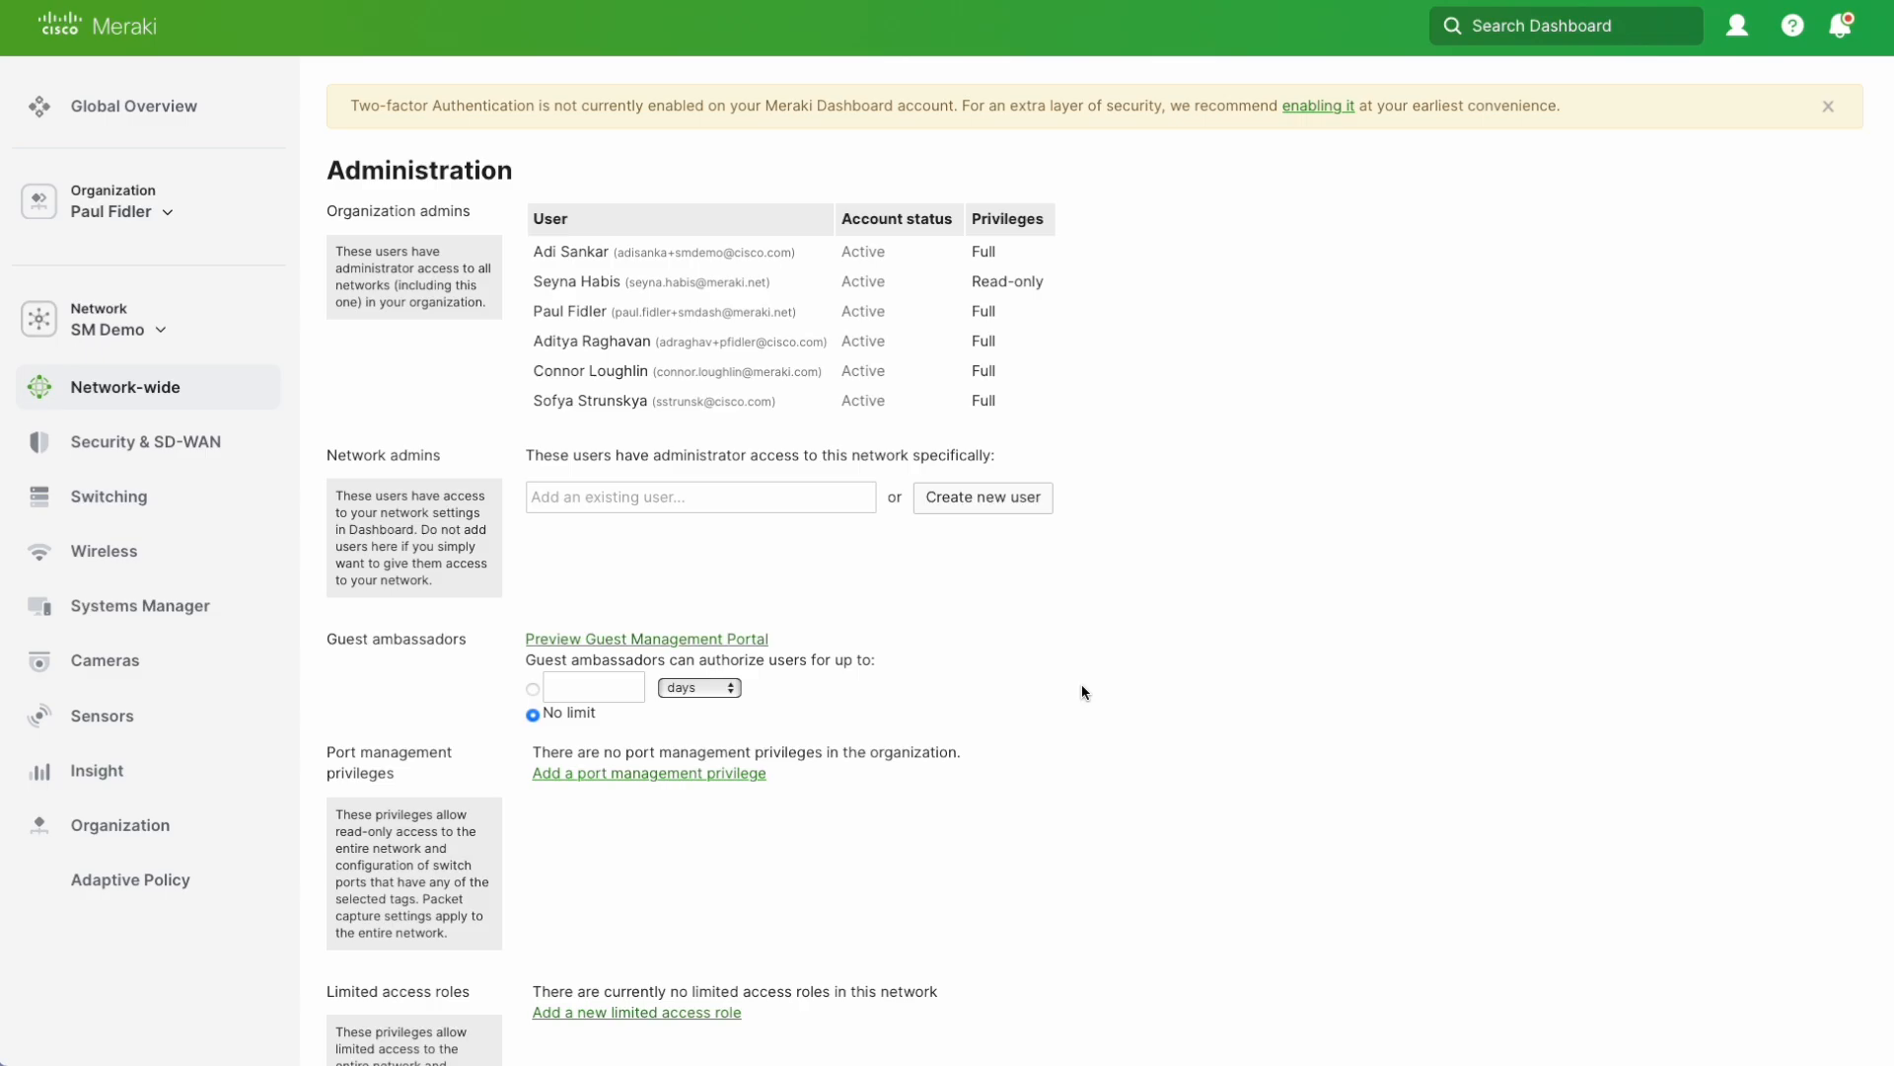
pyautogui.scroll(-3)
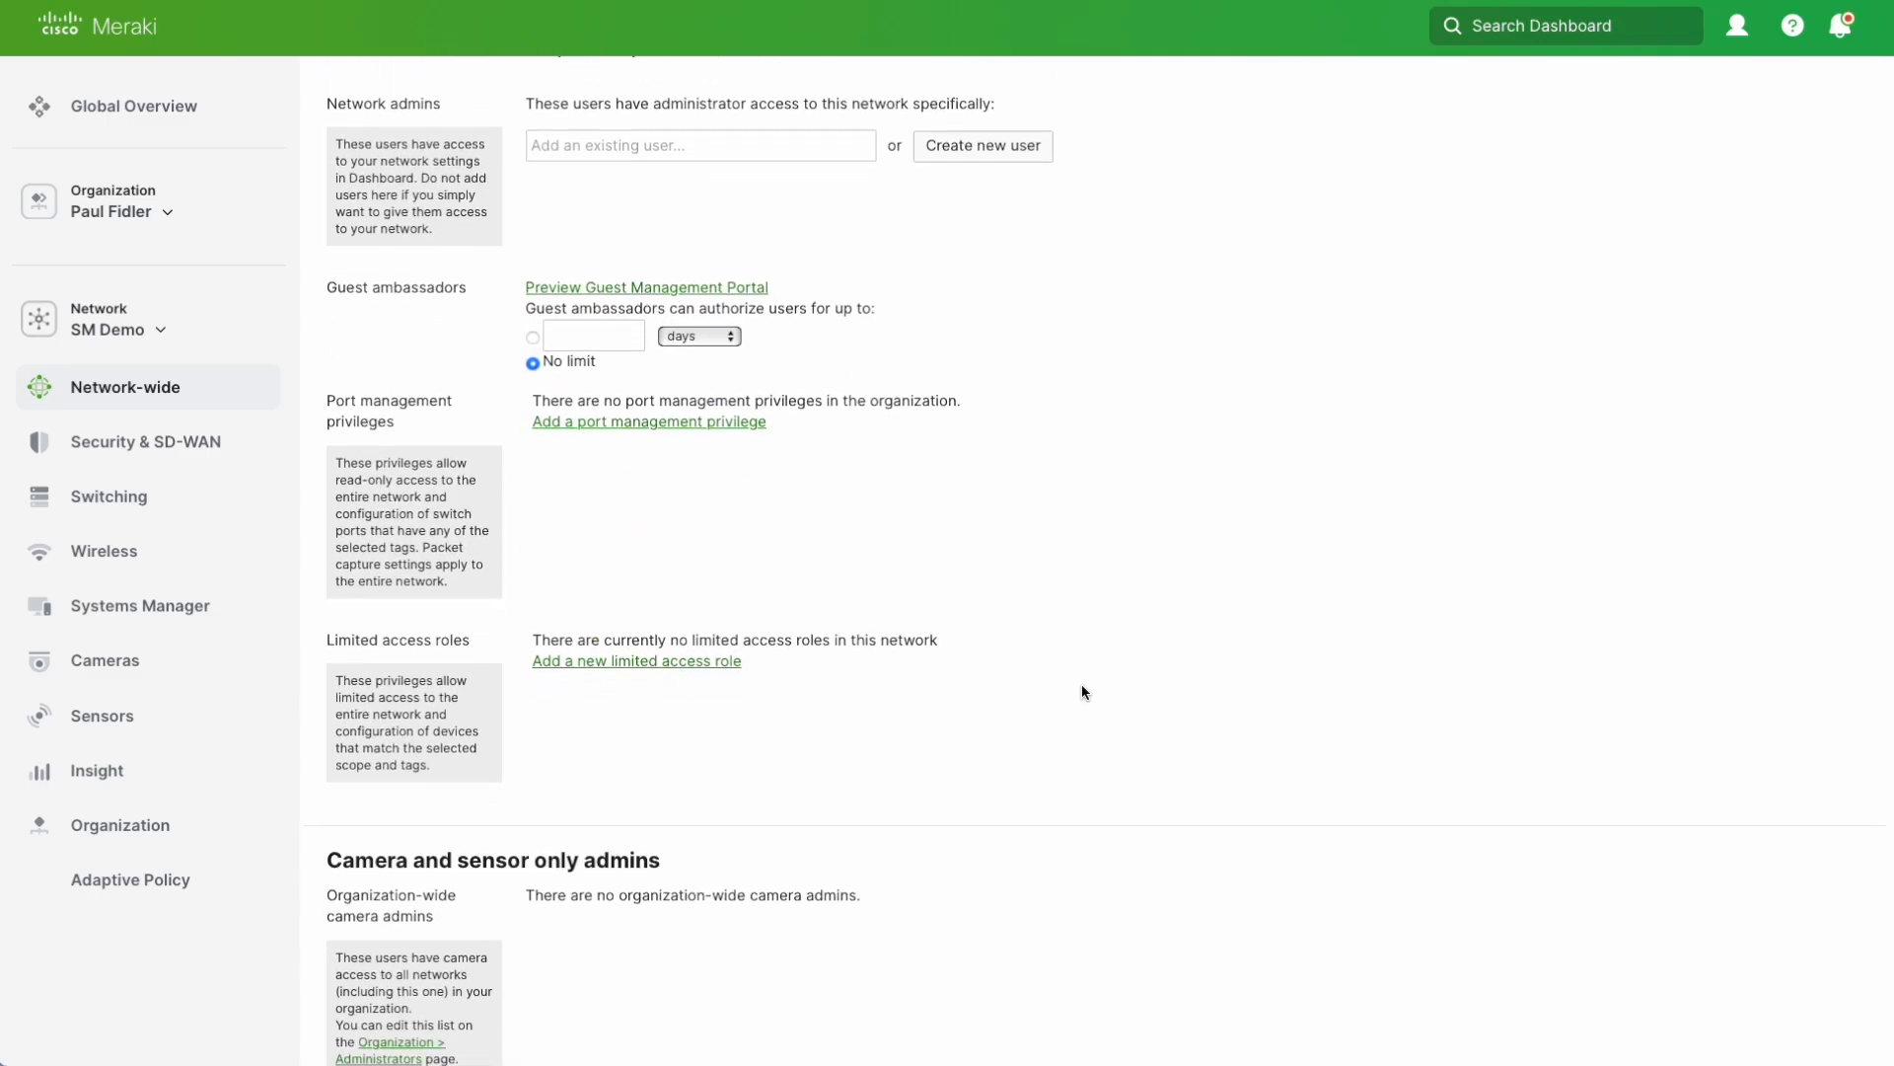
pyautogui.scroll(3)
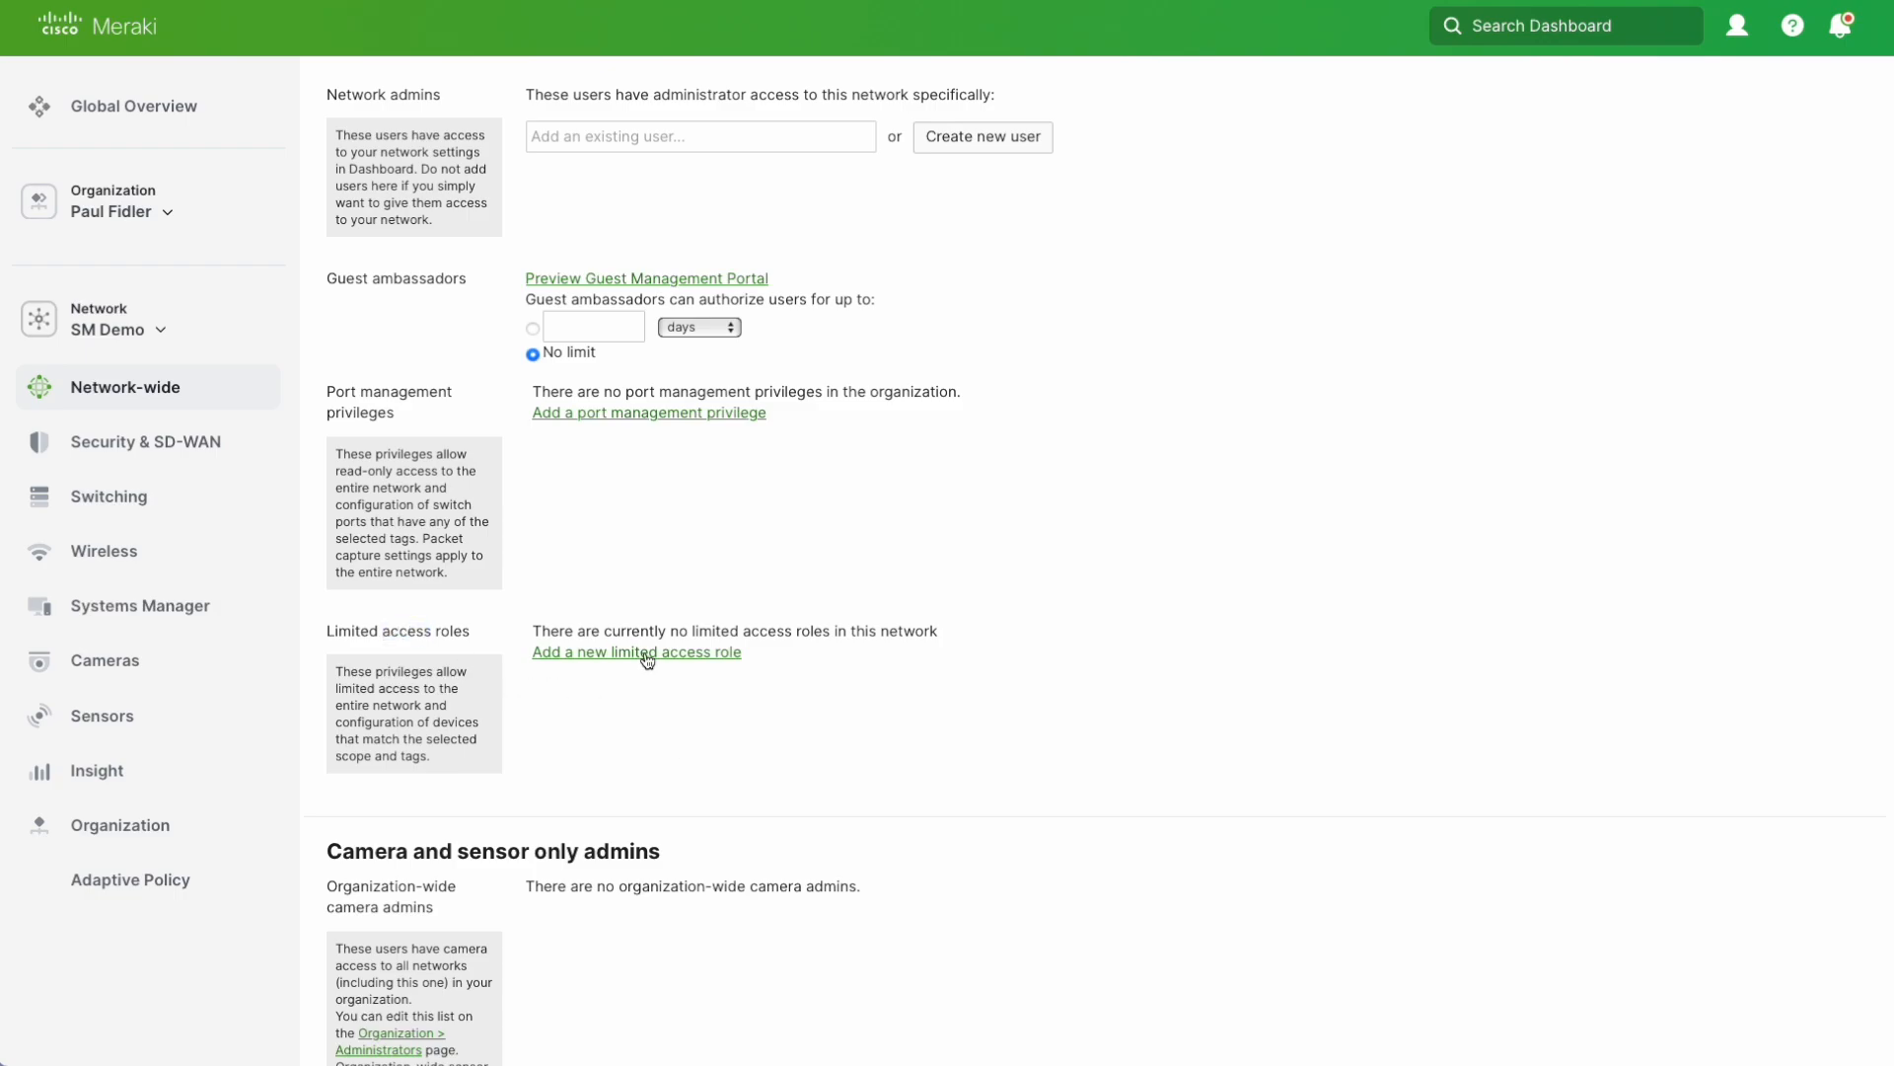
# Step: Add a new limited access role and name it Hospital-IT-Milan
pyautogui.click(633, 651)
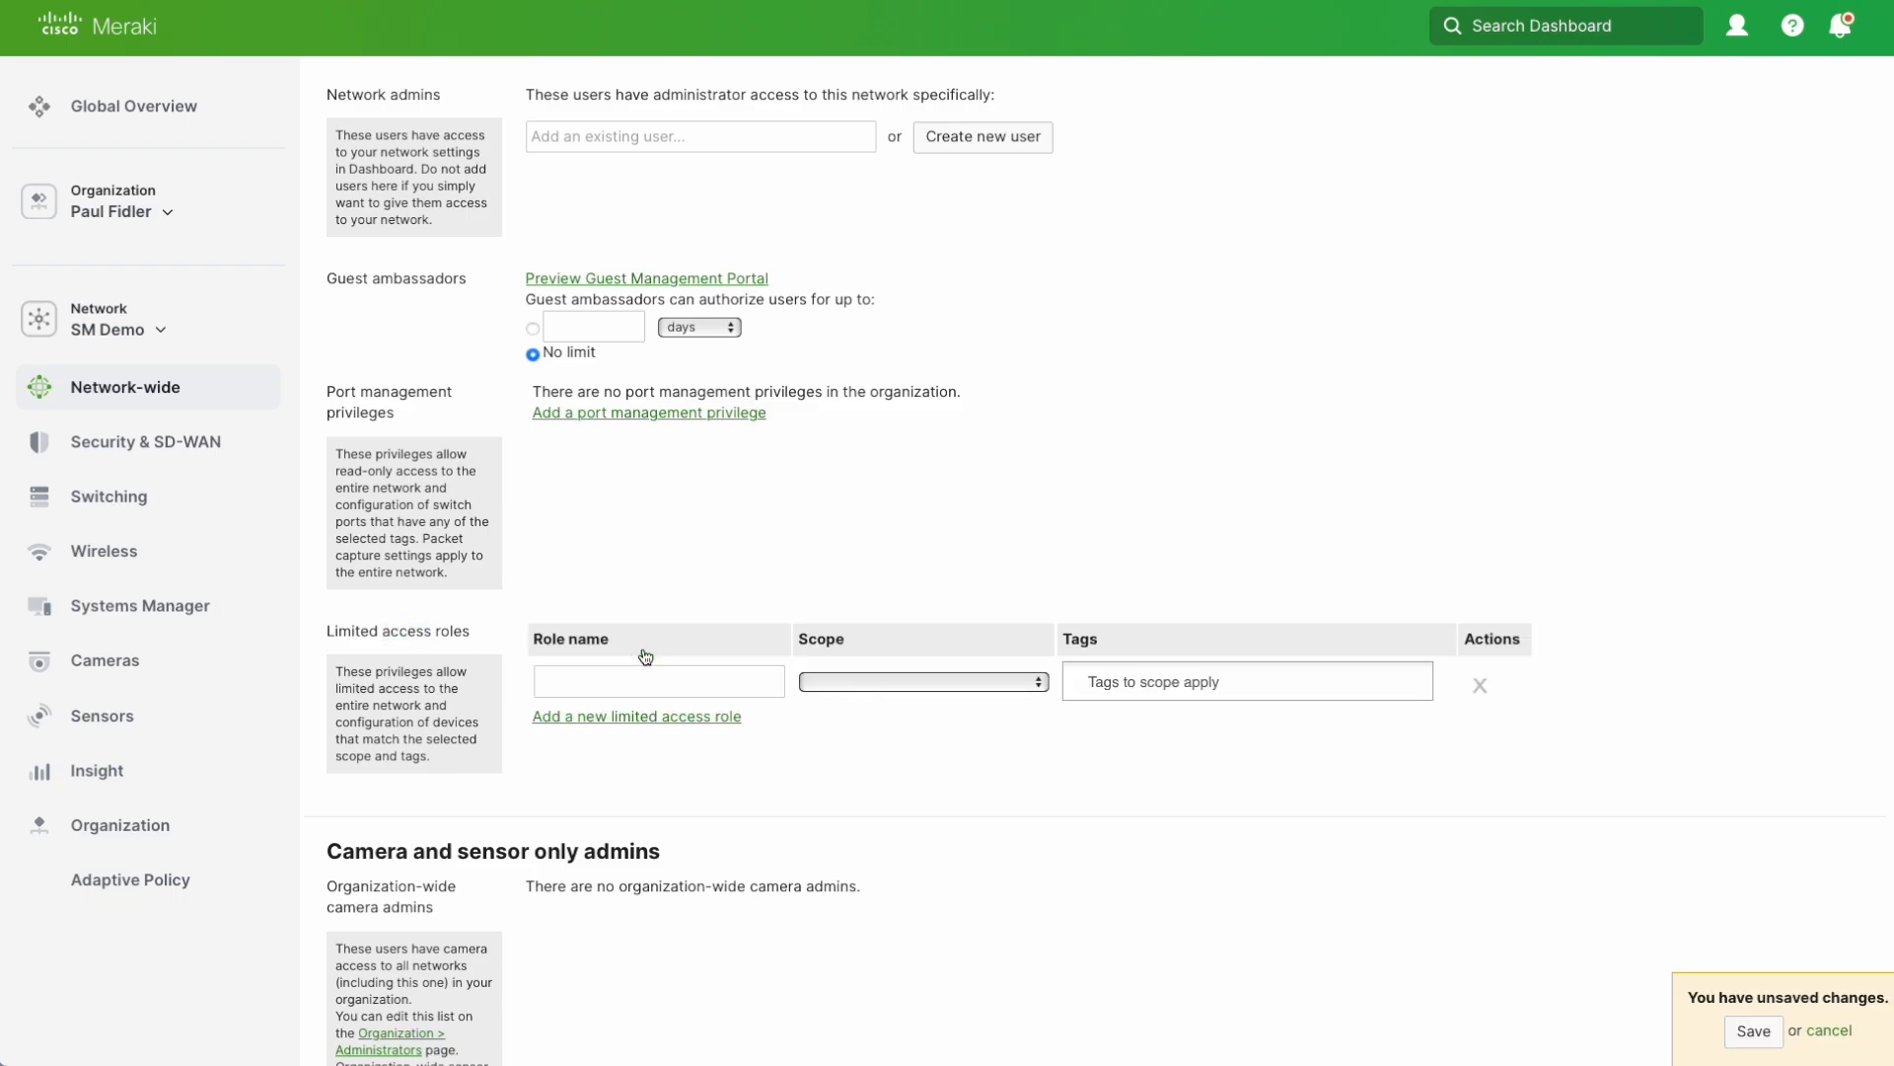
pyautogui.click(657, 681)
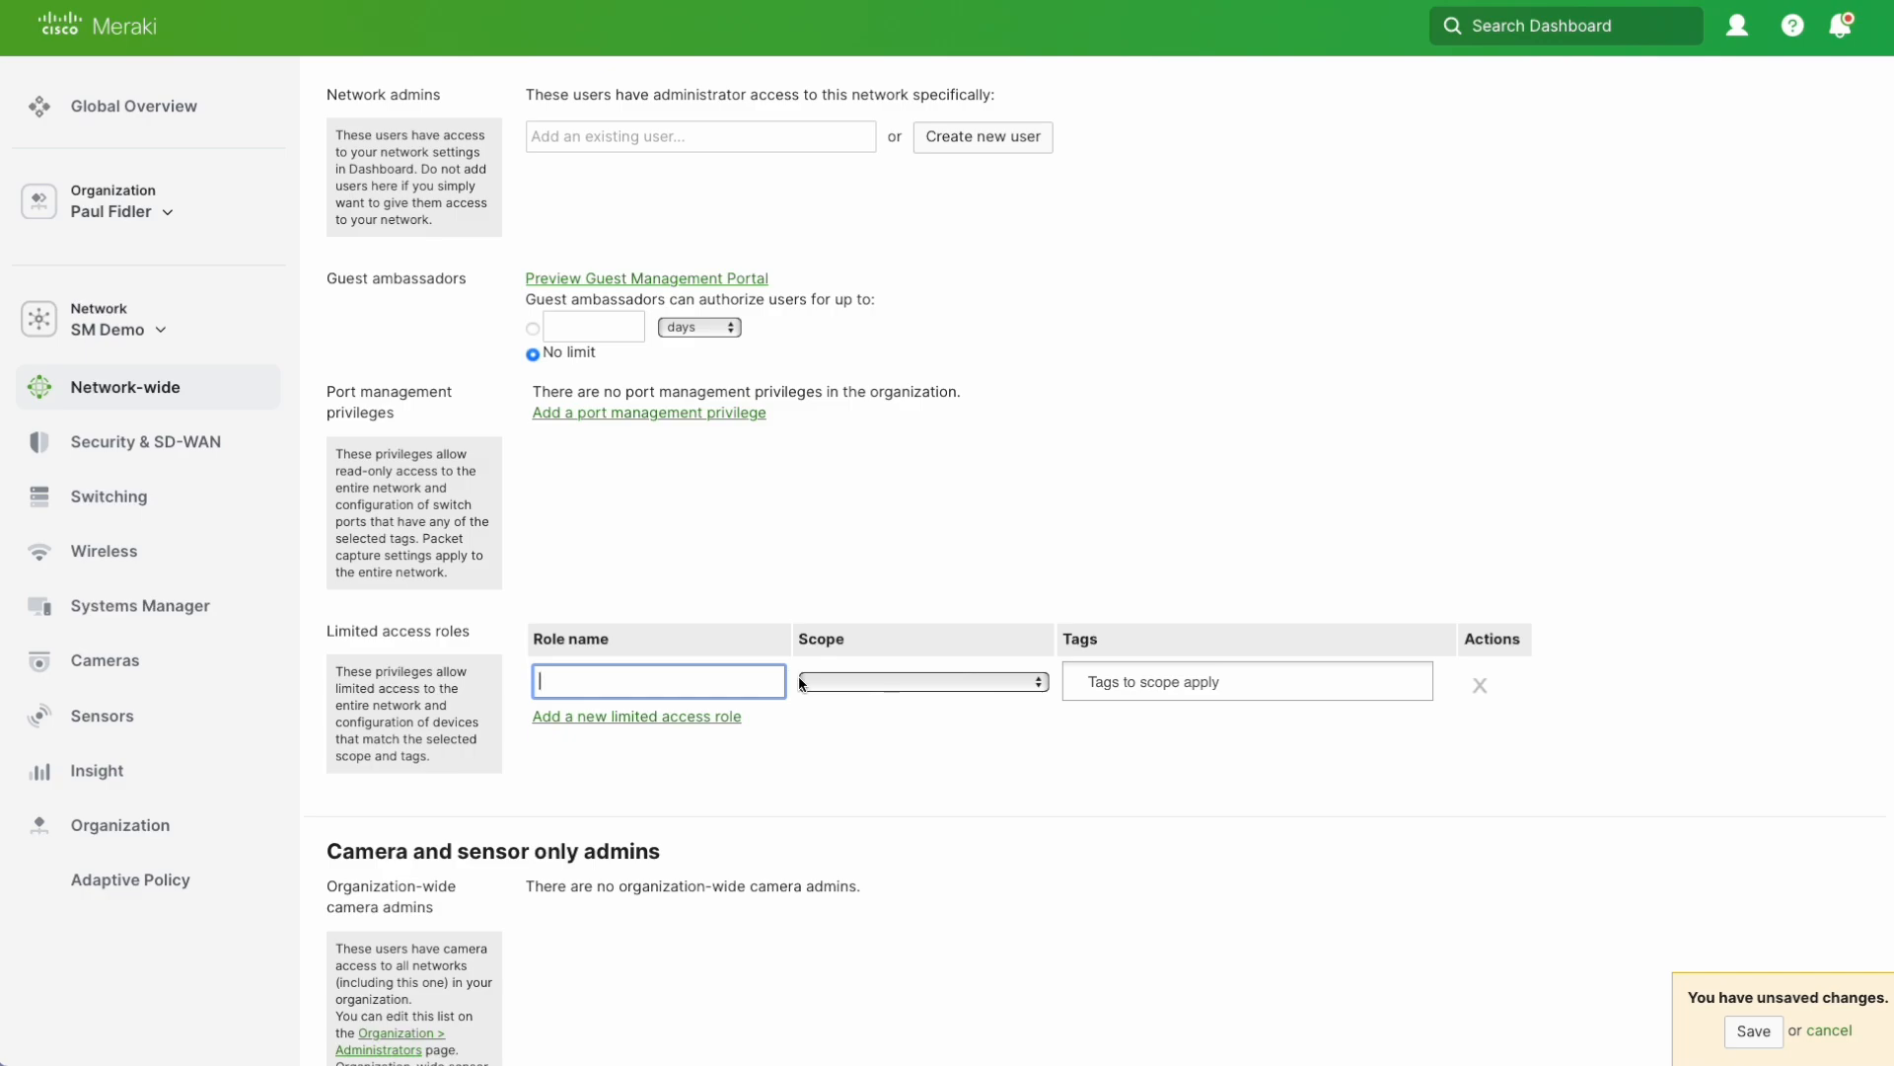
pyautogui.write('Hospital-')
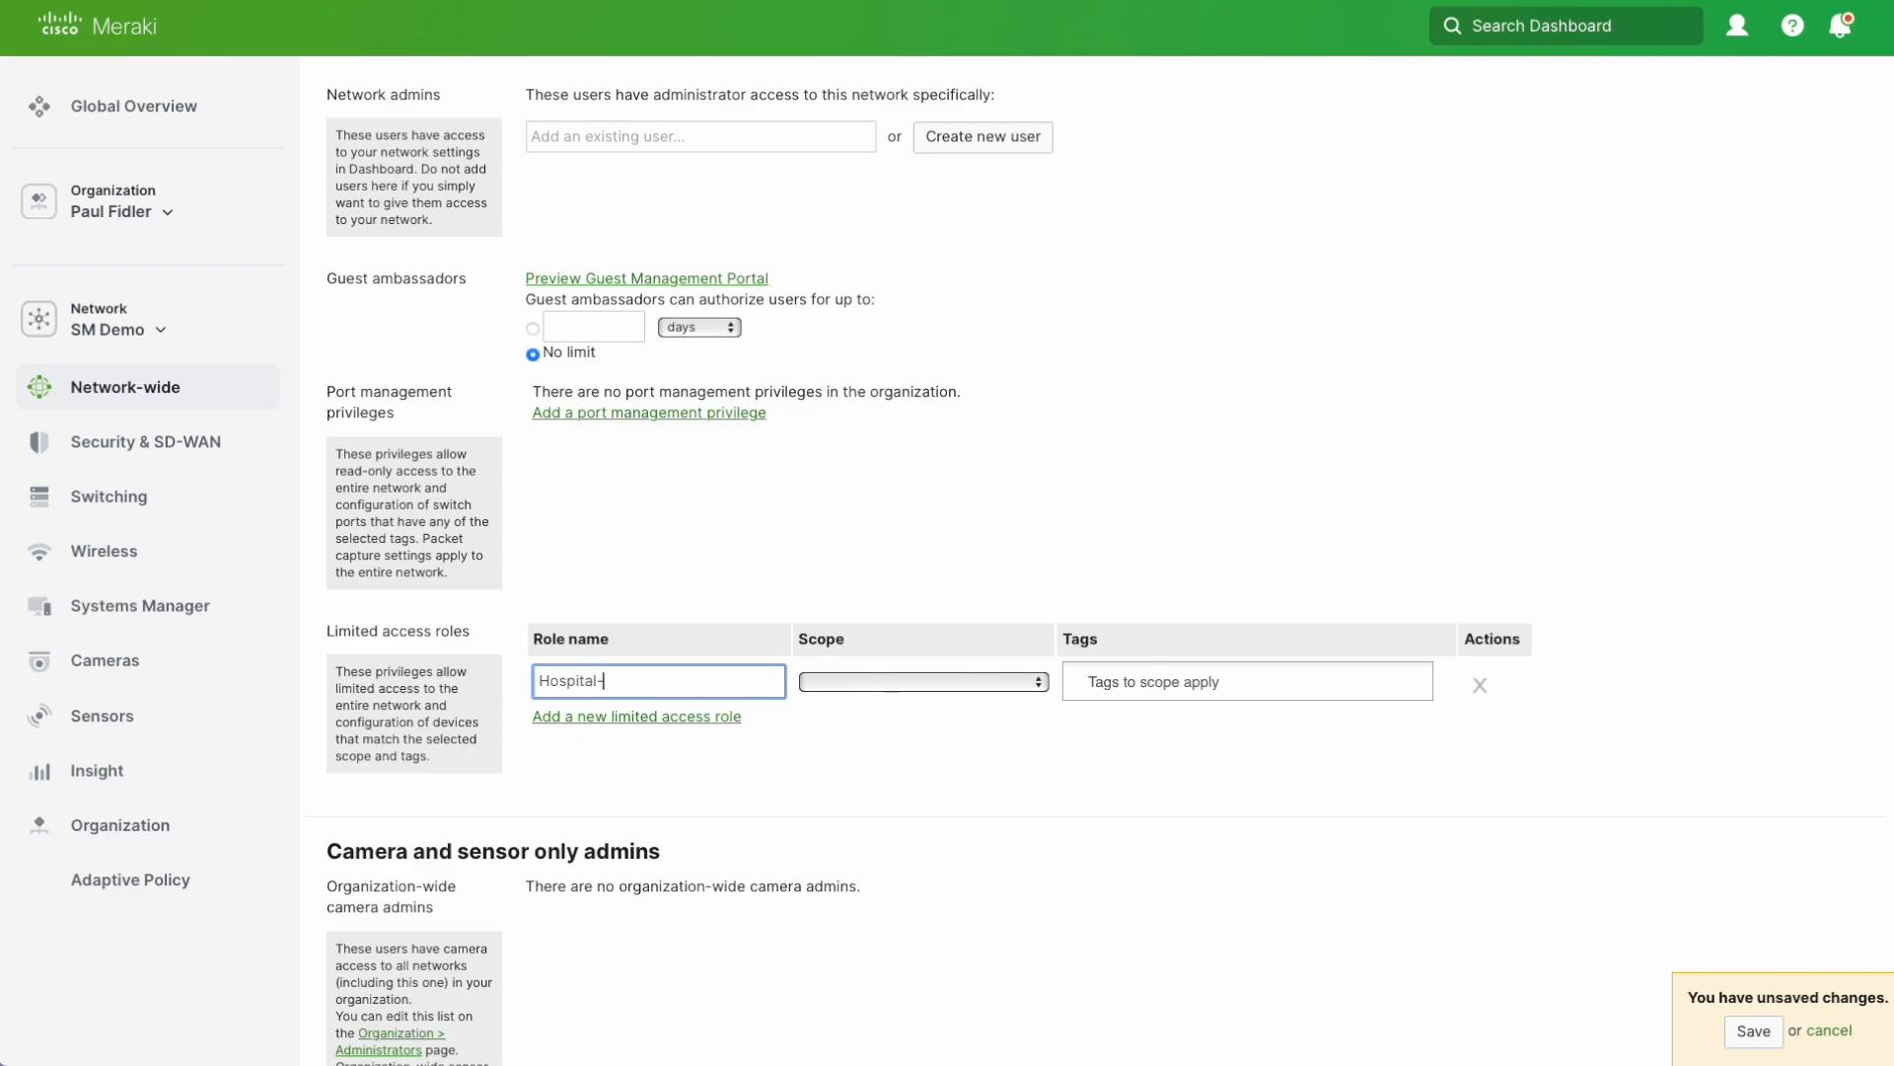
pyautogui.write('IT-')
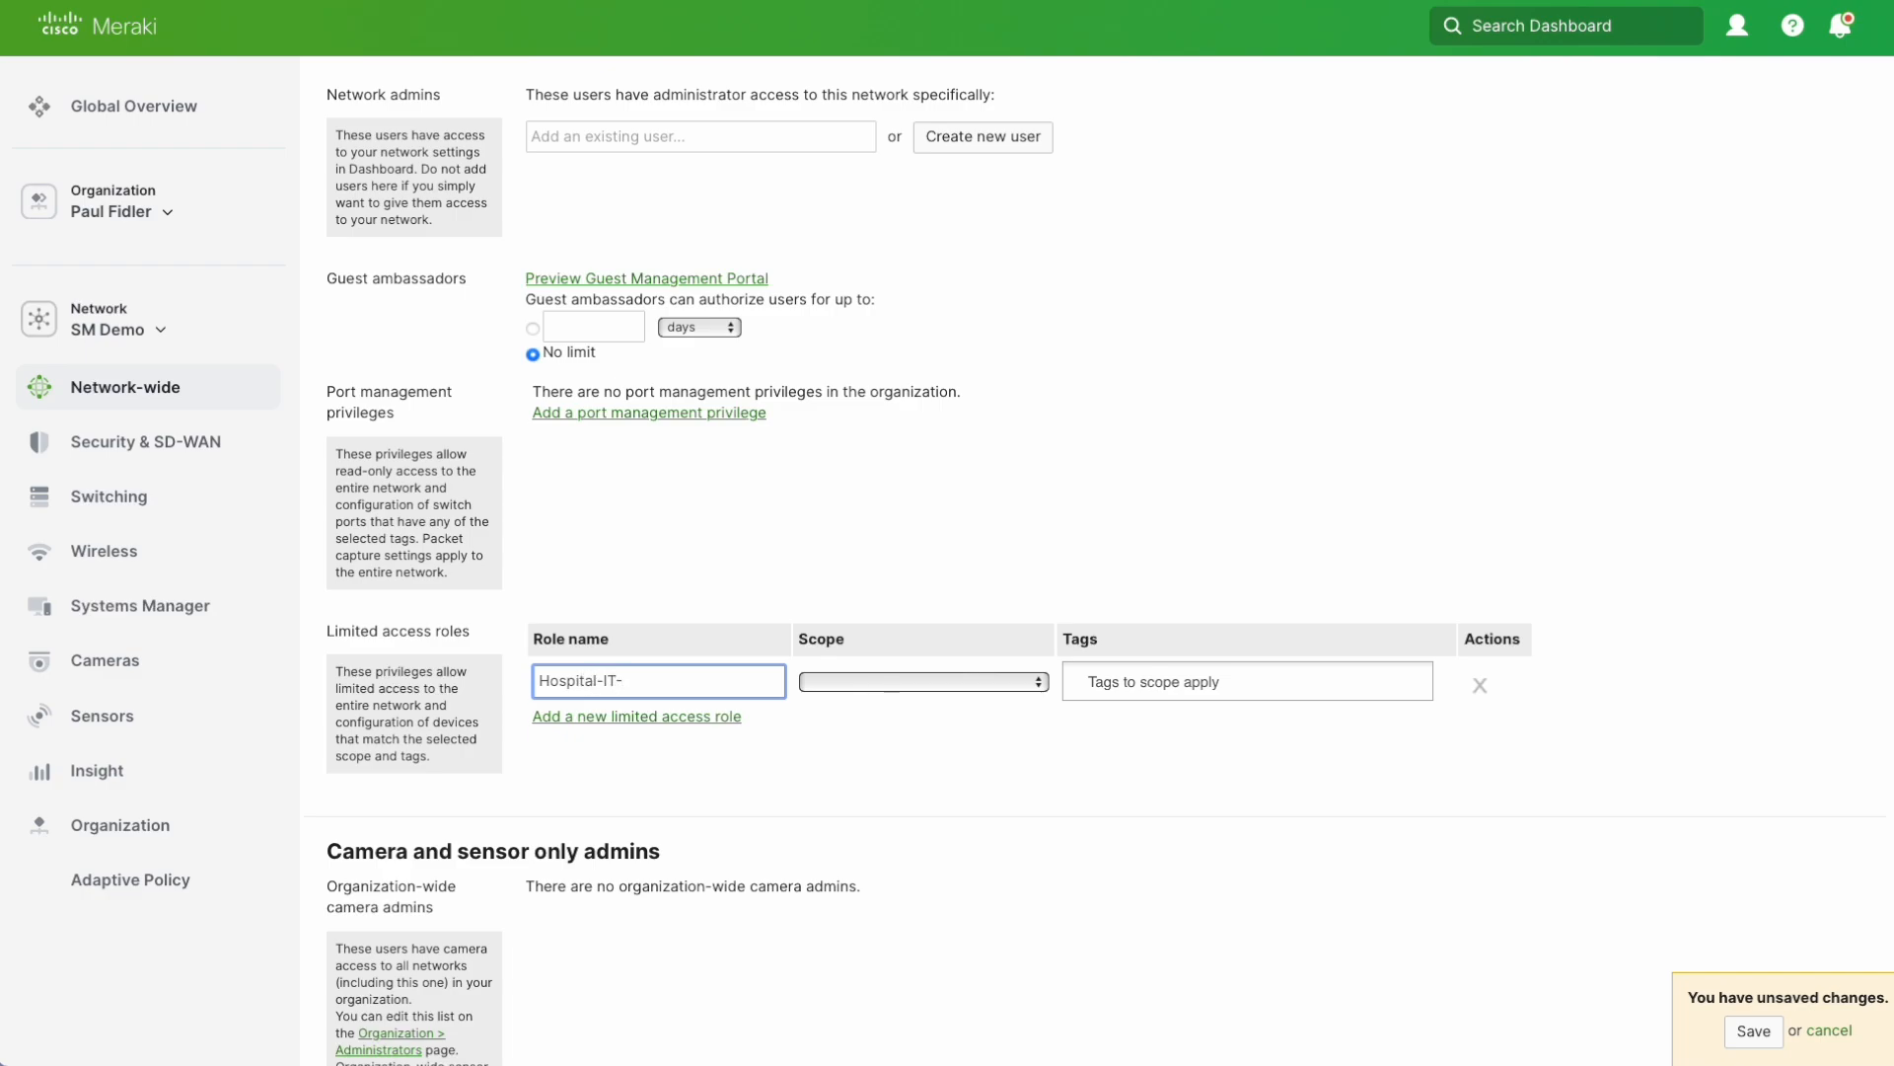
pyautogui.write('Milan')
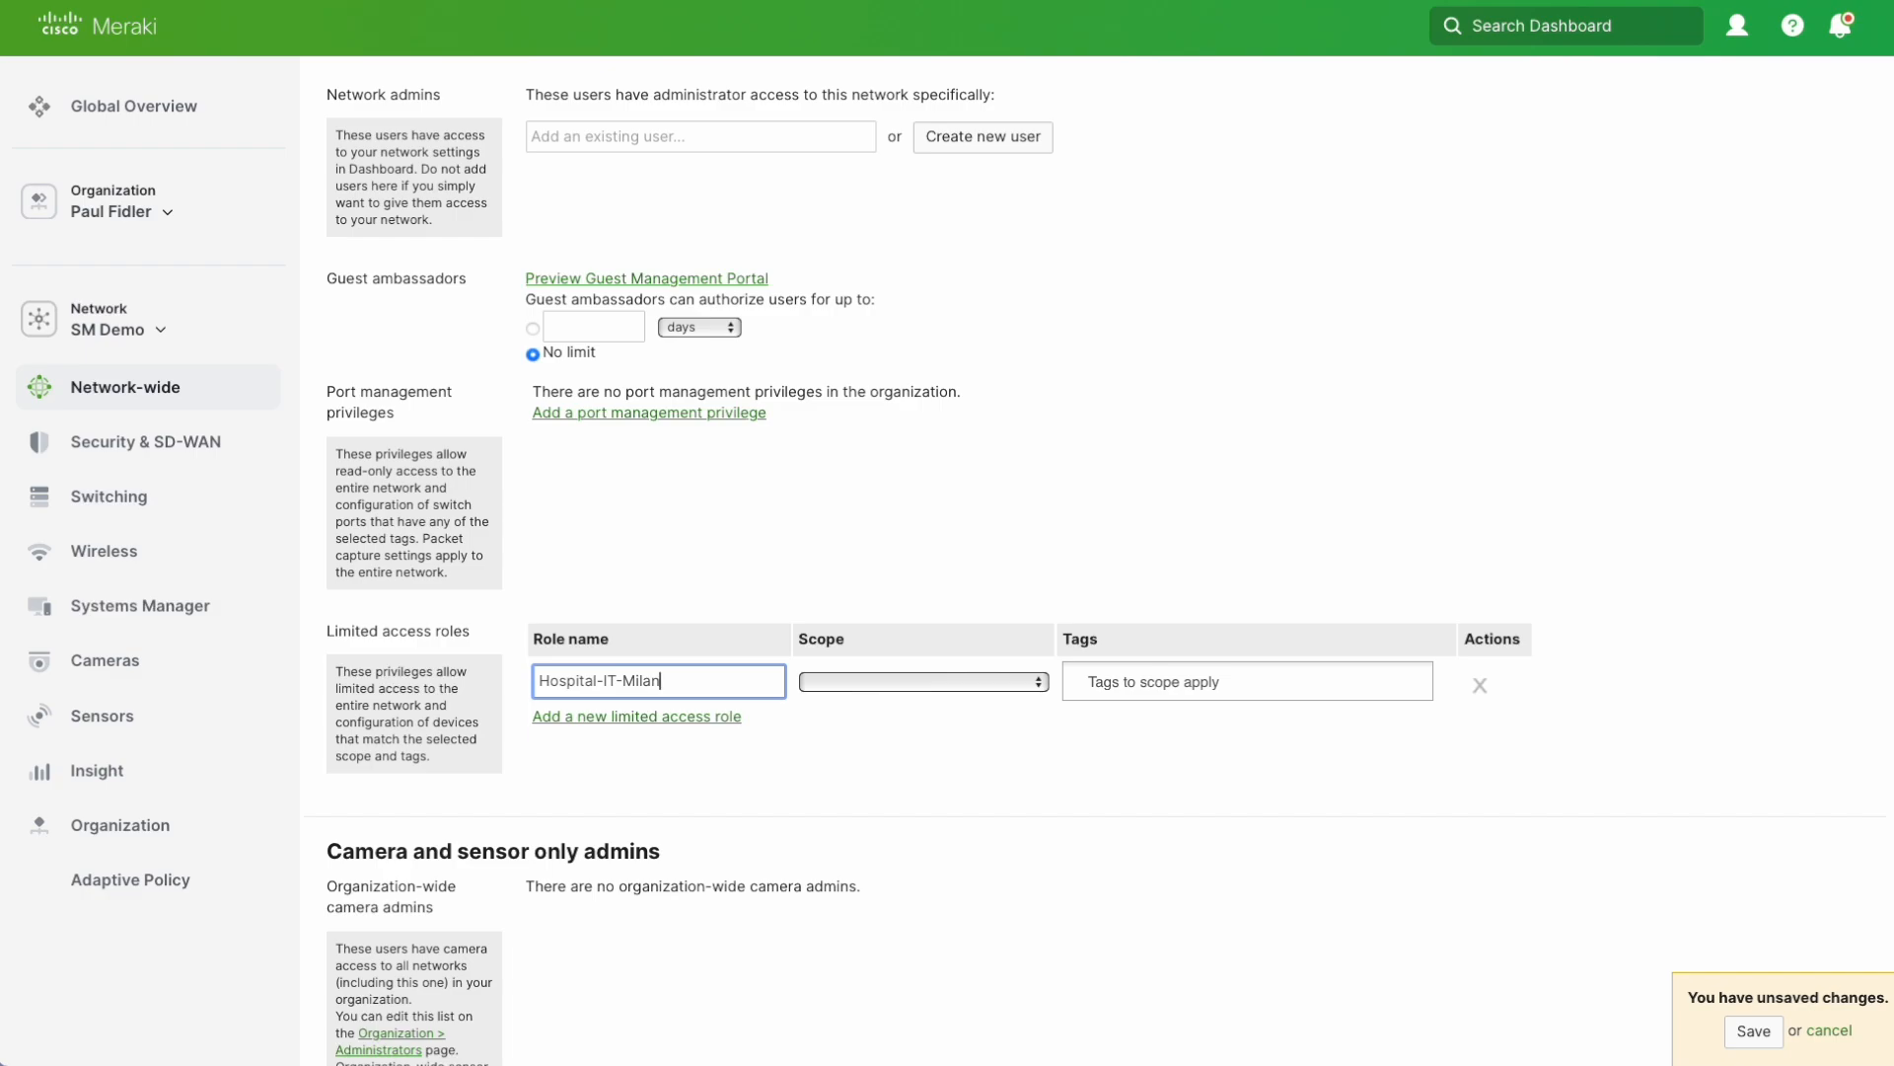
pyautogui.moveTo(943, 821)
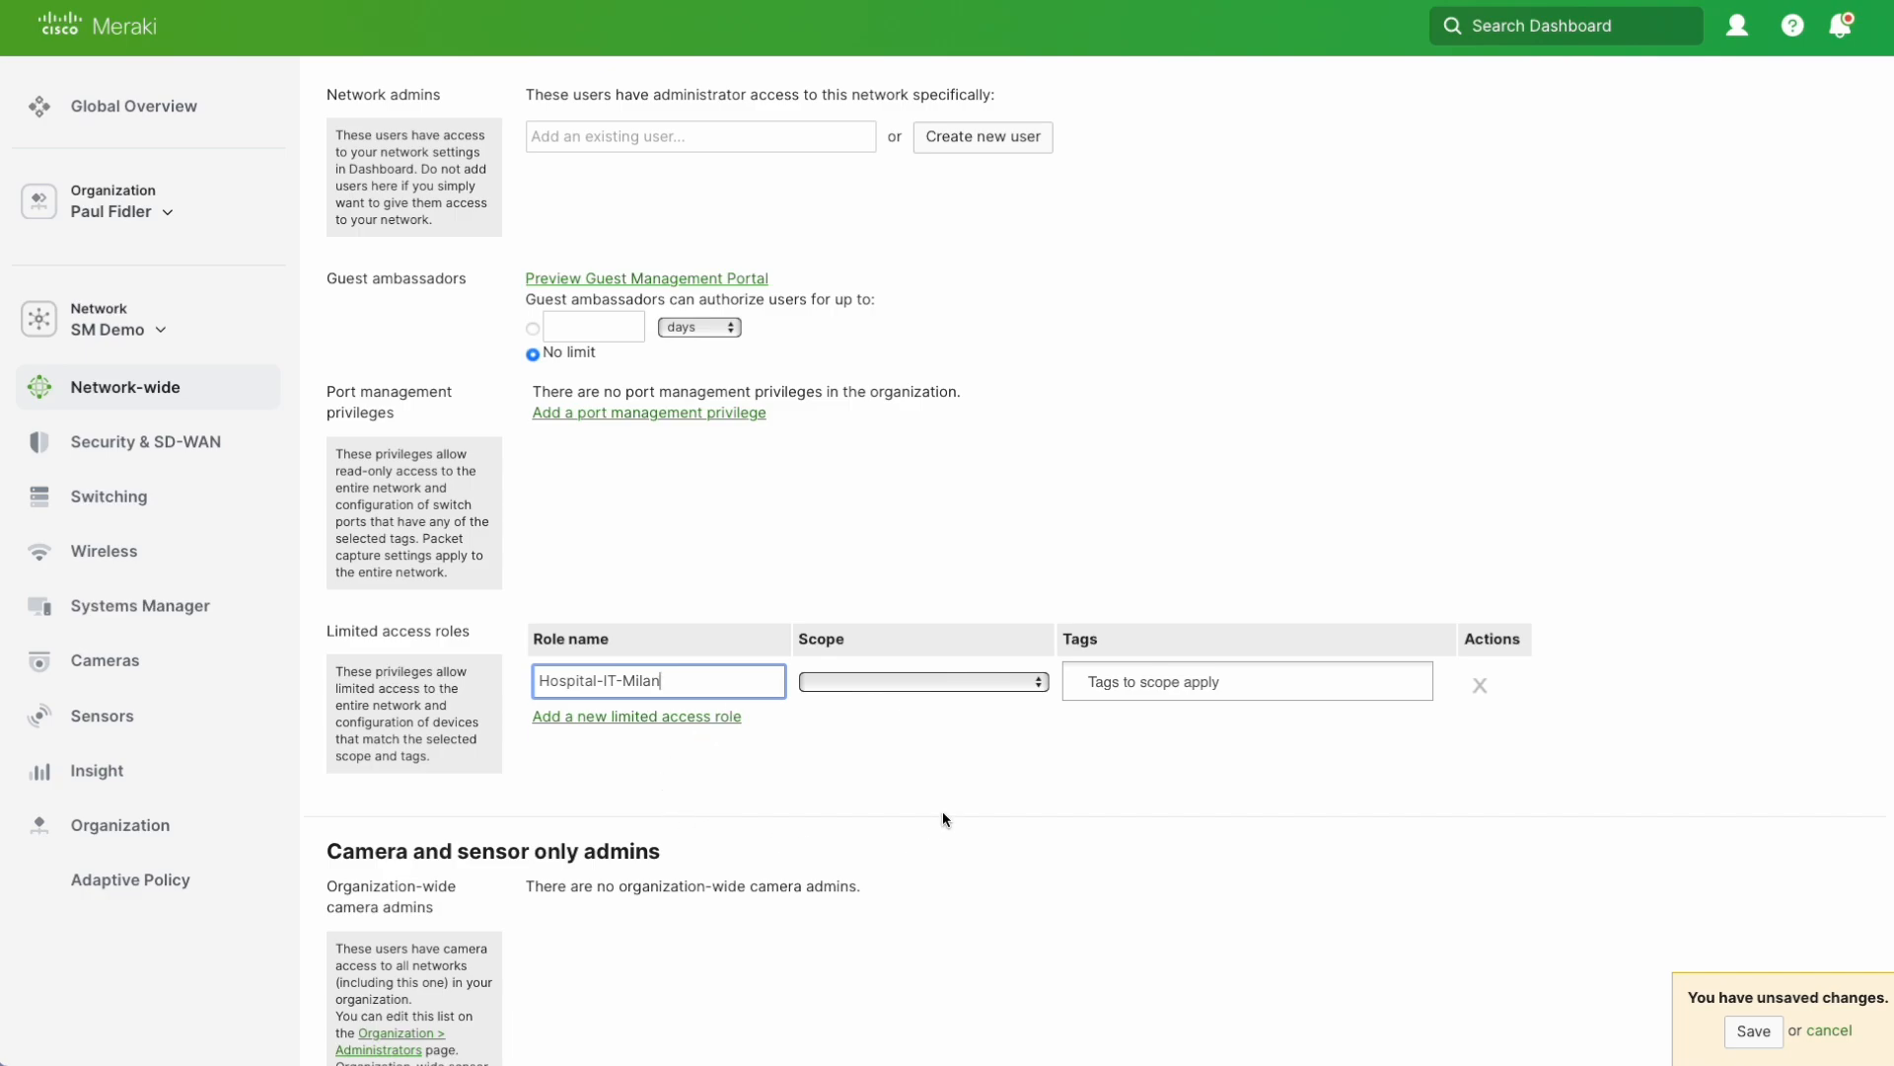
# Step: Scope the role to devices with ANY of the tags, adding the Hospital-IT-Milan tag
pyautogui.click(921, 680)
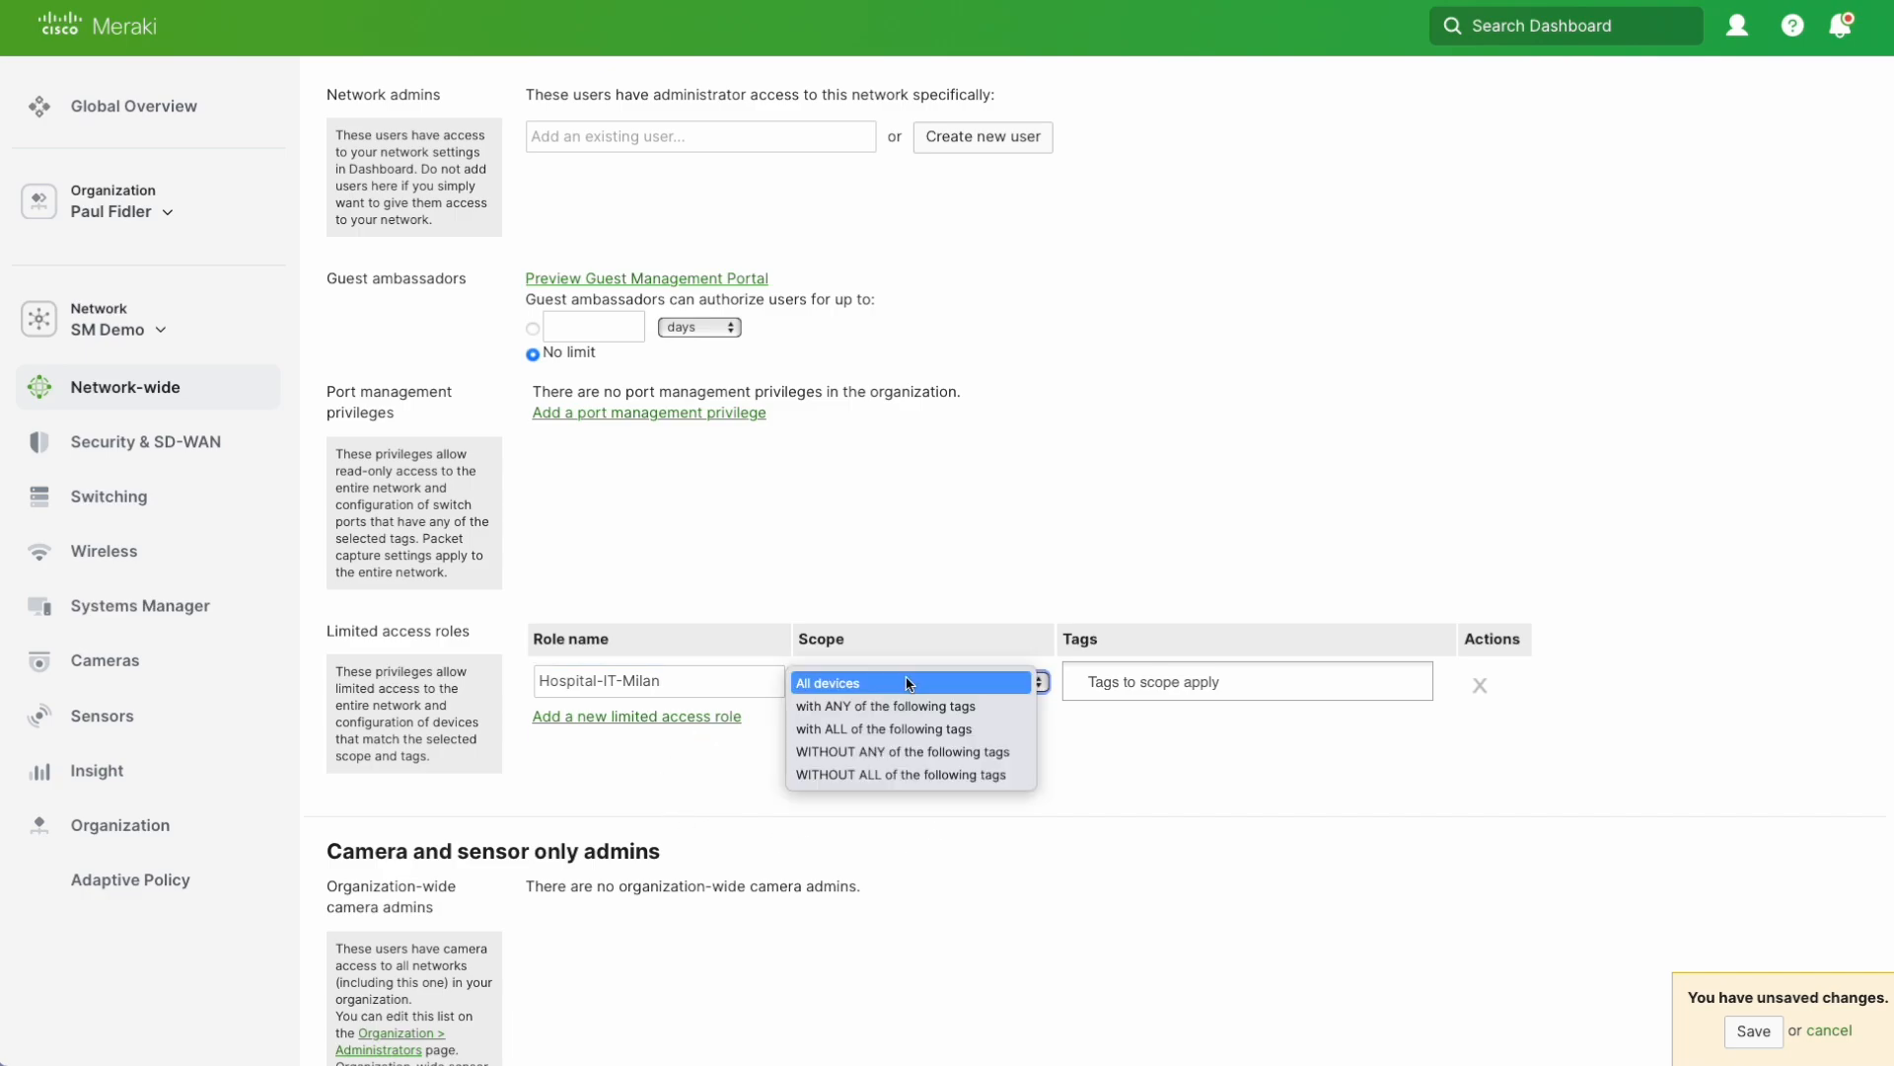
pyautogui.moveTo(892, 706)
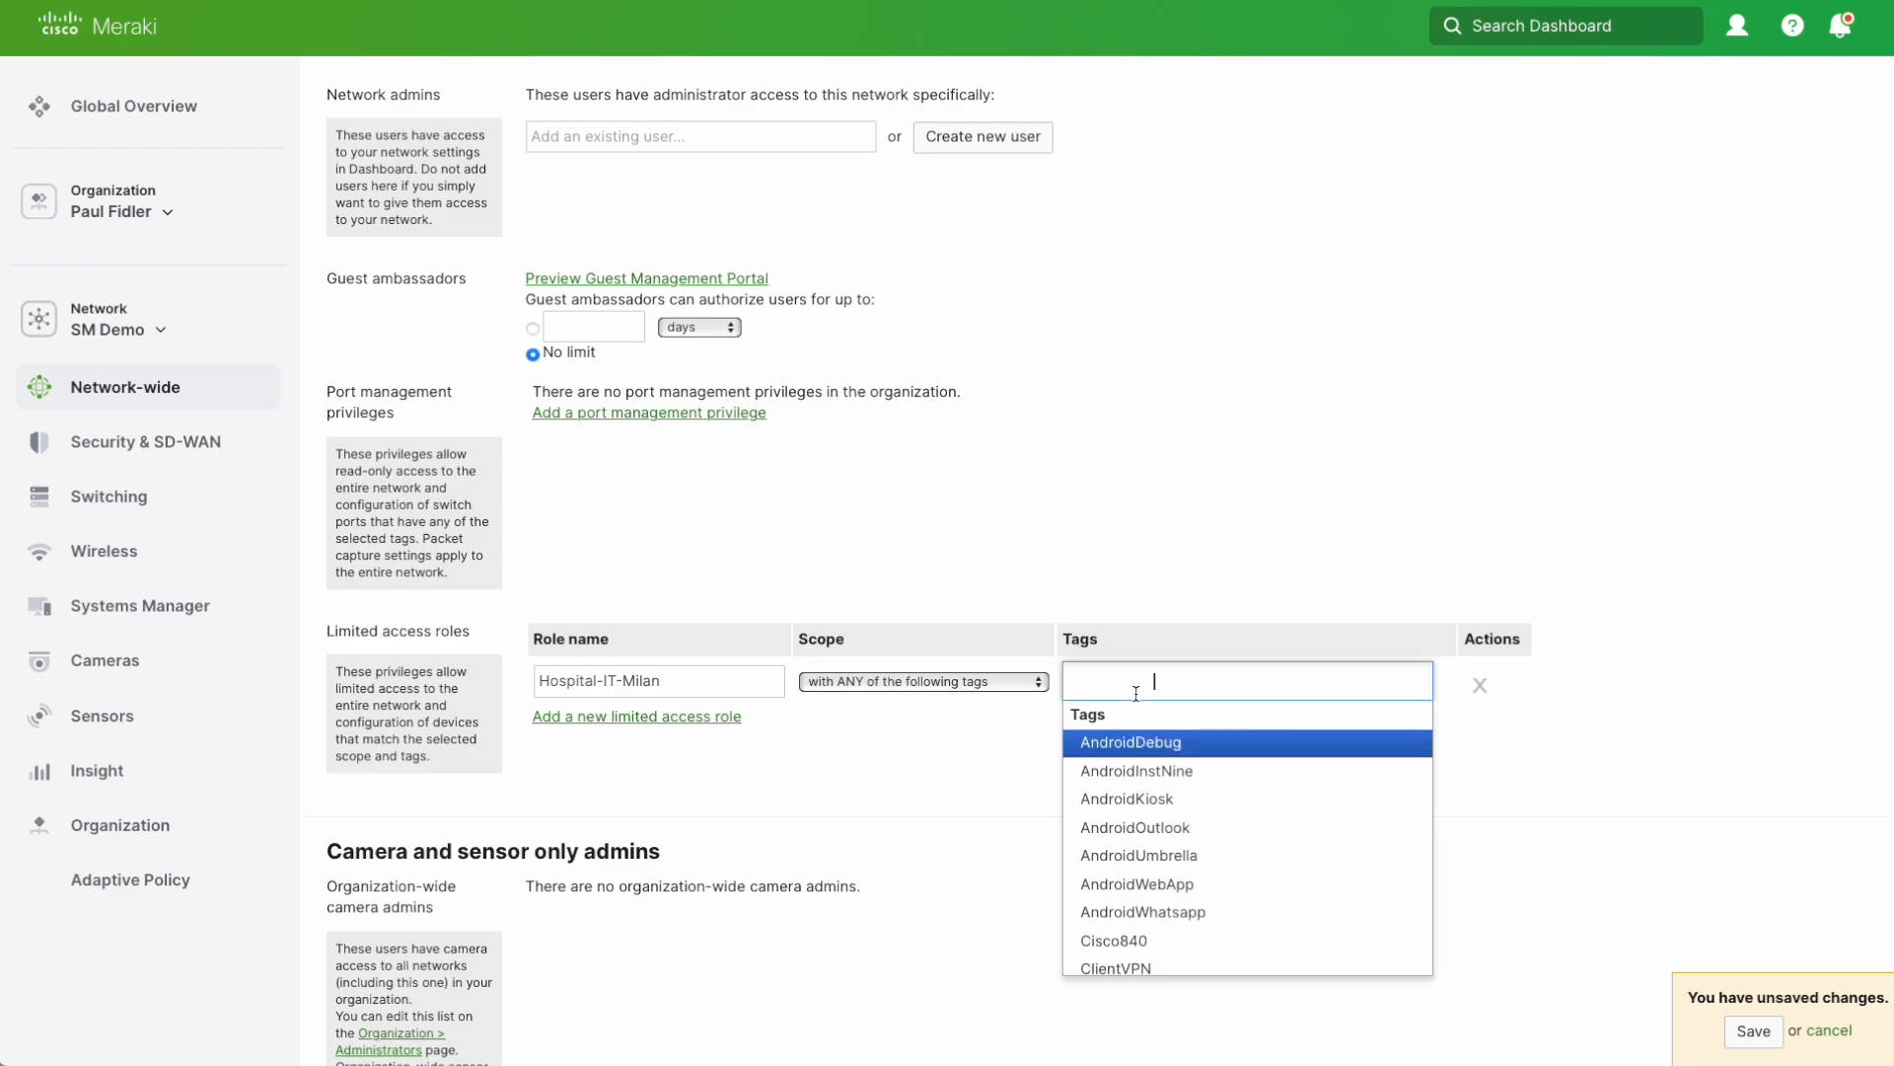
pyautogui.write('Hospital-IT-Milan')
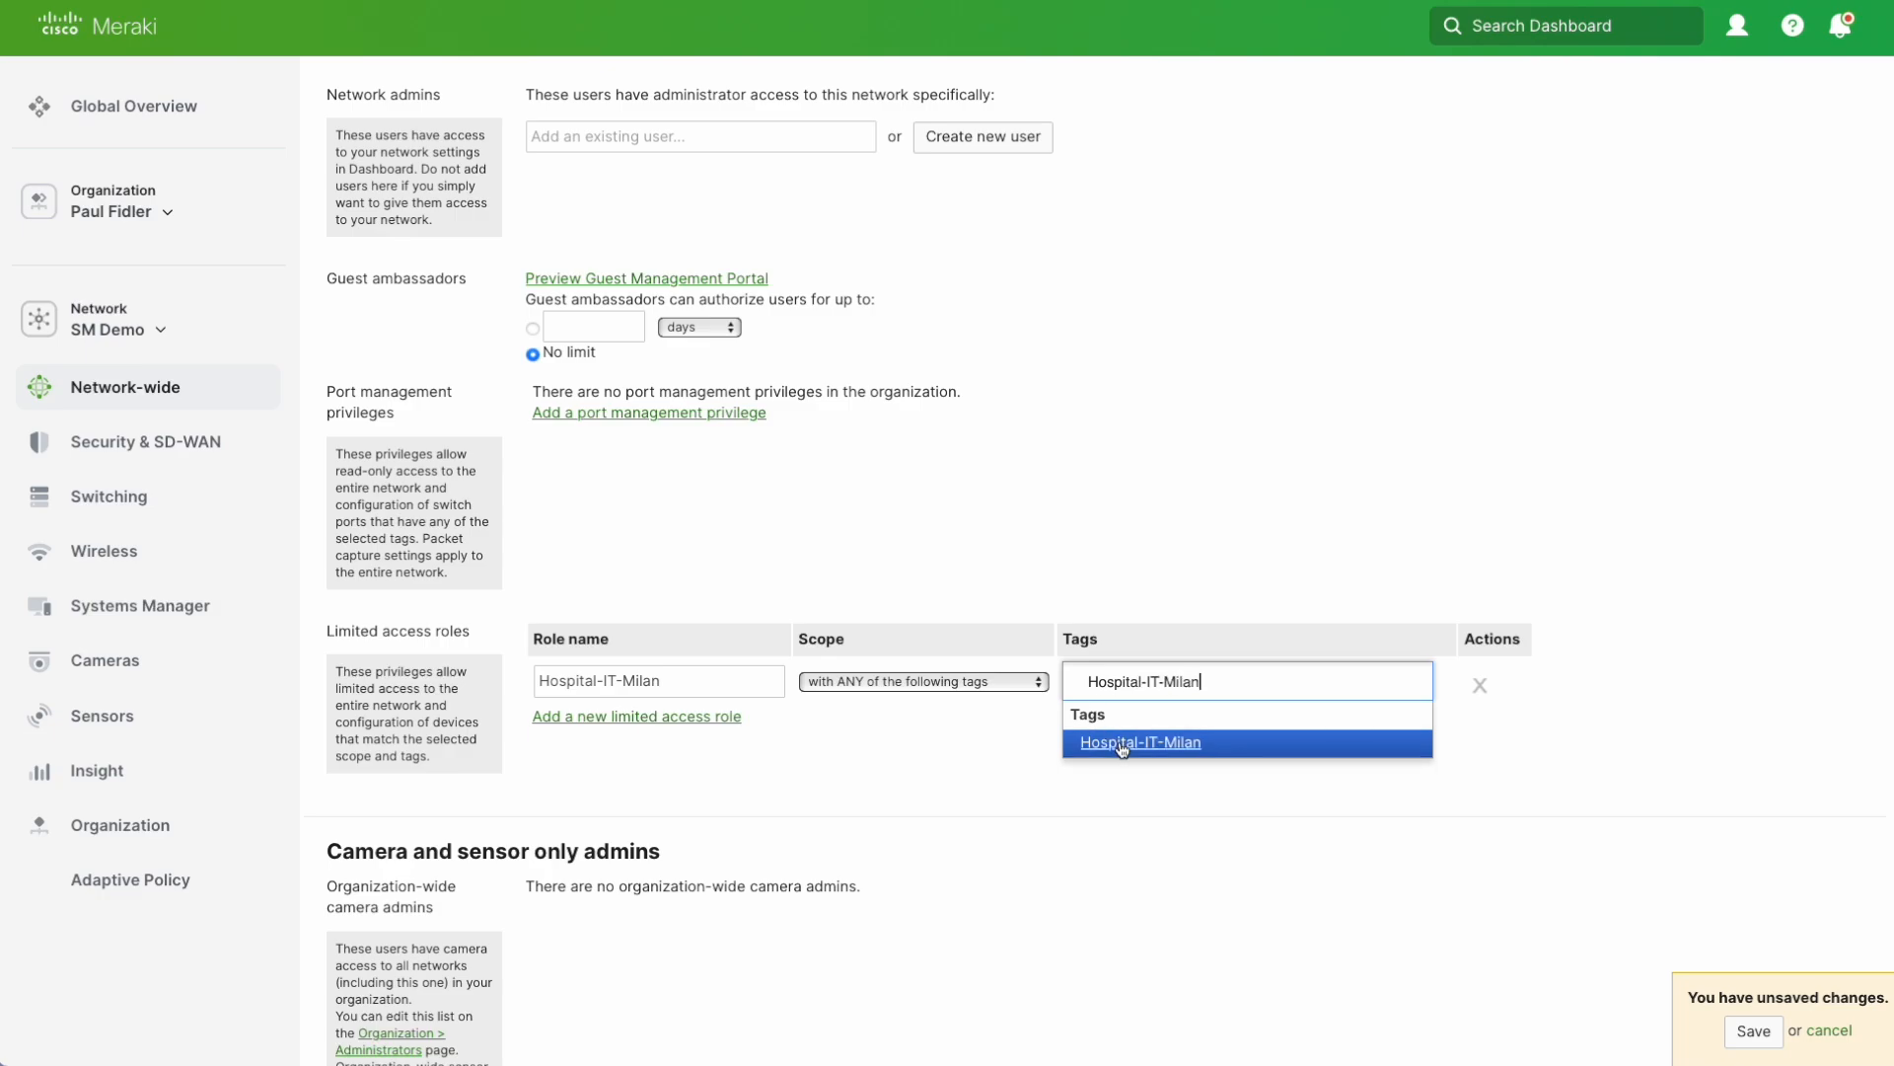
pyautogui.click(1139, 742)
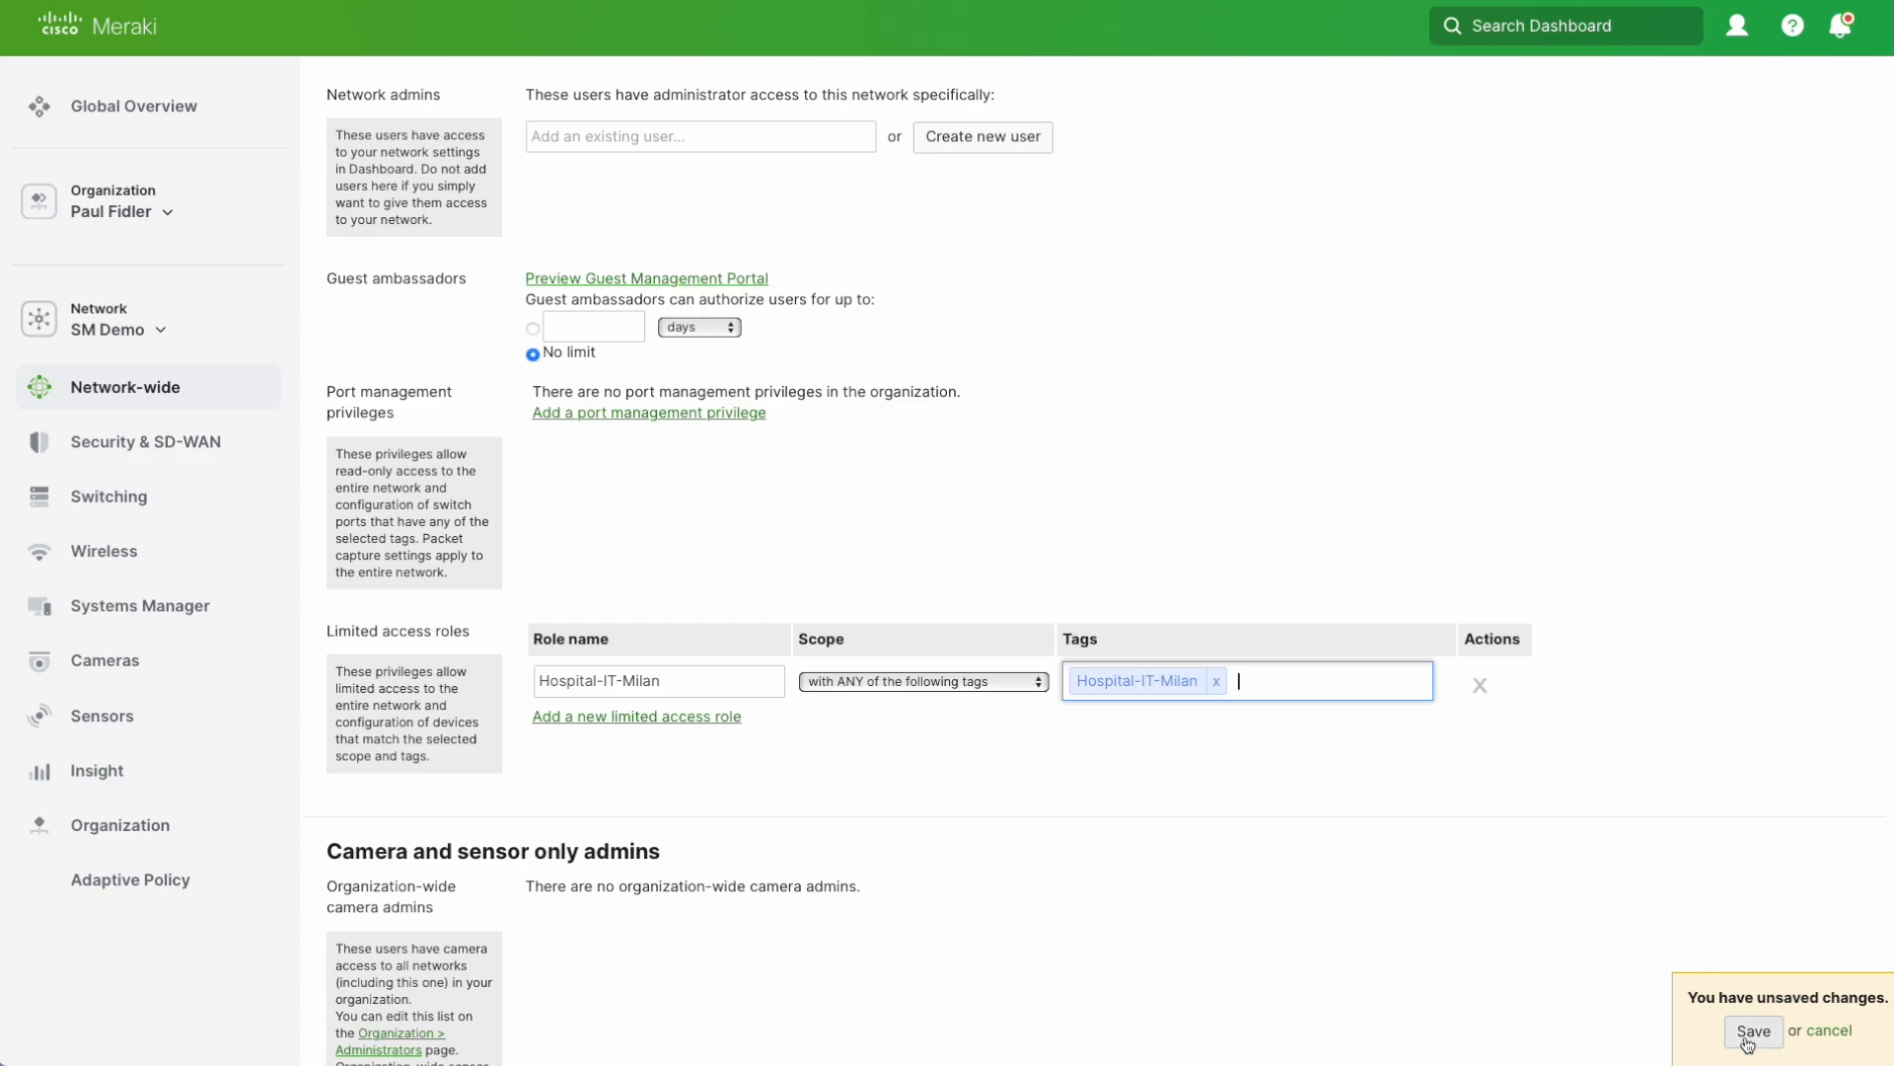
# Step: Save the Hospital-IT-Milan role from the unsaved-changes bar
pyautogui.click(1753, 1032)
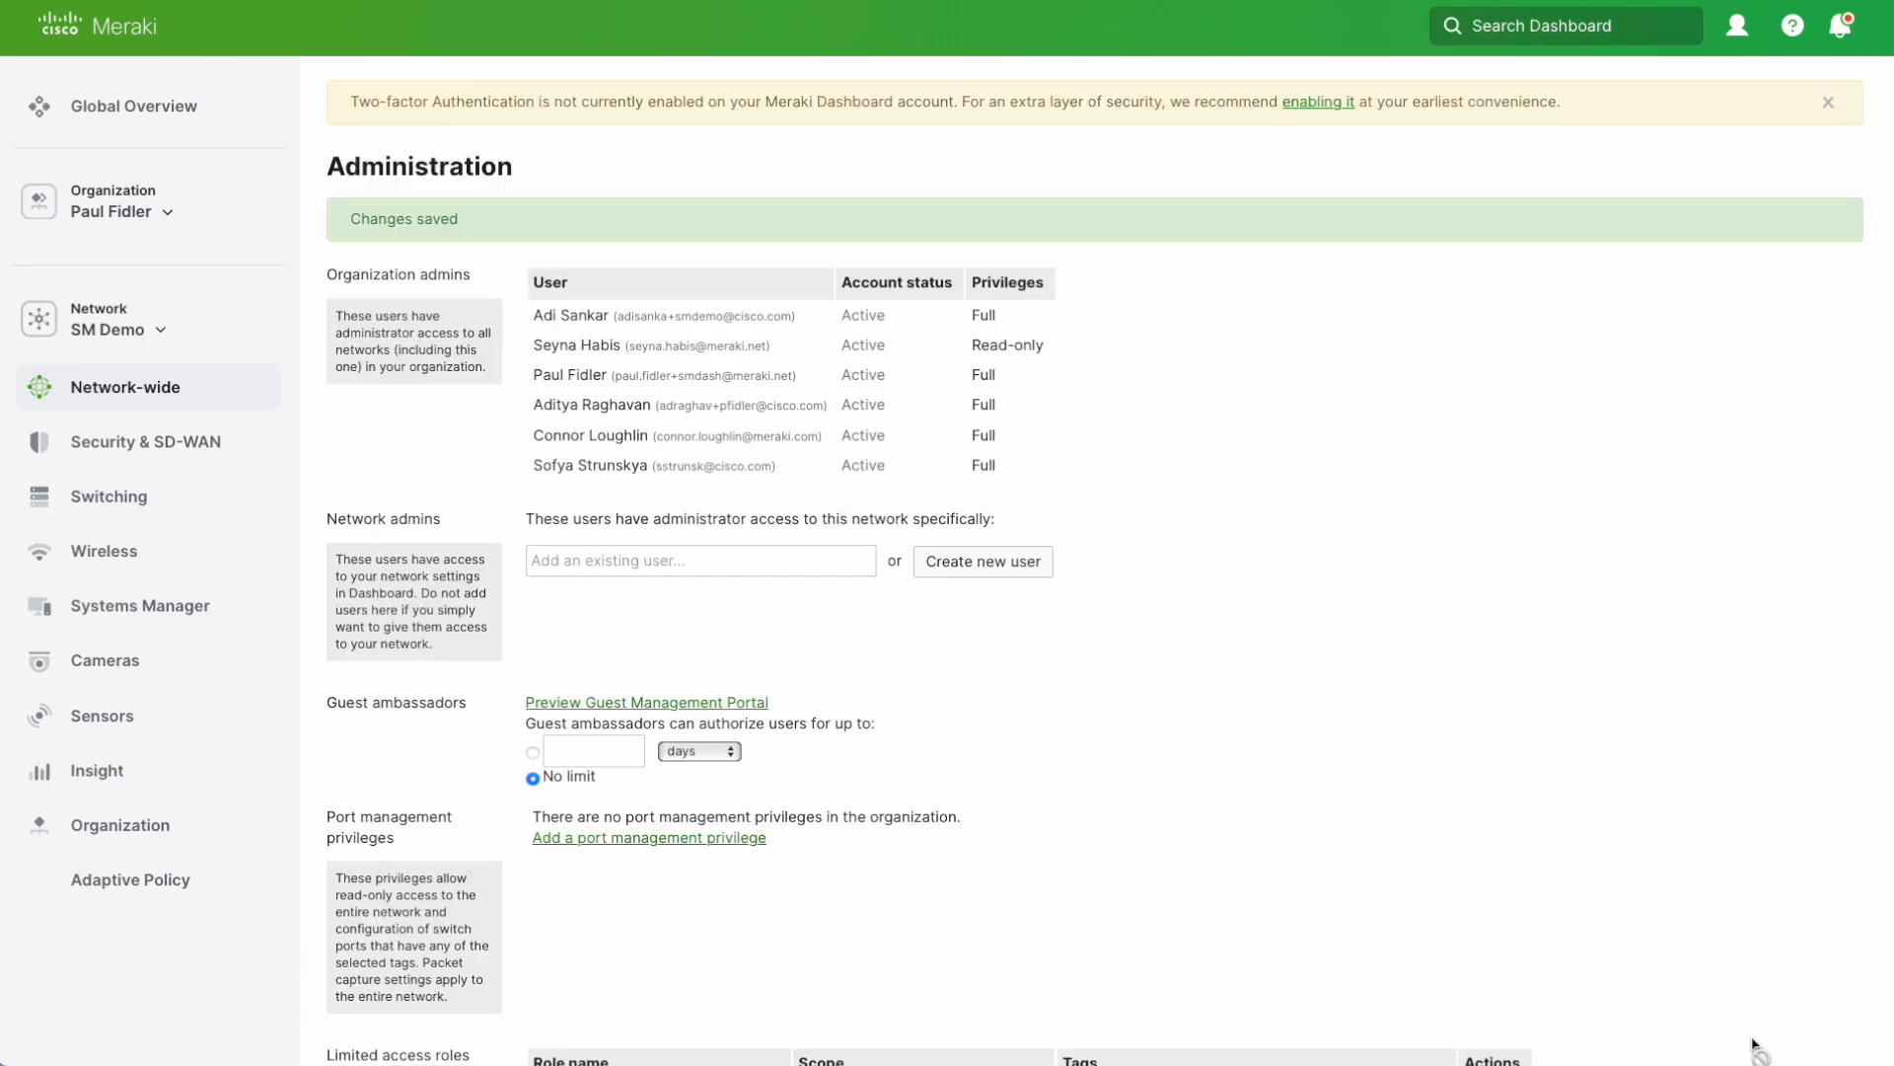
pyautogui.scroll(-3)
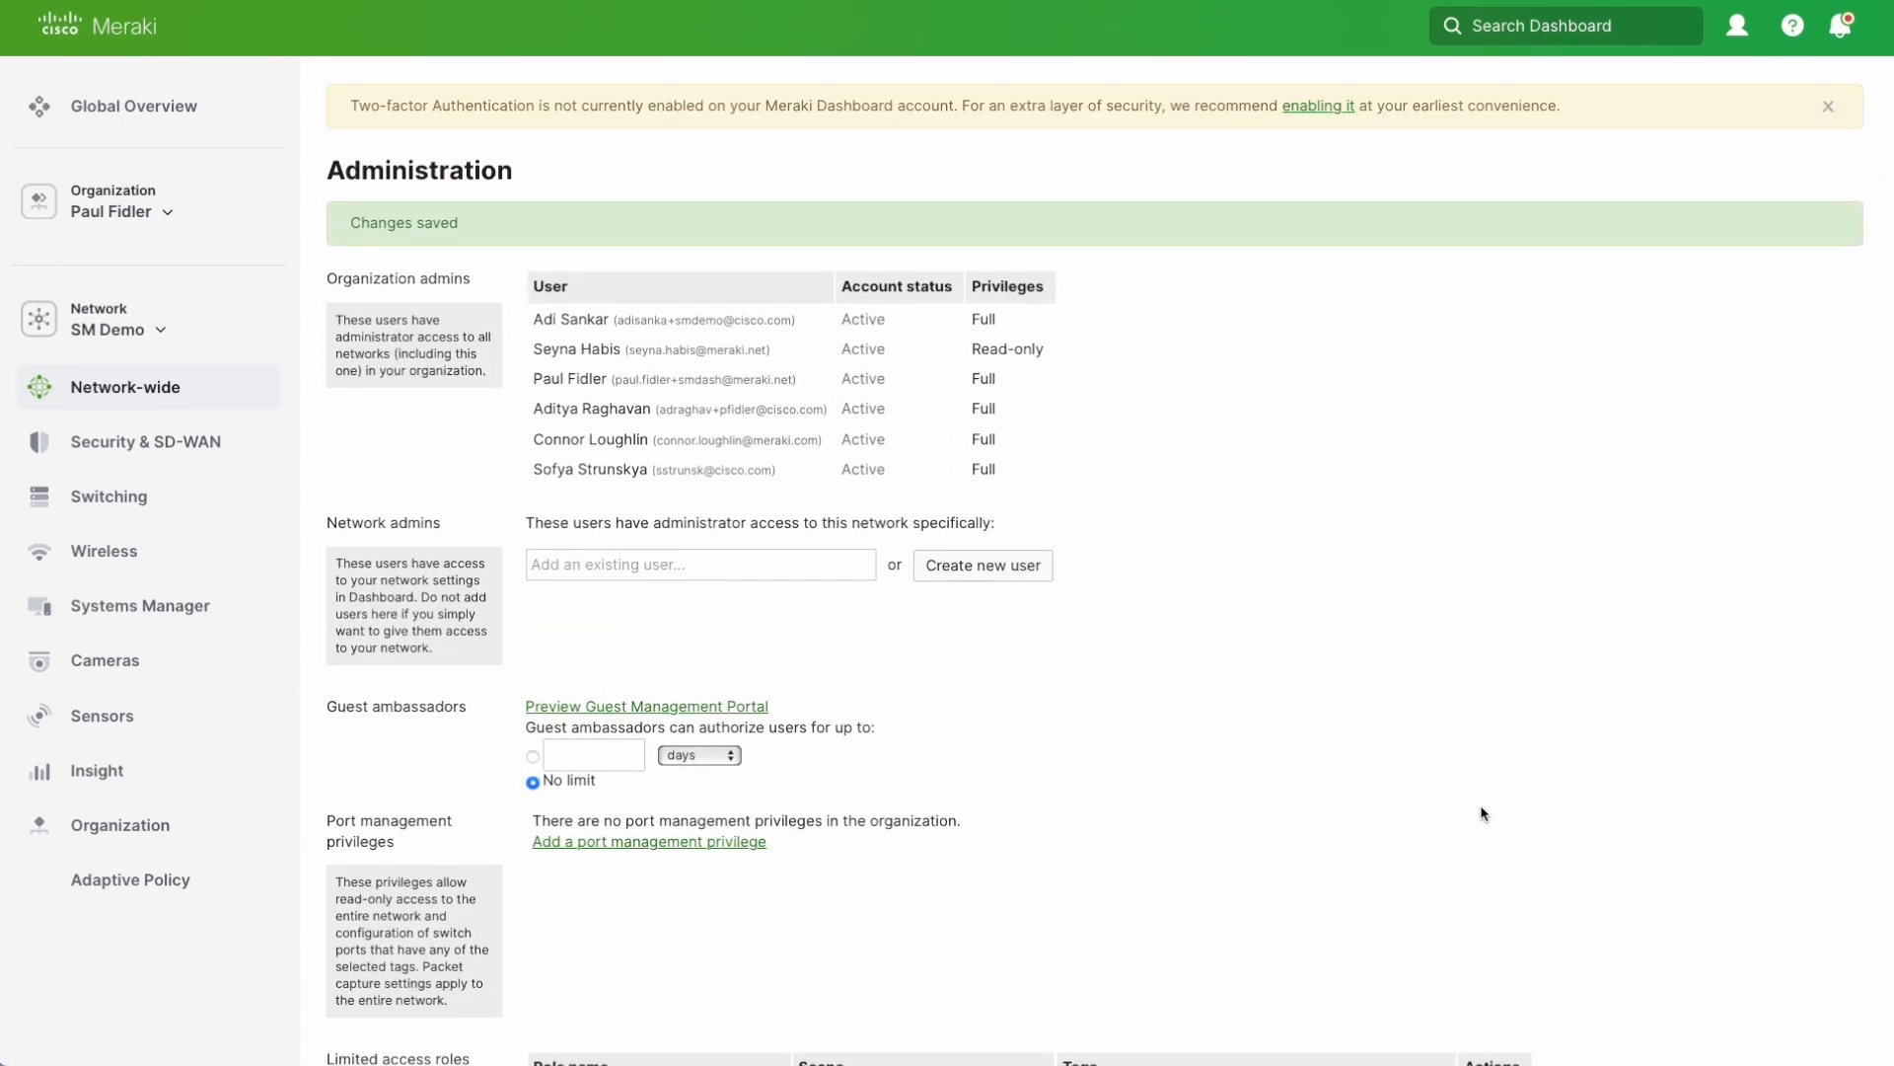
pyautogui.click(699, 565)
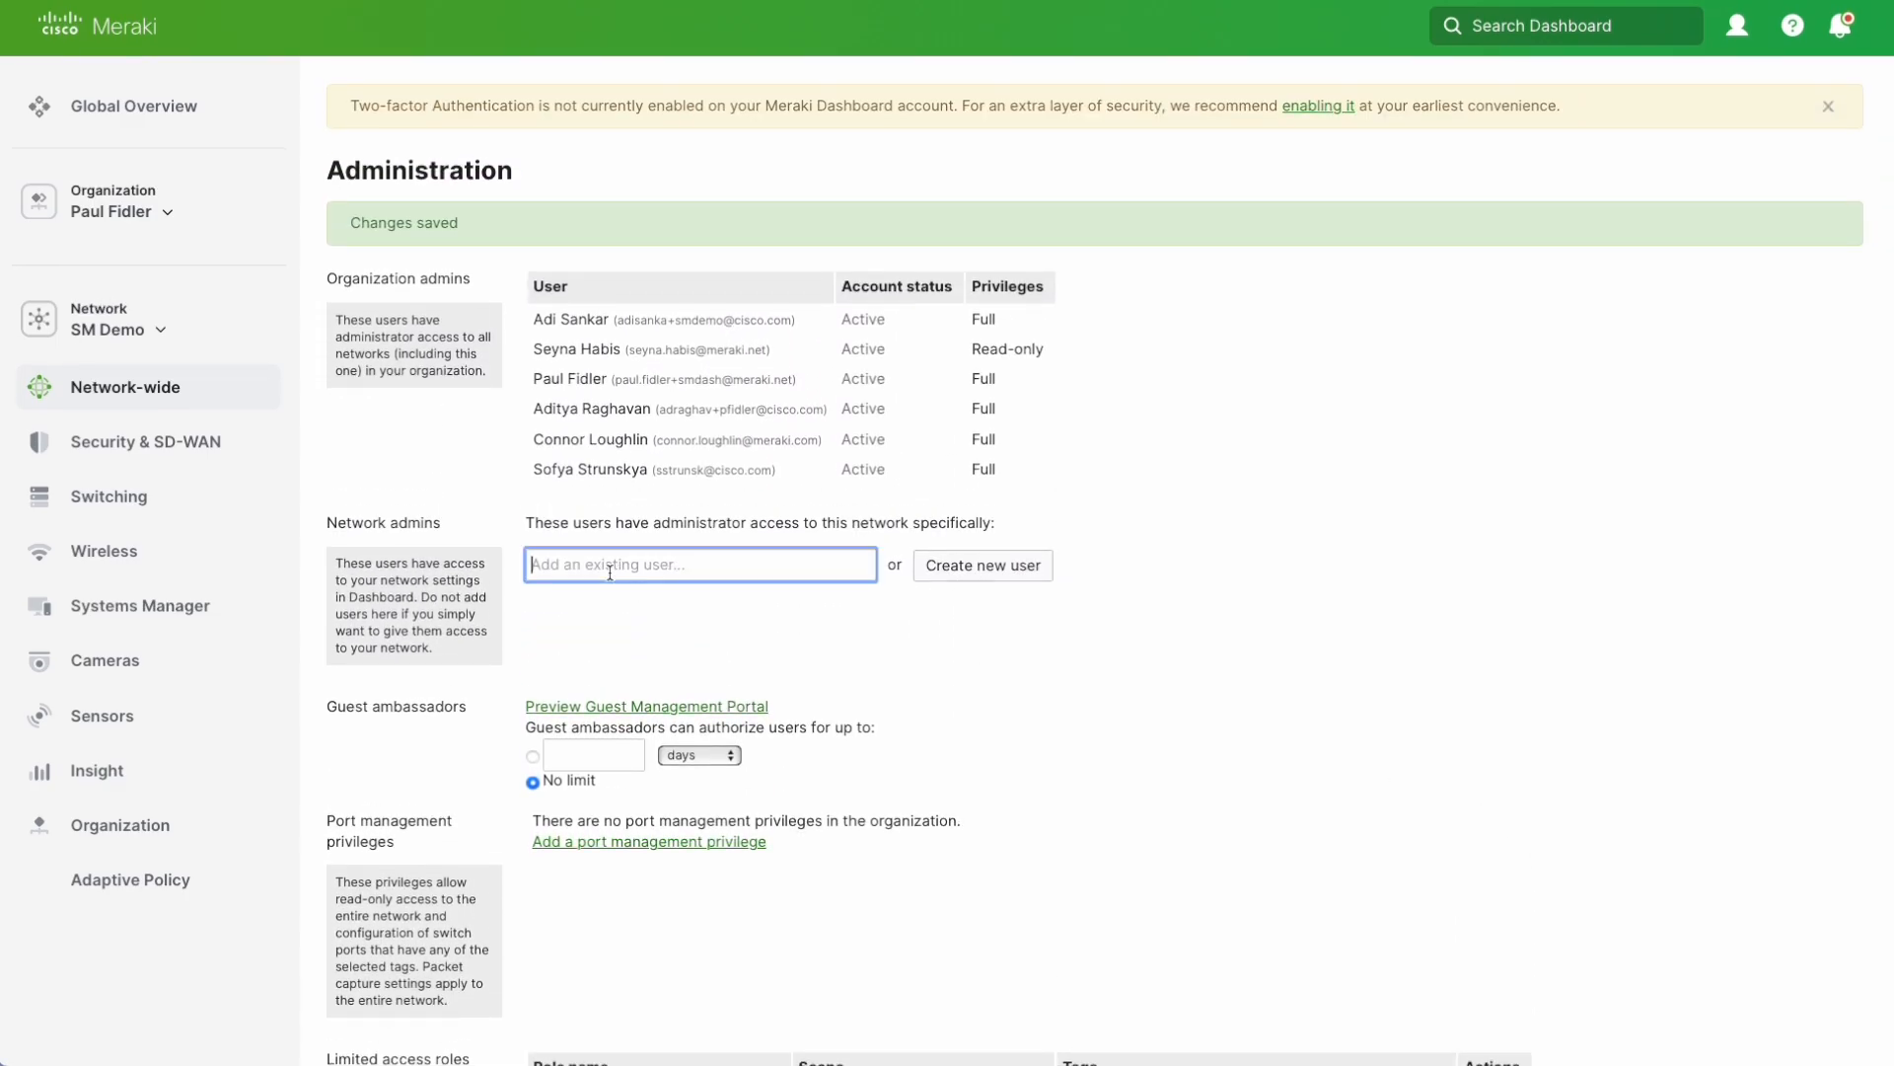
# Step: Create a new network admin user 'Admin A - Milan' with an acme hospital email address
pyautogui.click(982, 565)
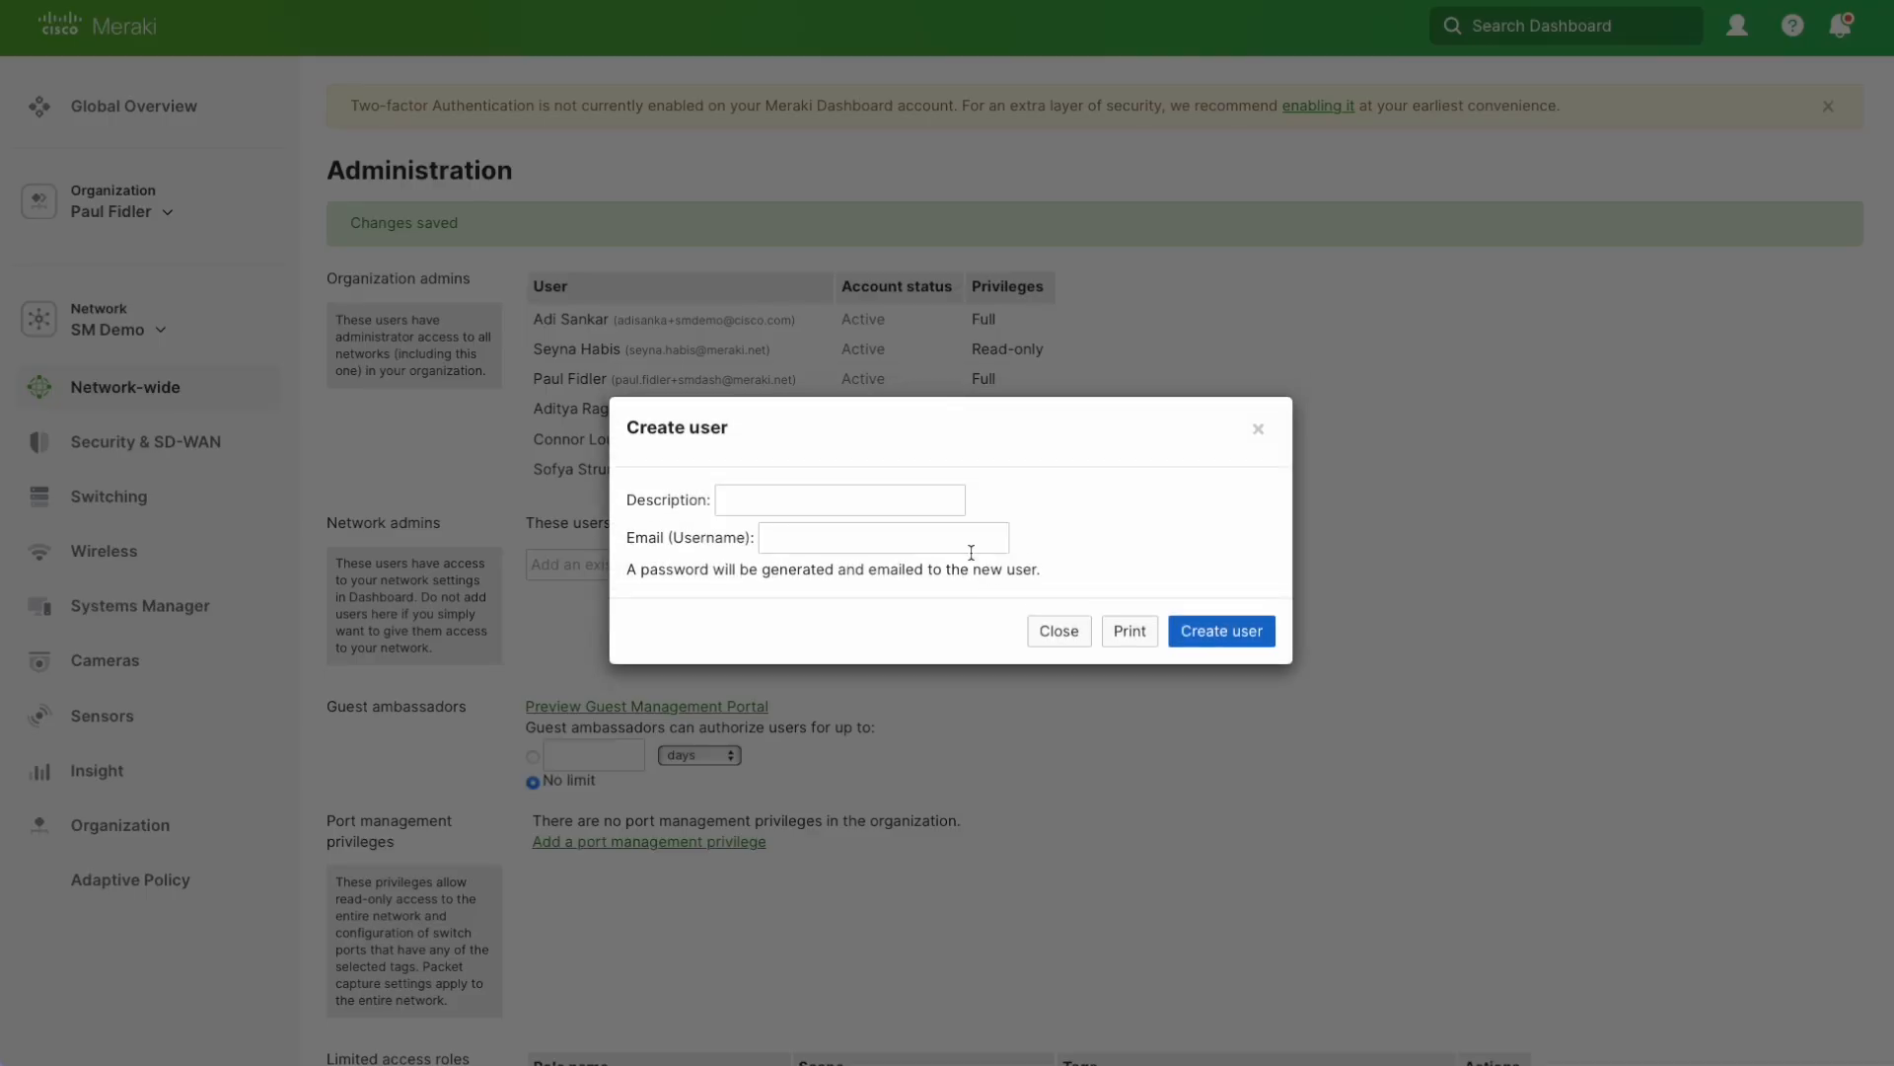
pyautogui.write('Admin A -')
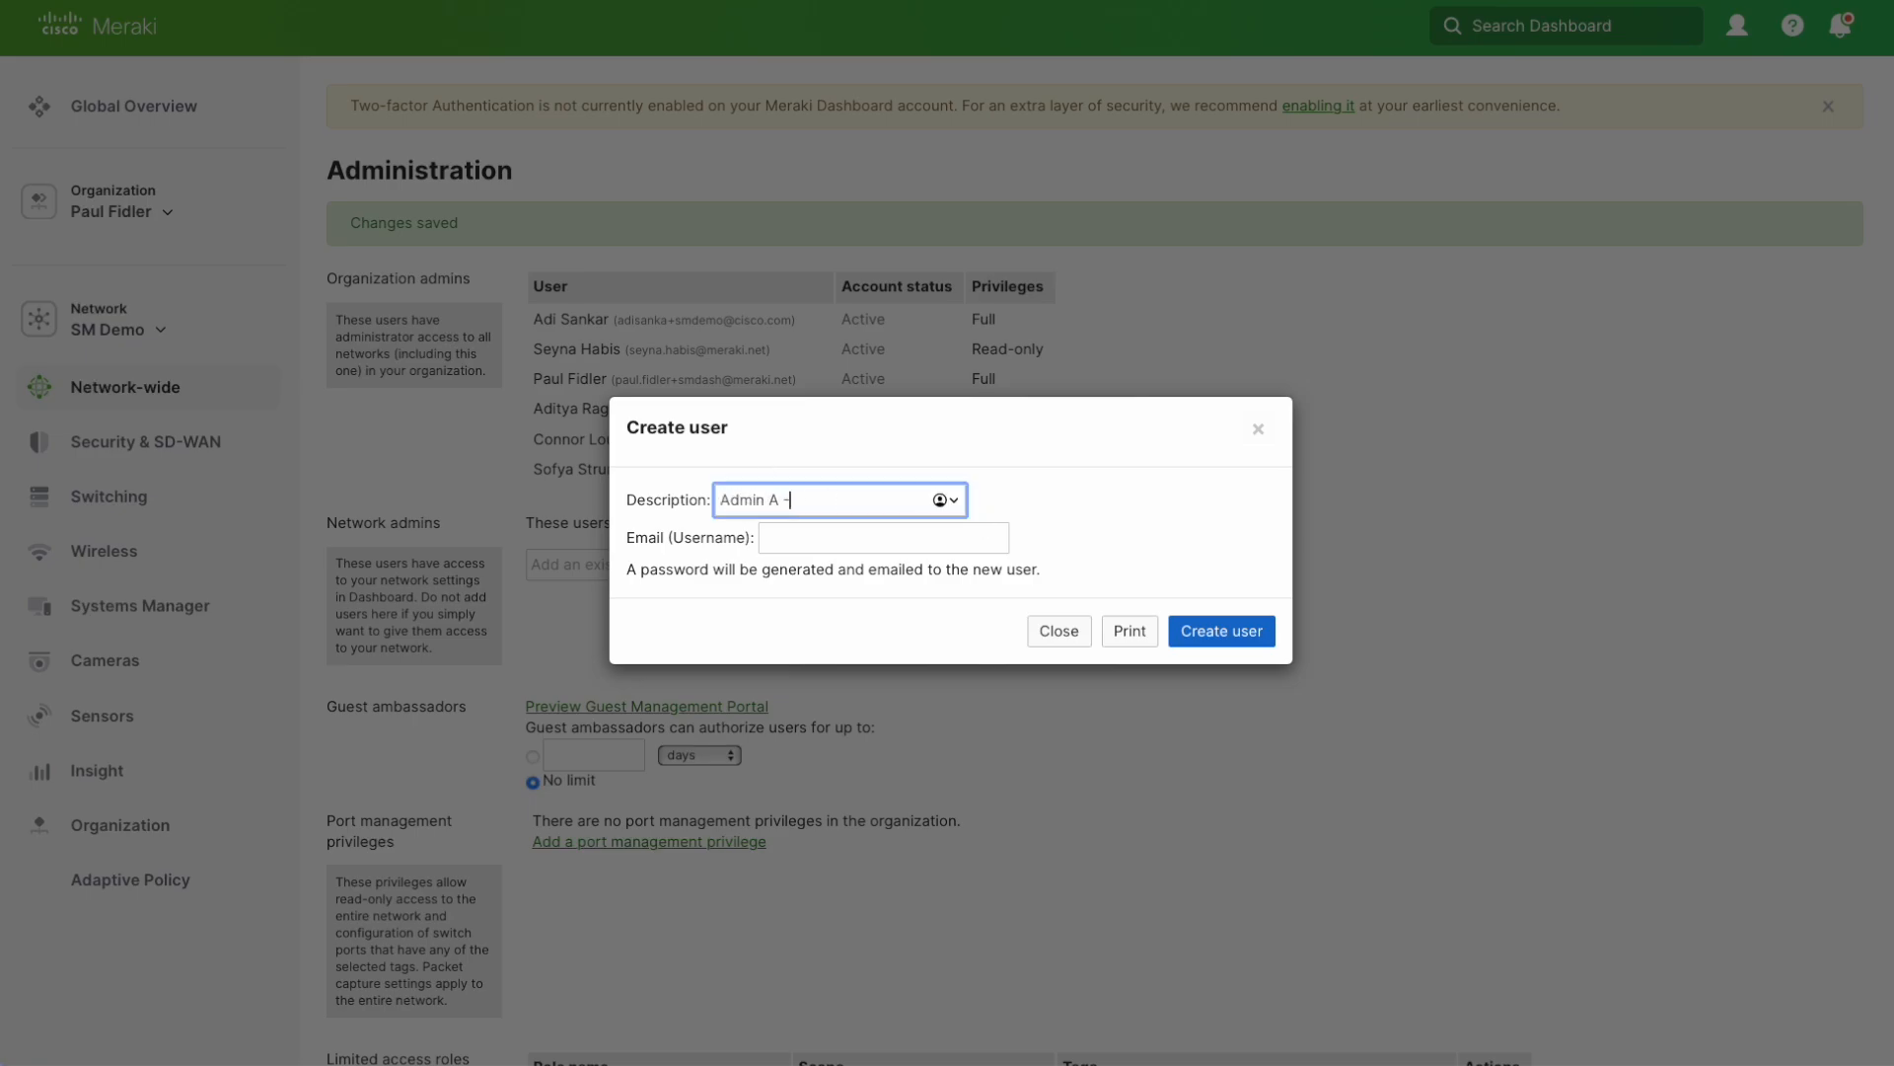
pyautogui.write('Milan')
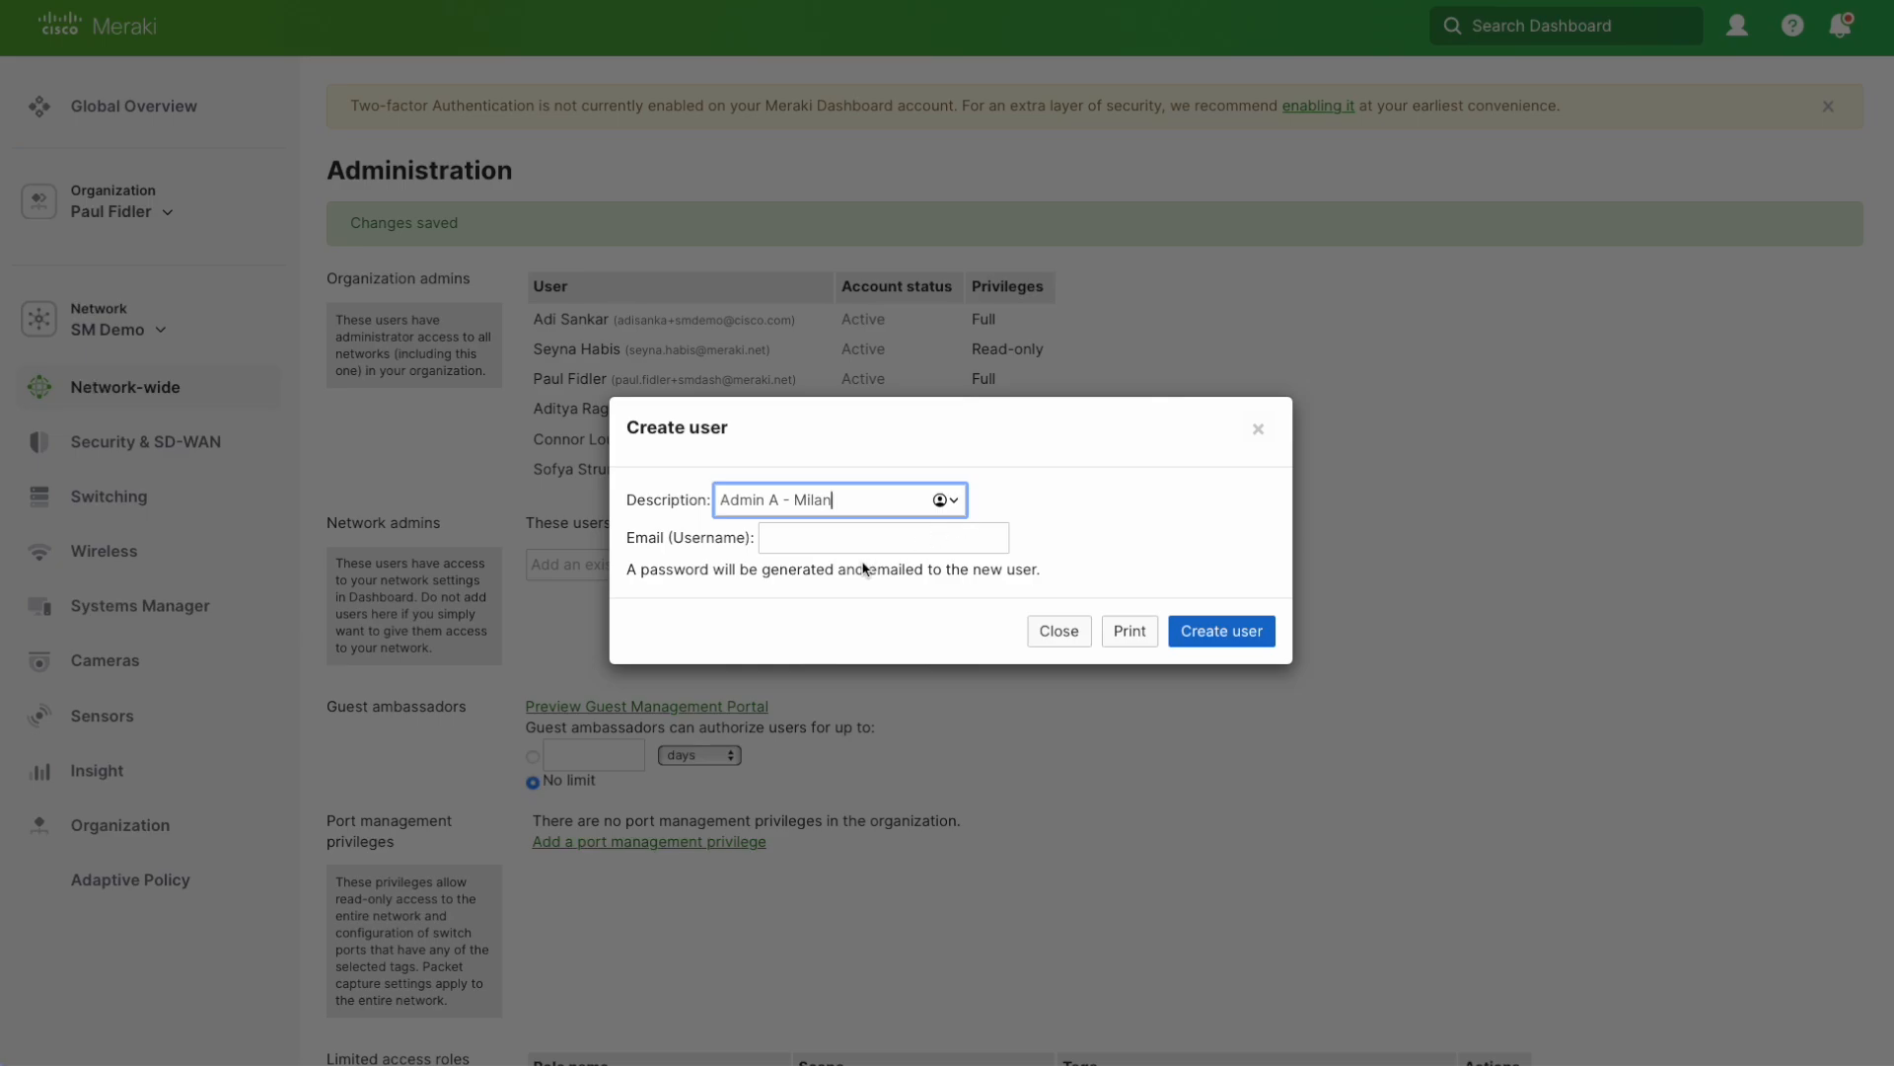
pyautogui.click(880, 537)
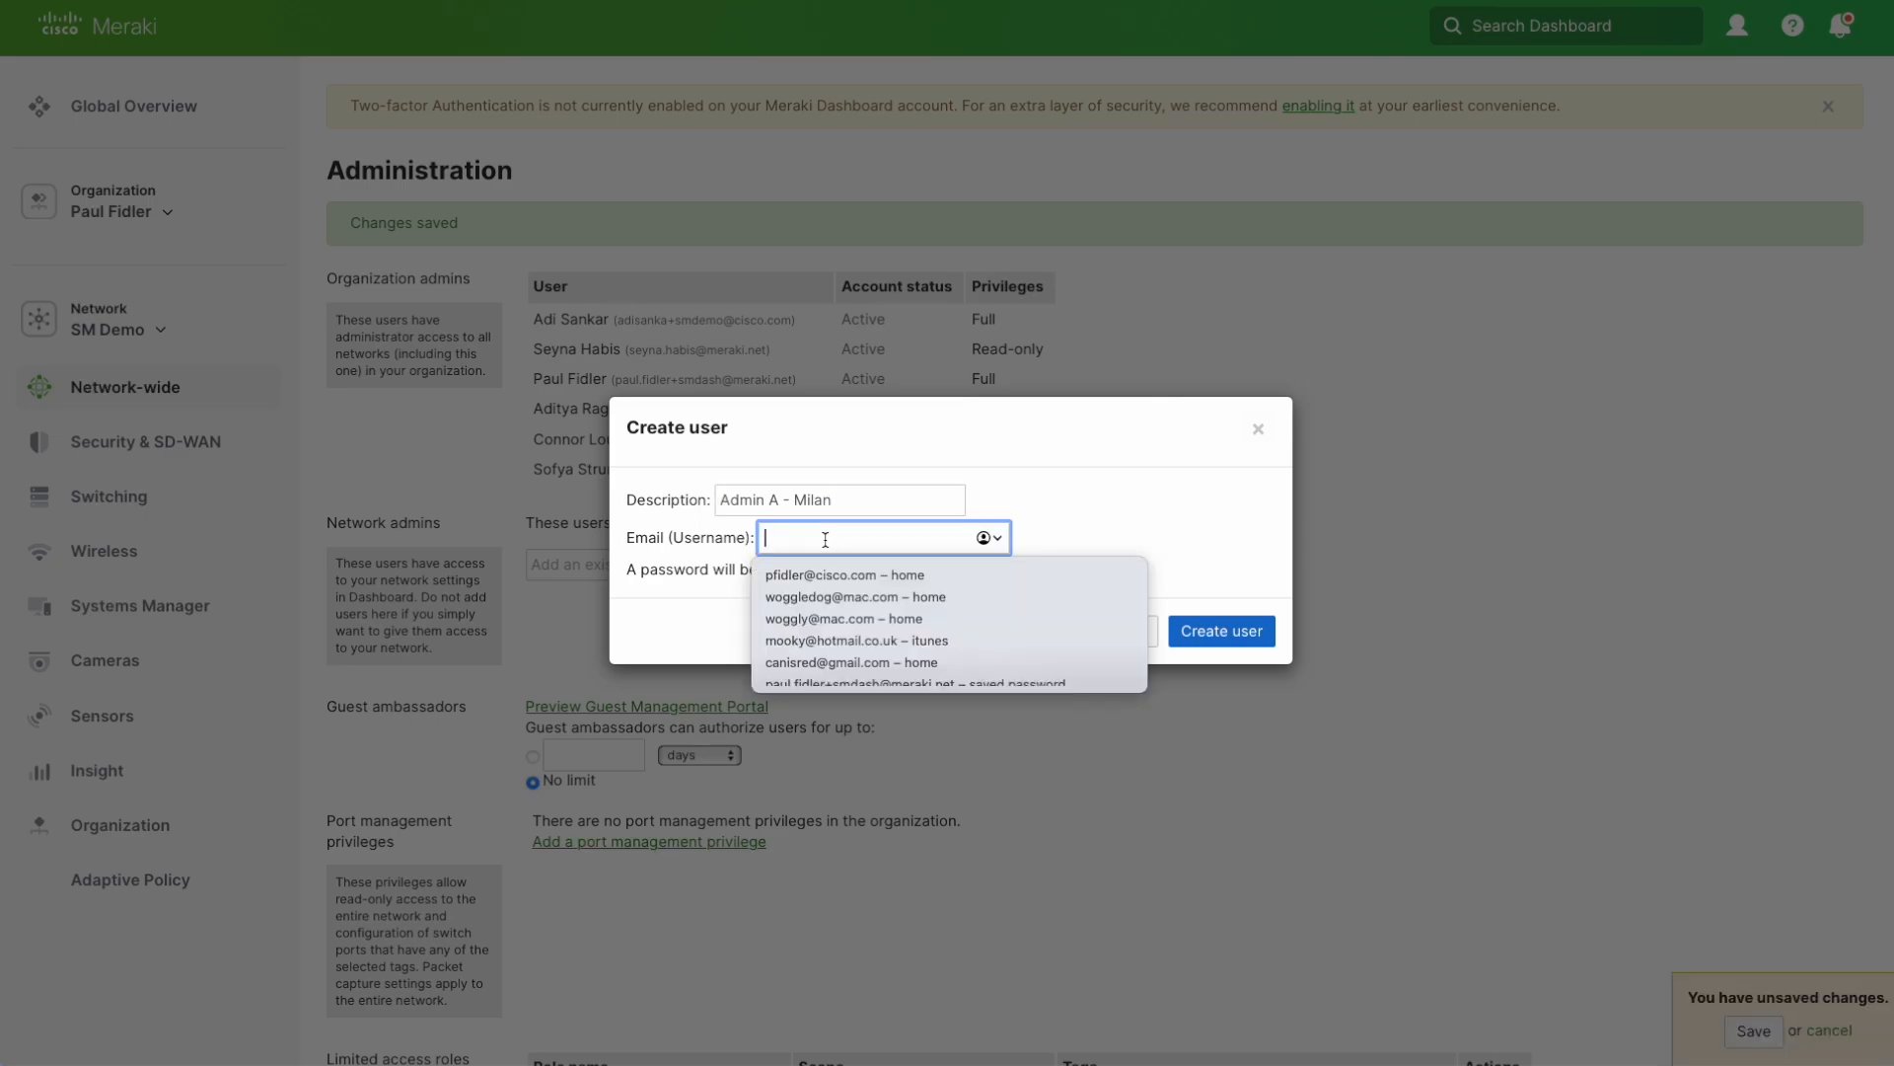
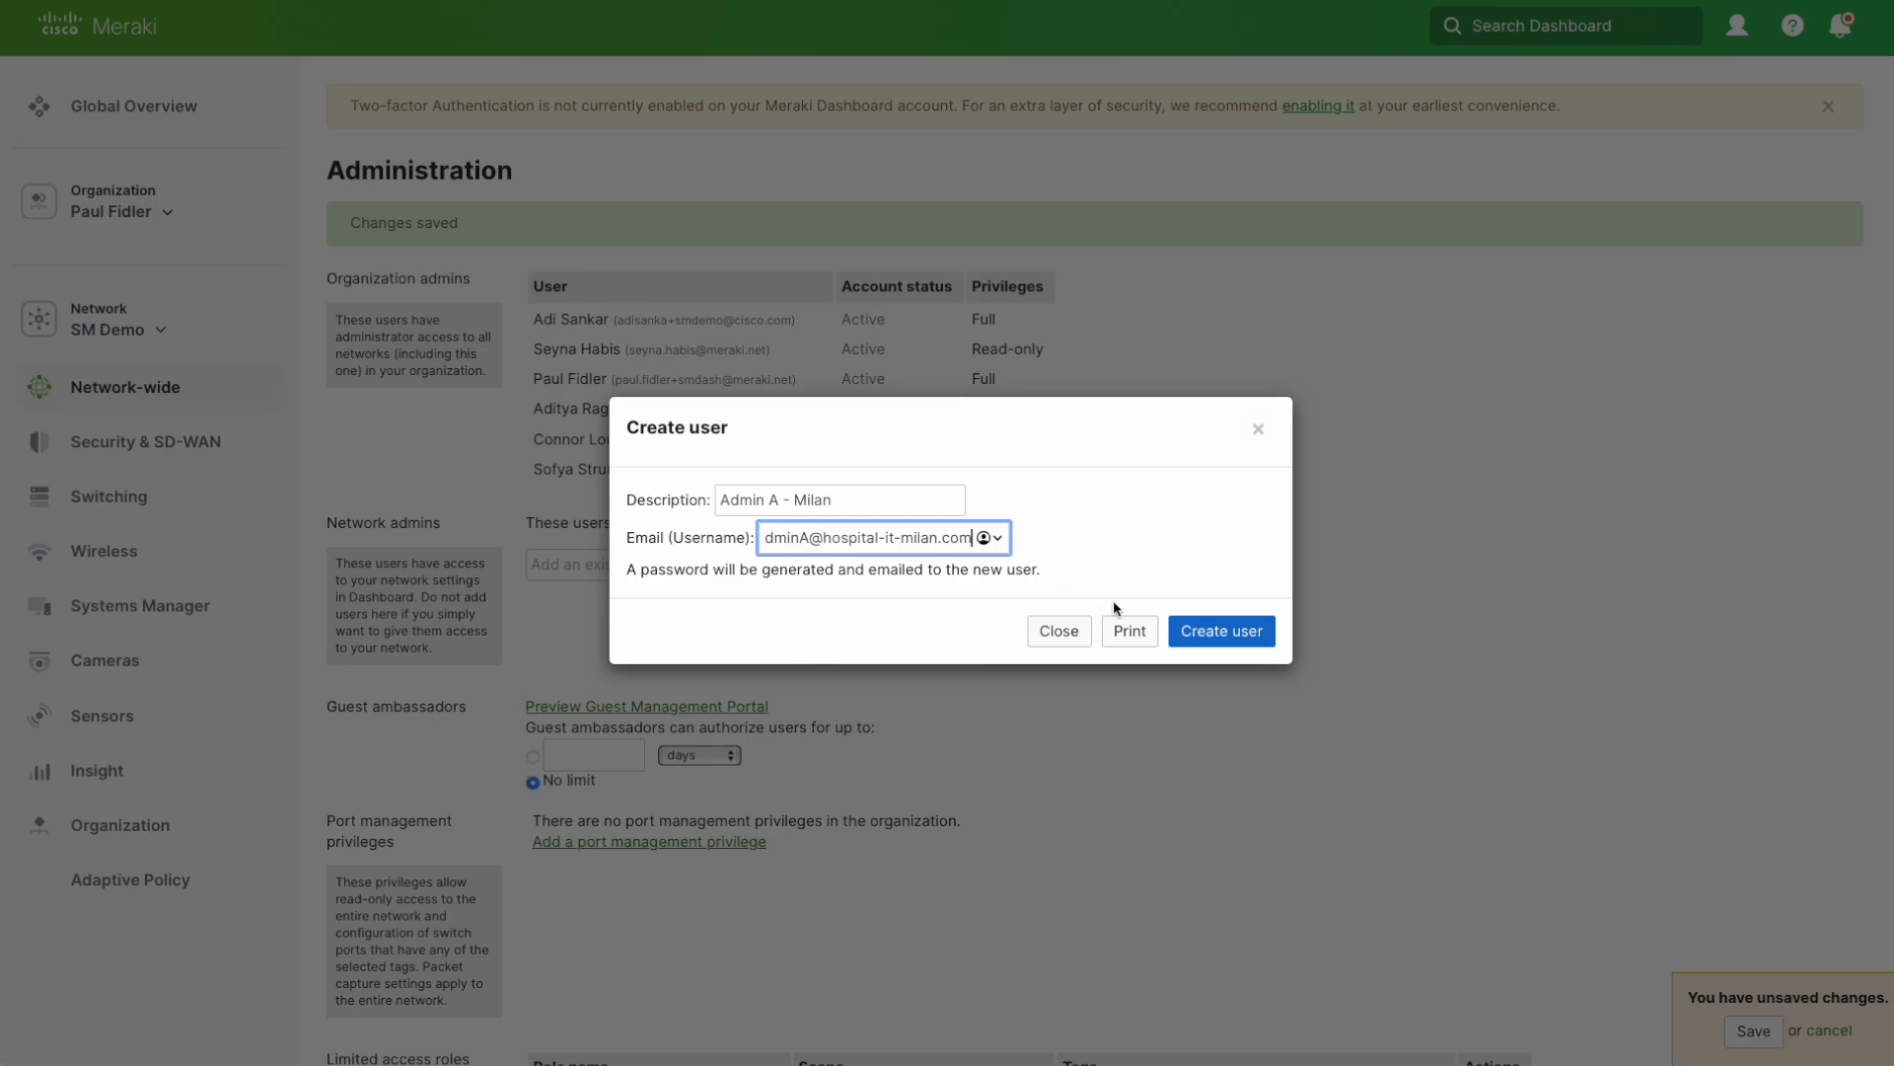
pyautogui.click(1219, 630)
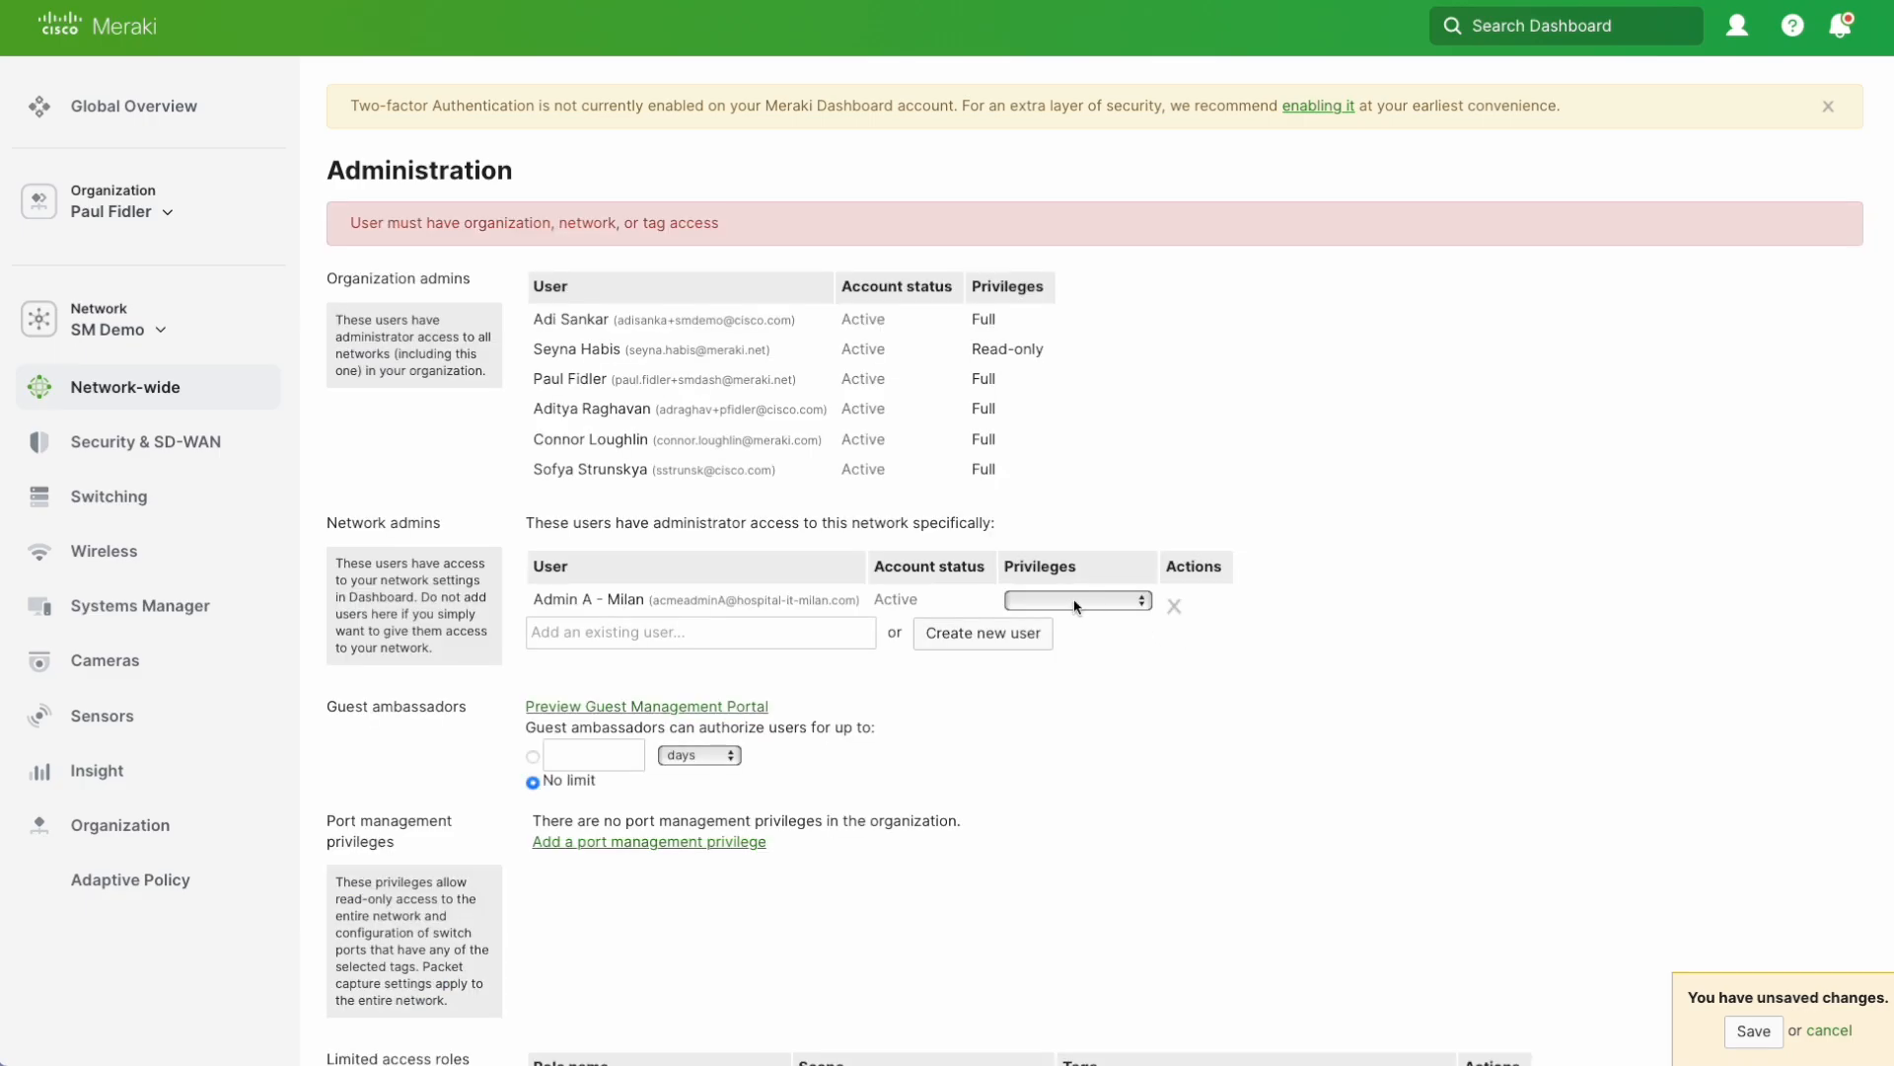
# Step: Set Admin A - Milan's privileges to Hospital-IT-Milan and save
pyautogui.click(1073, 599)
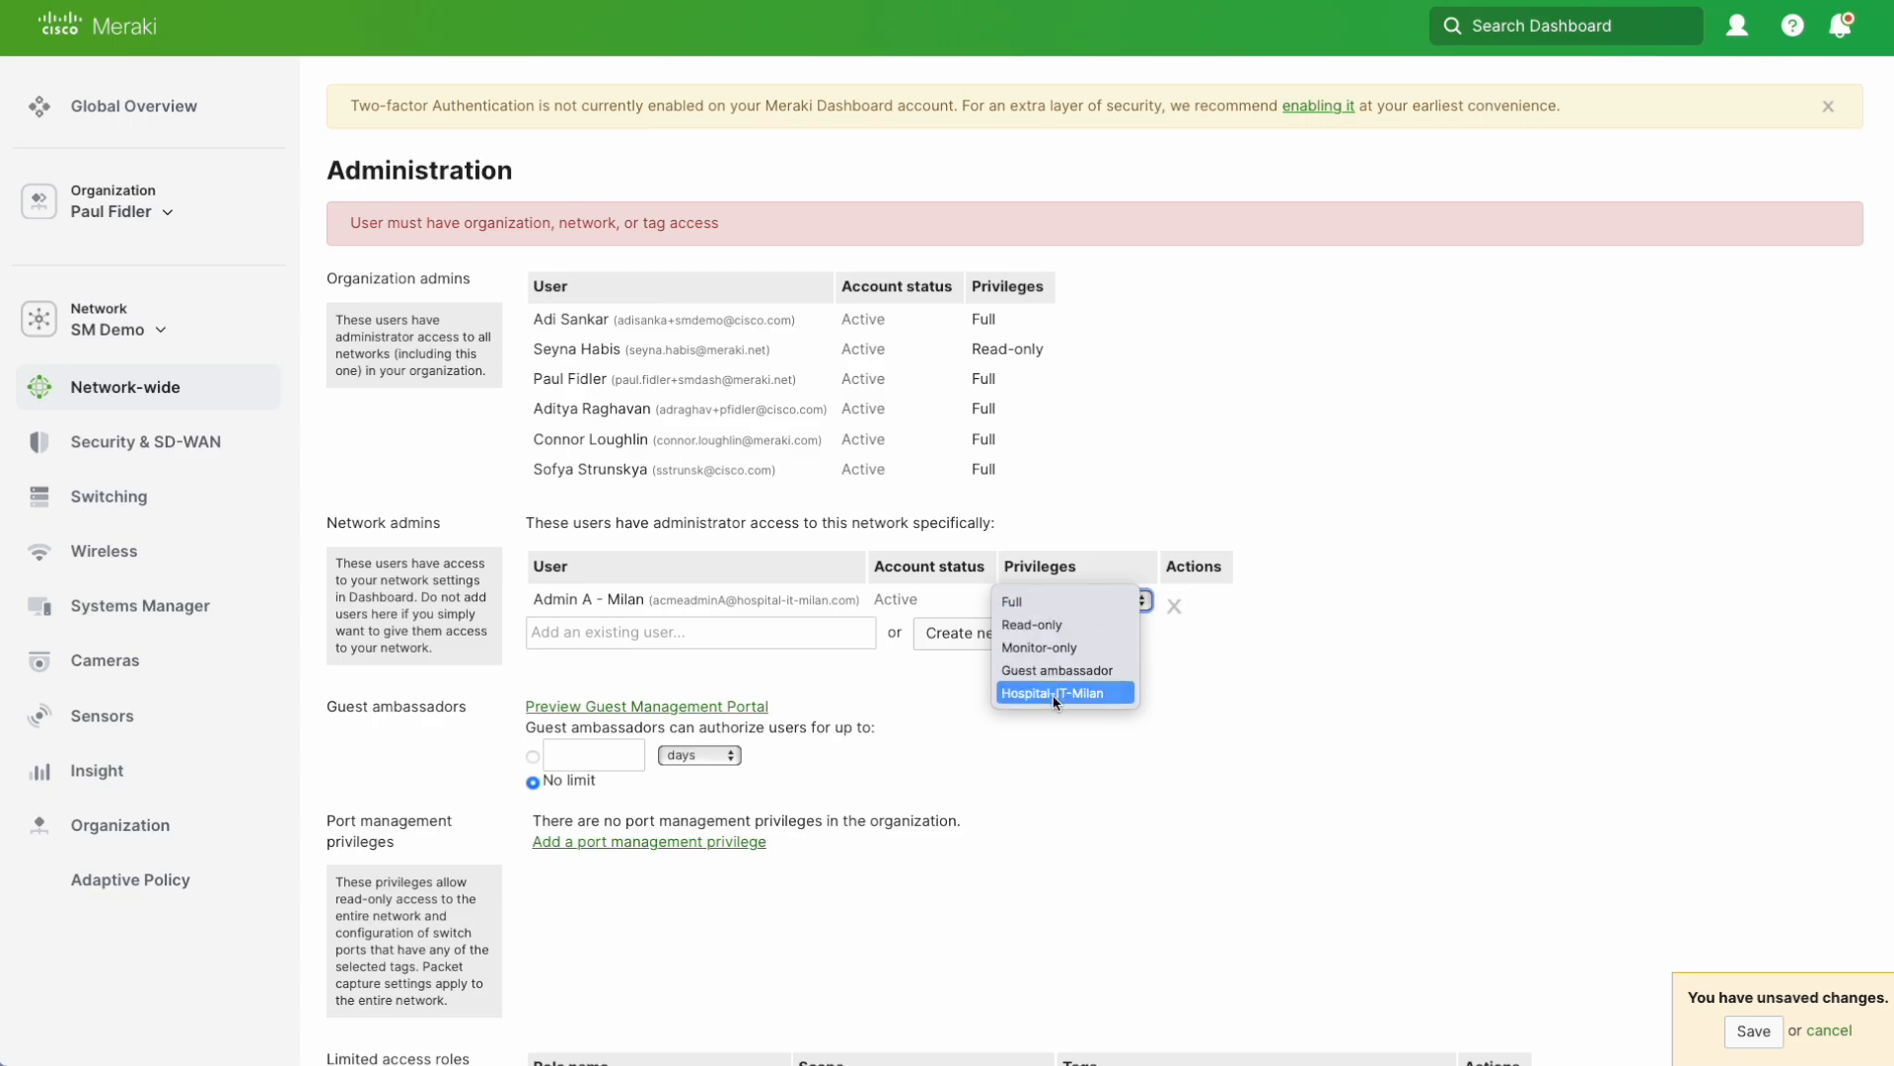
pyautogui.click(1062, 693)
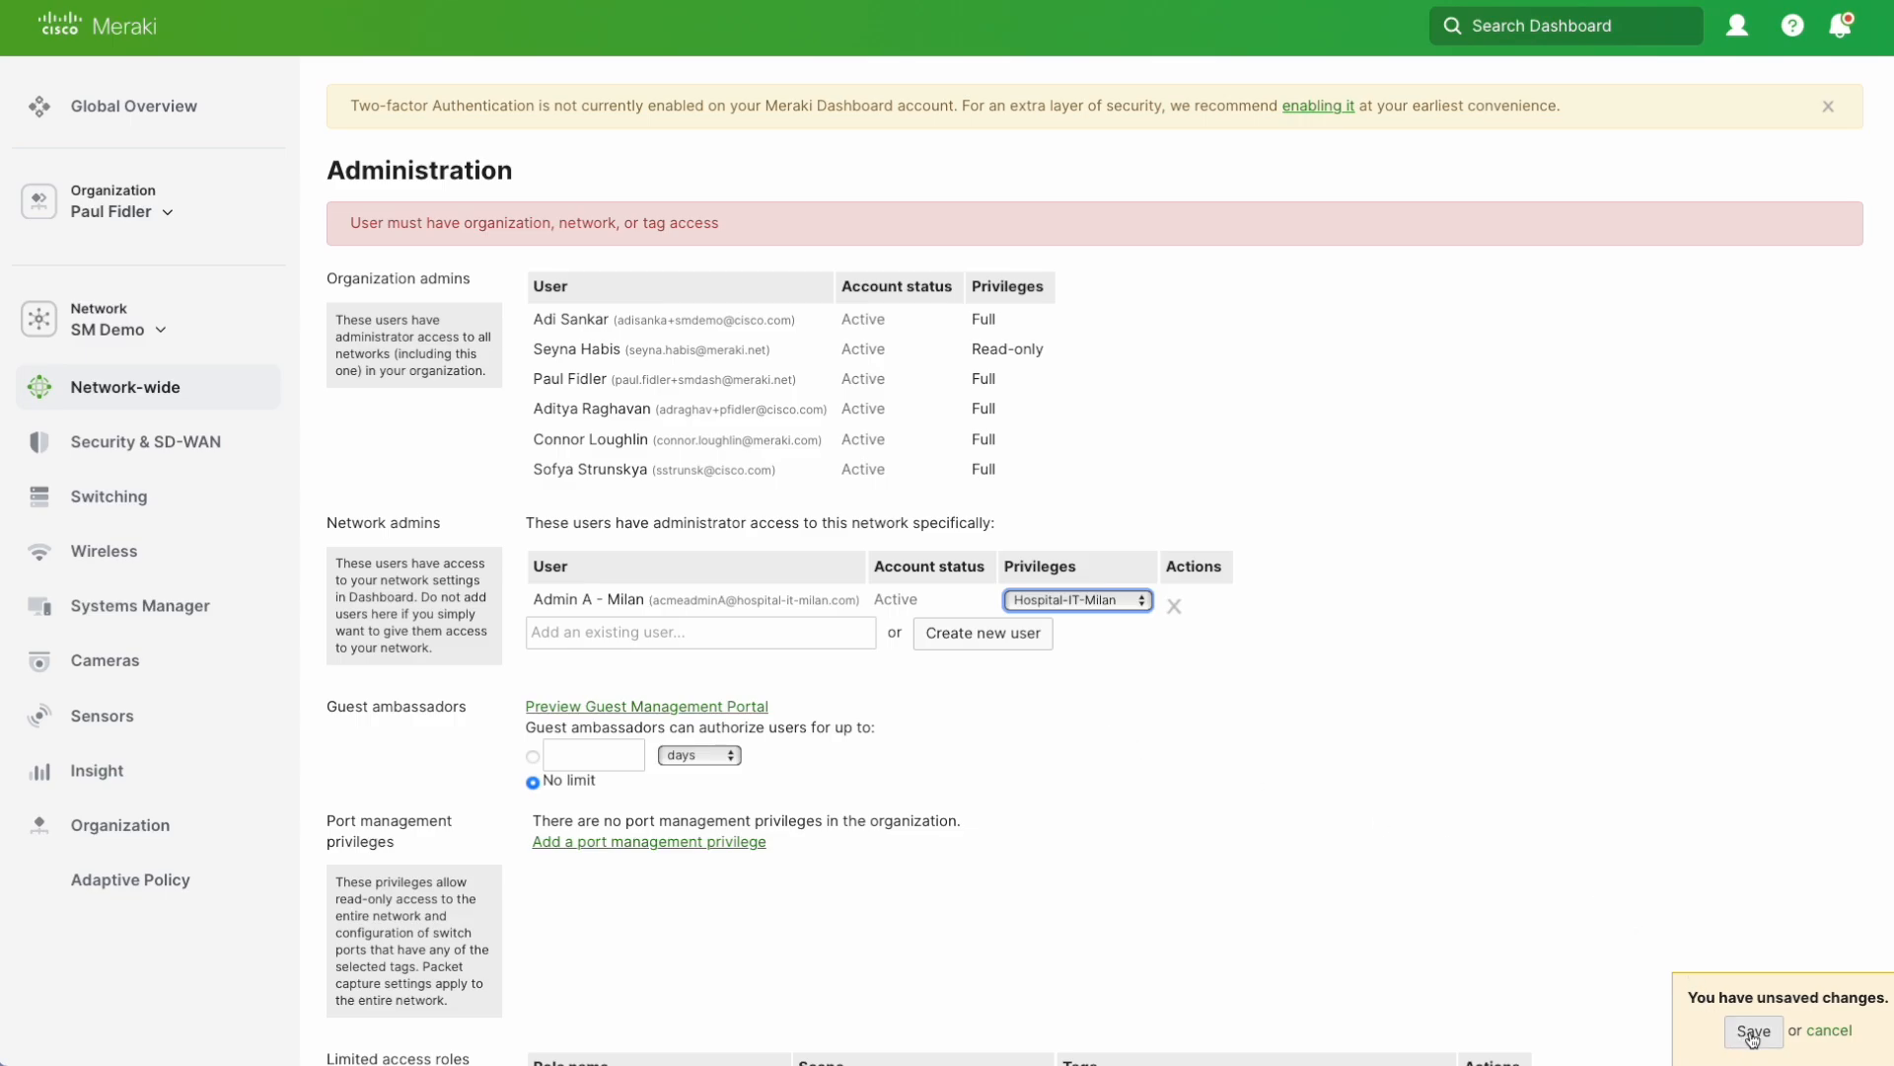
pyautogui.click(1752, 1030)
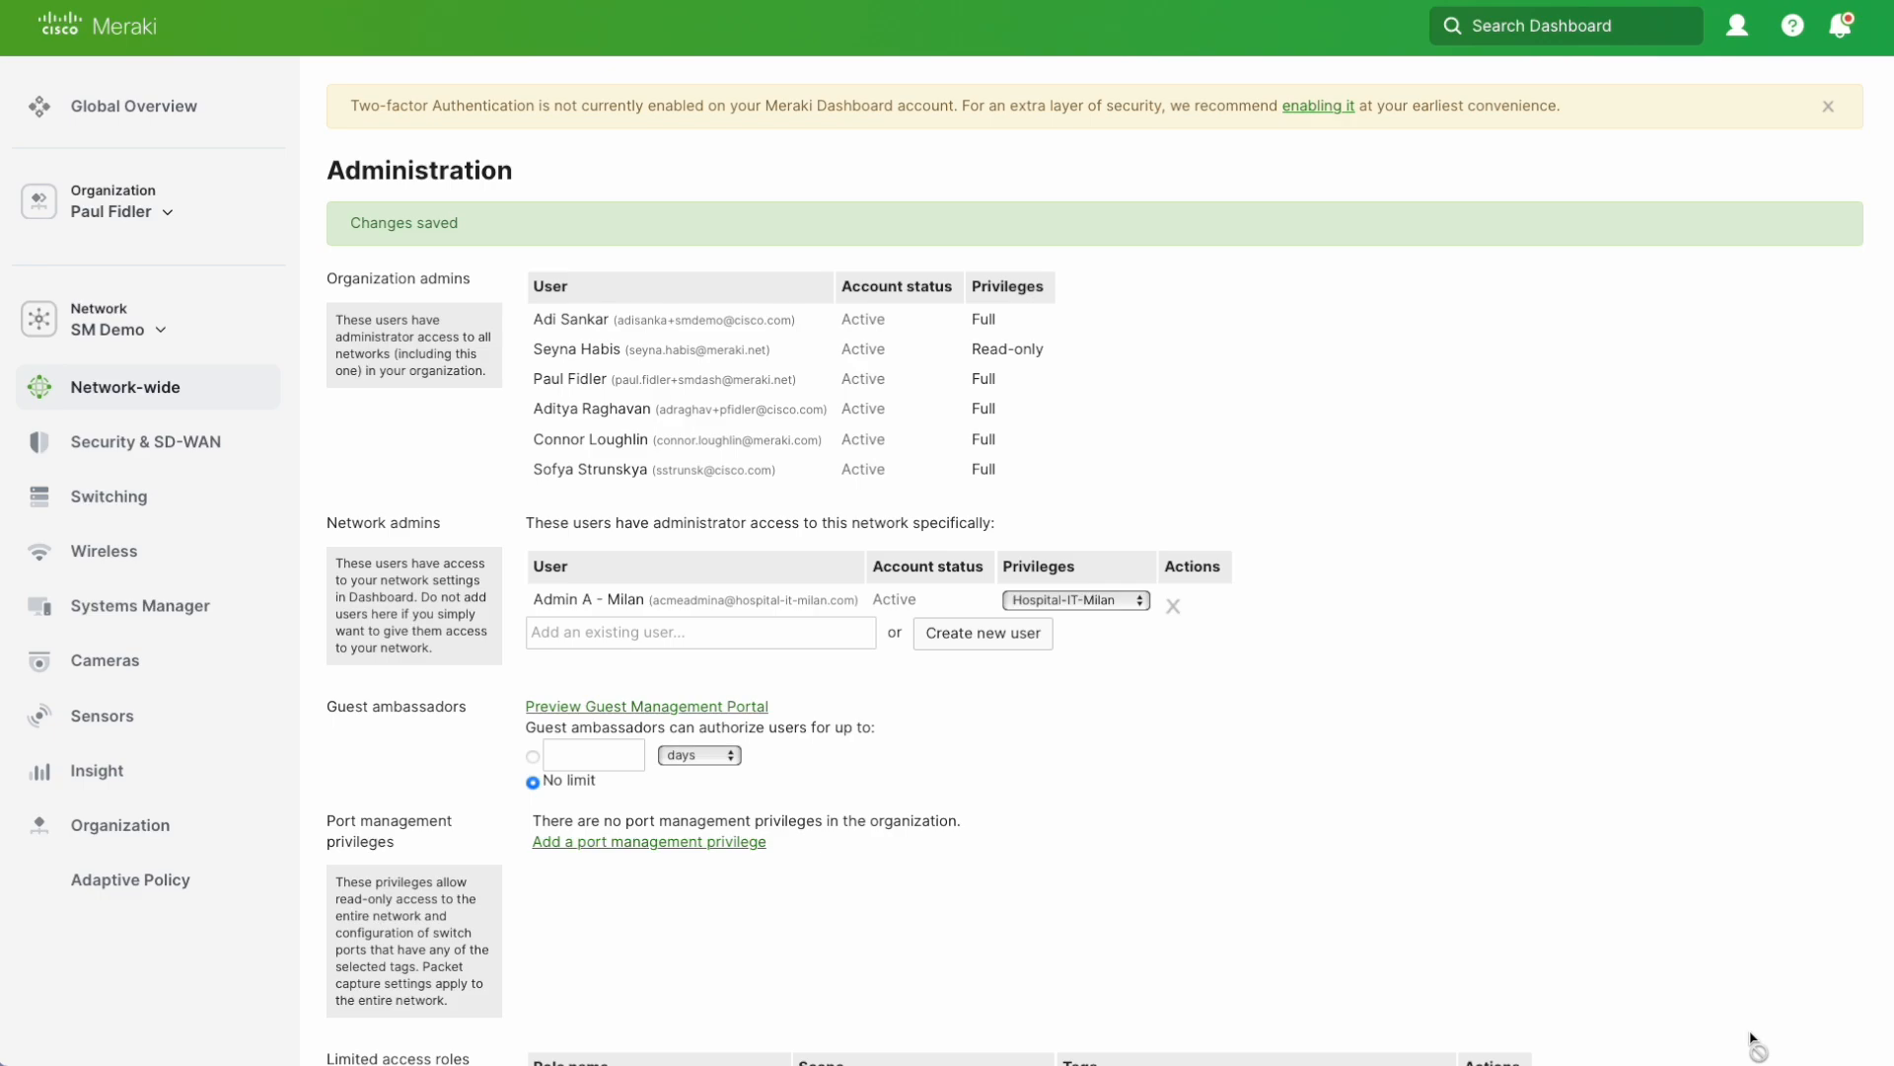
pyautogui.moveTo(102, 551)
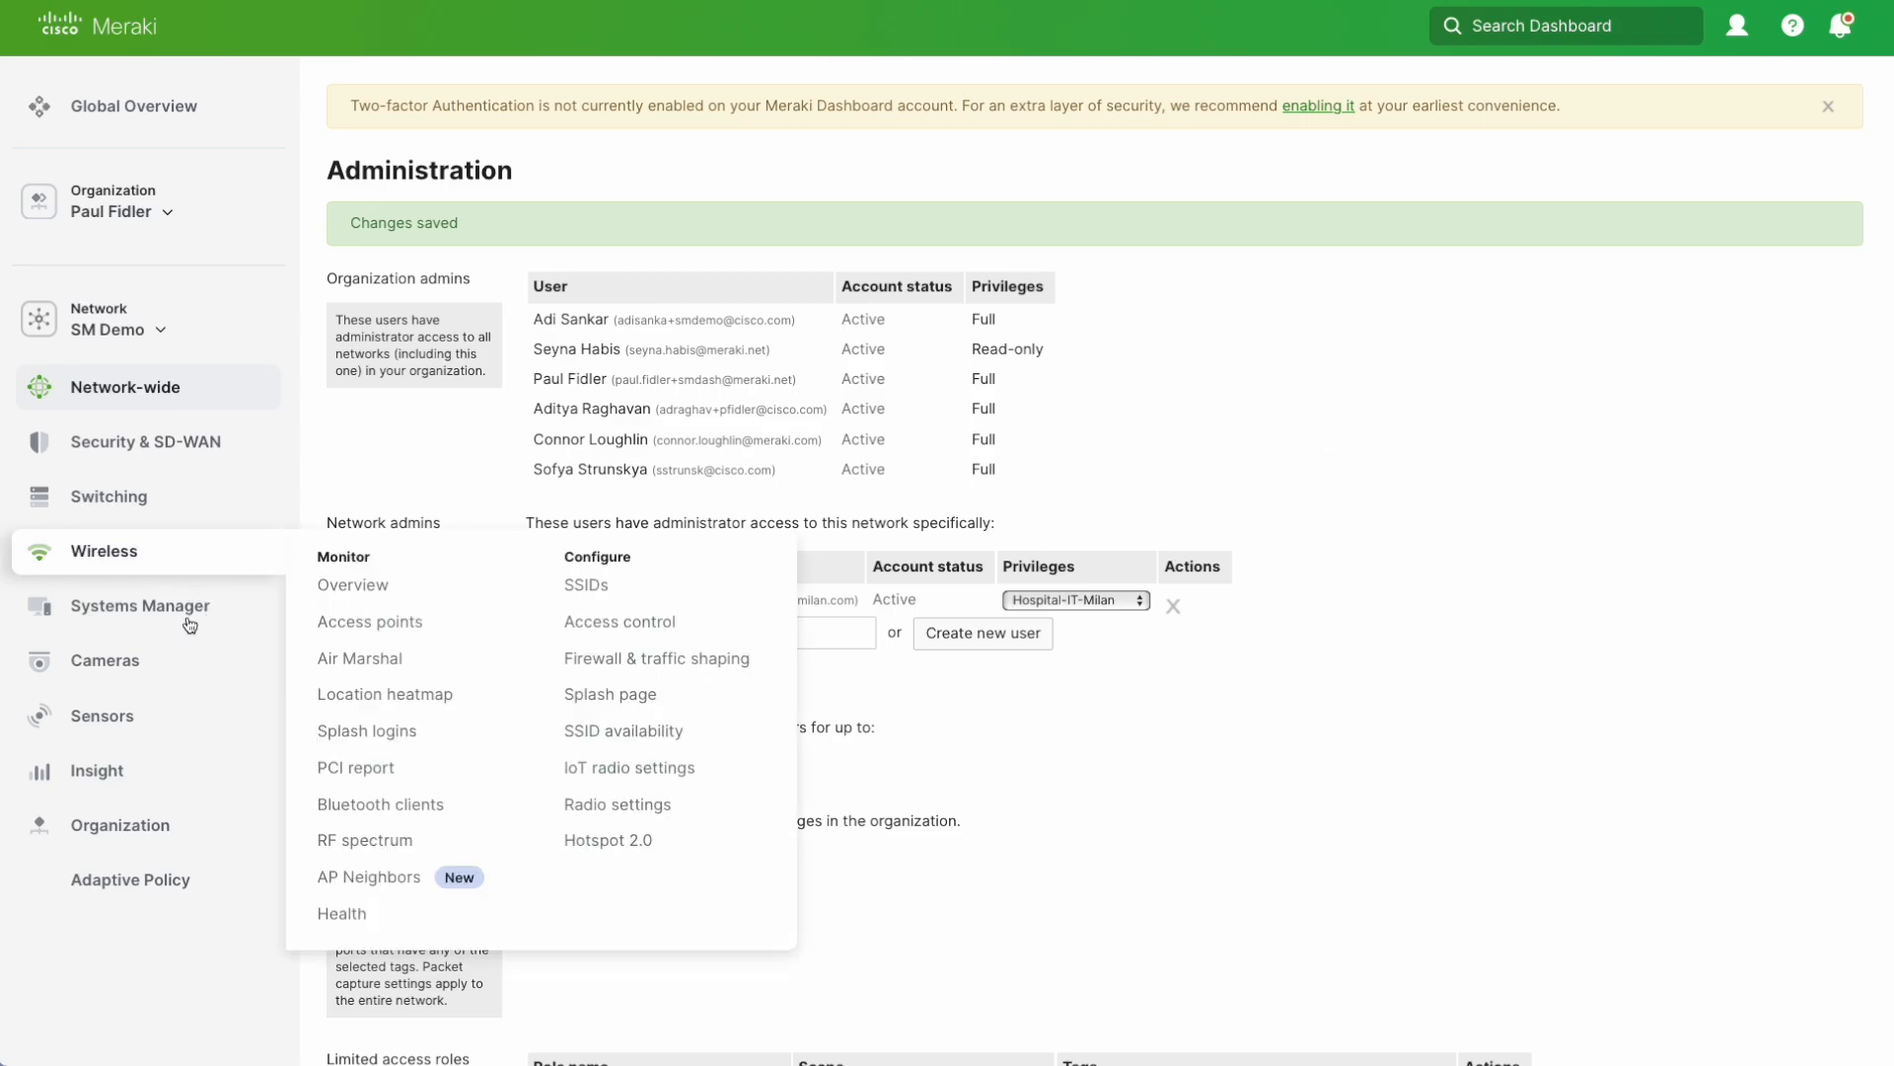
pyautogui.moveTo(141, 606)
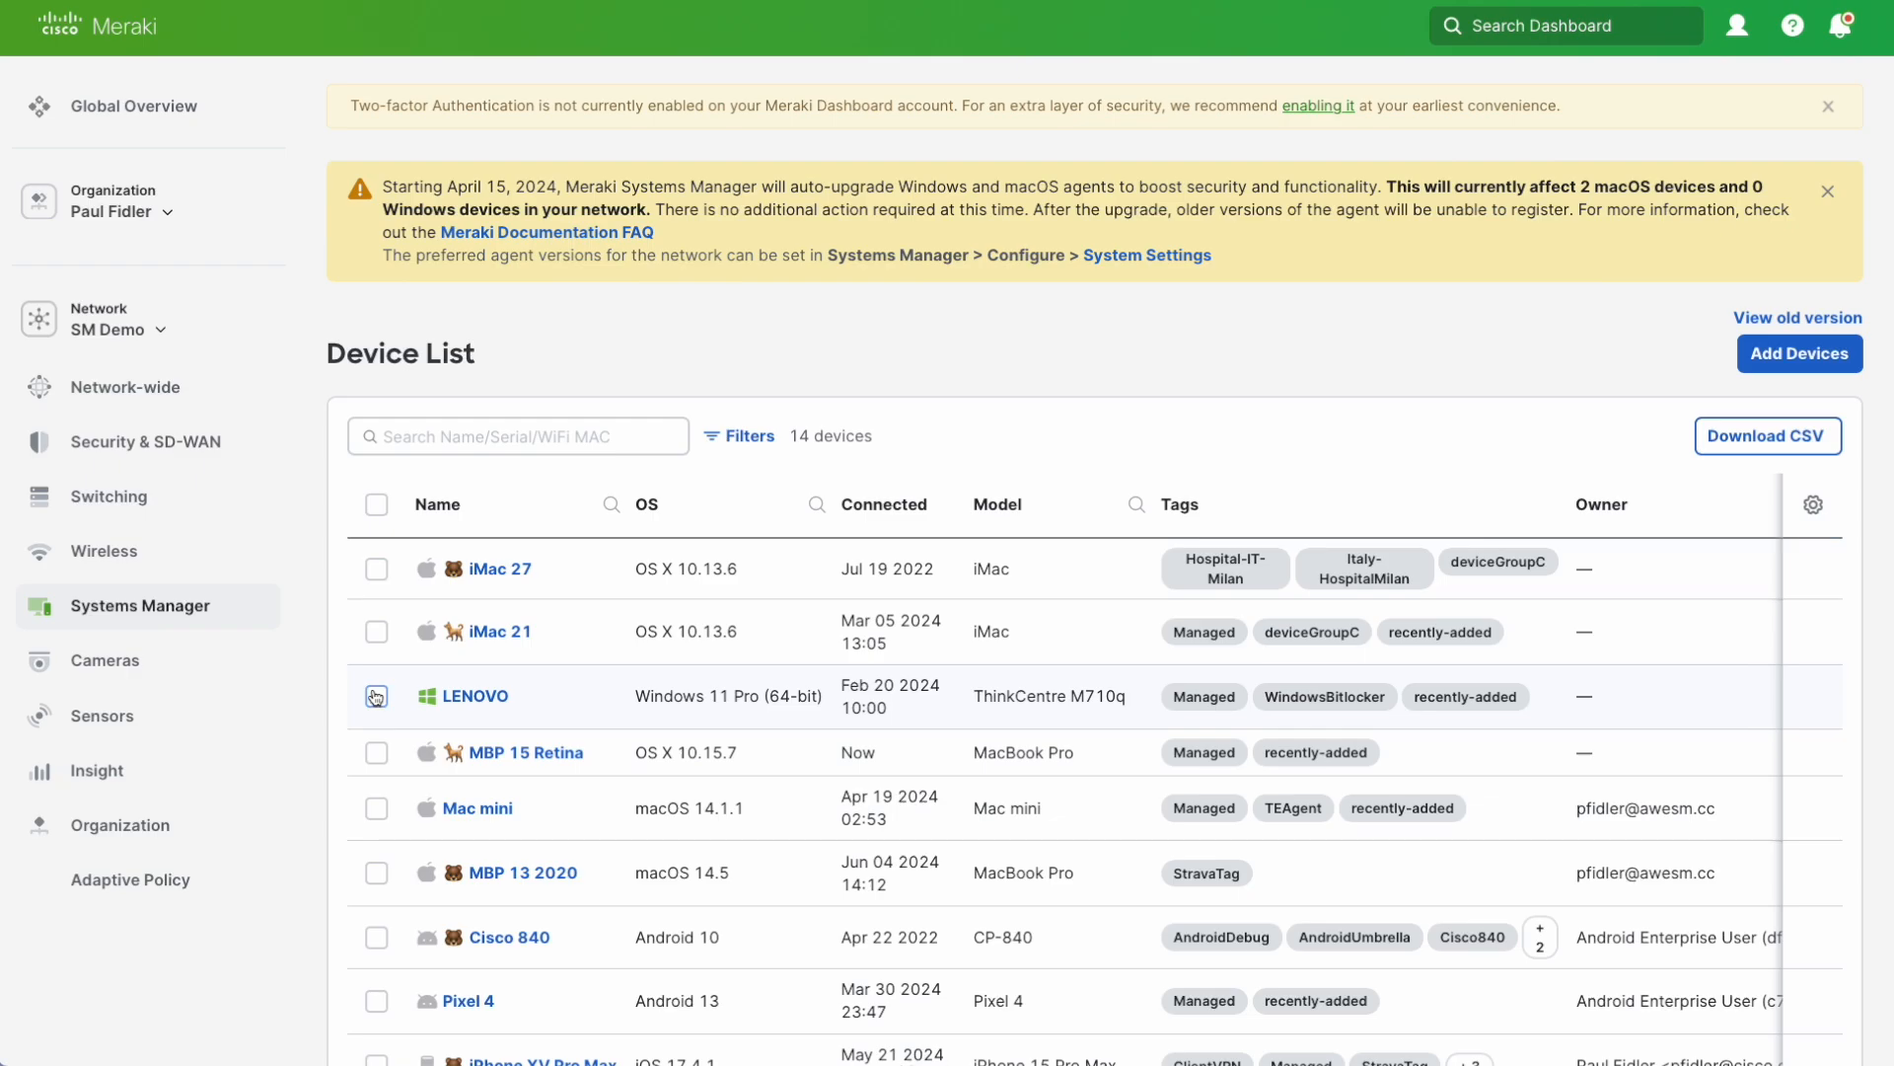
# Step: Check LENOVO, MBP 15 Retina and Mac mini in the Systems Manager device list
pyautogui.click(375, 697)
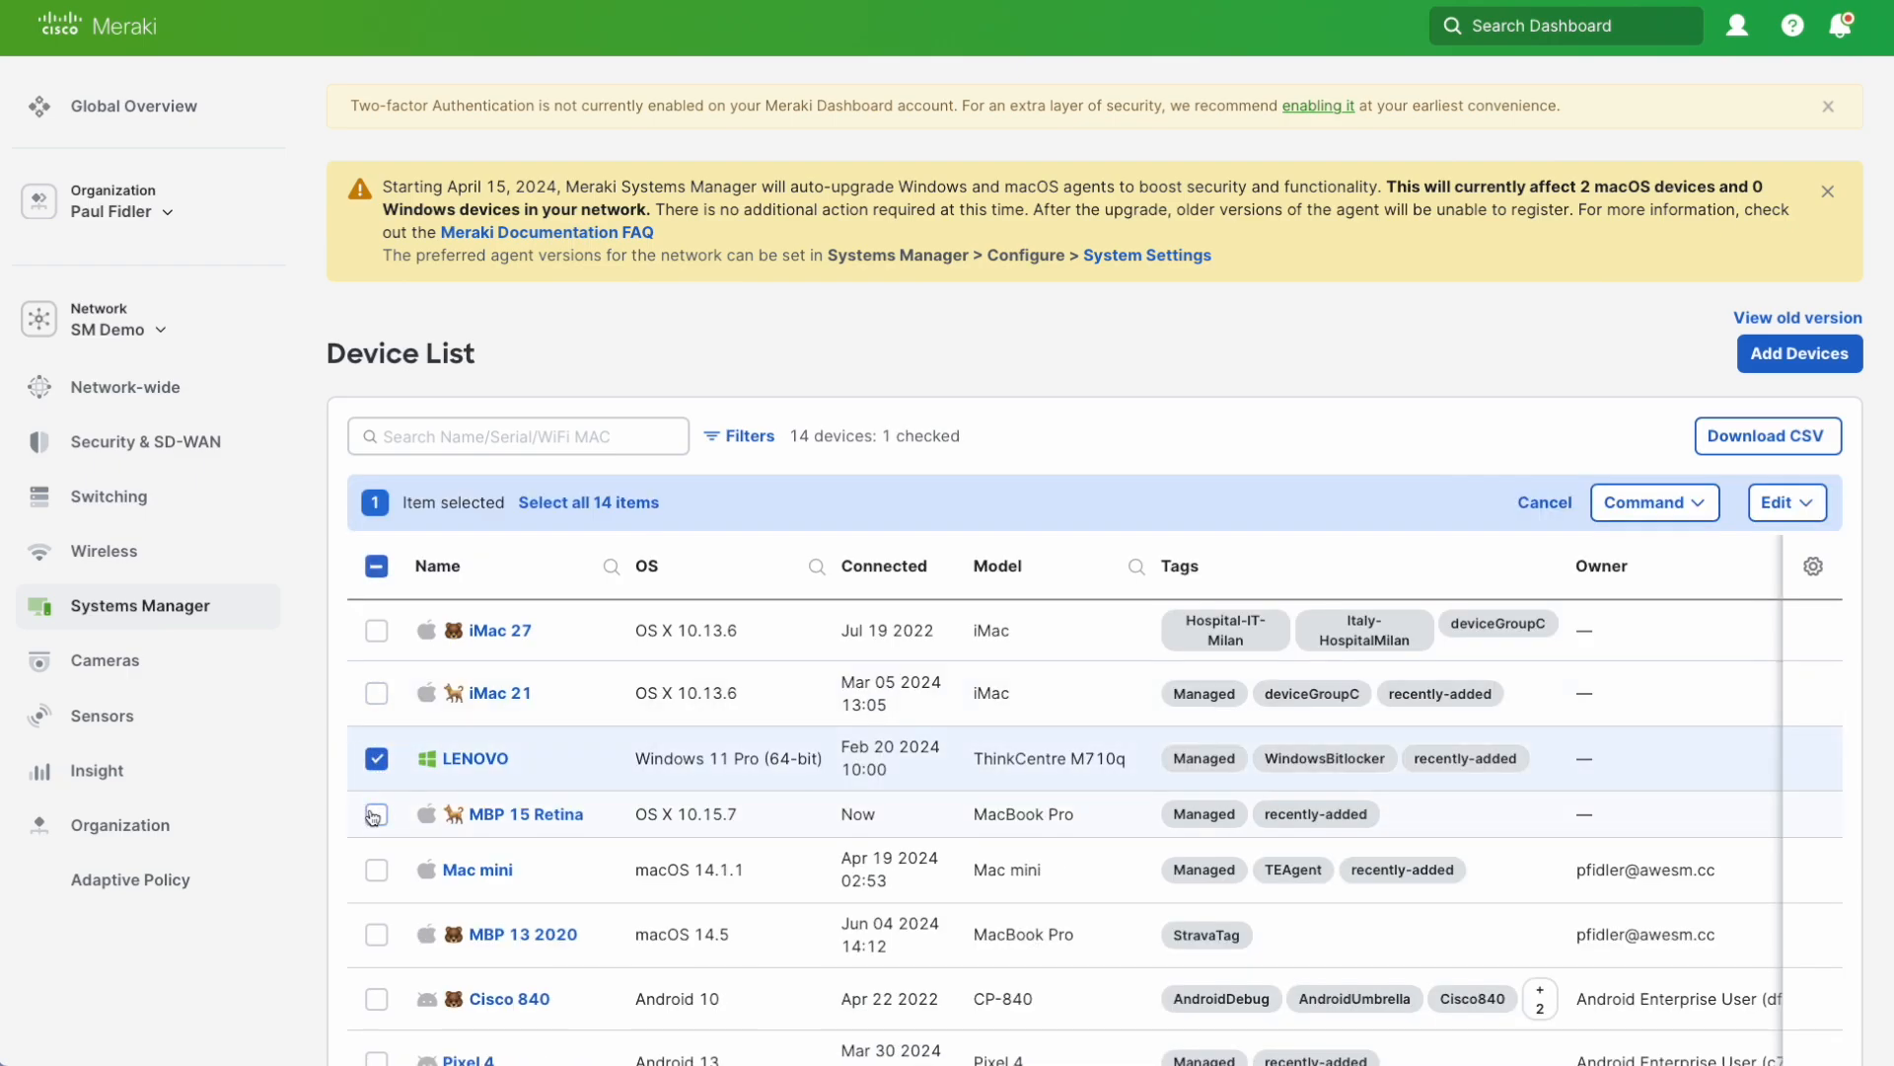
pyautogui.click(375, 874)
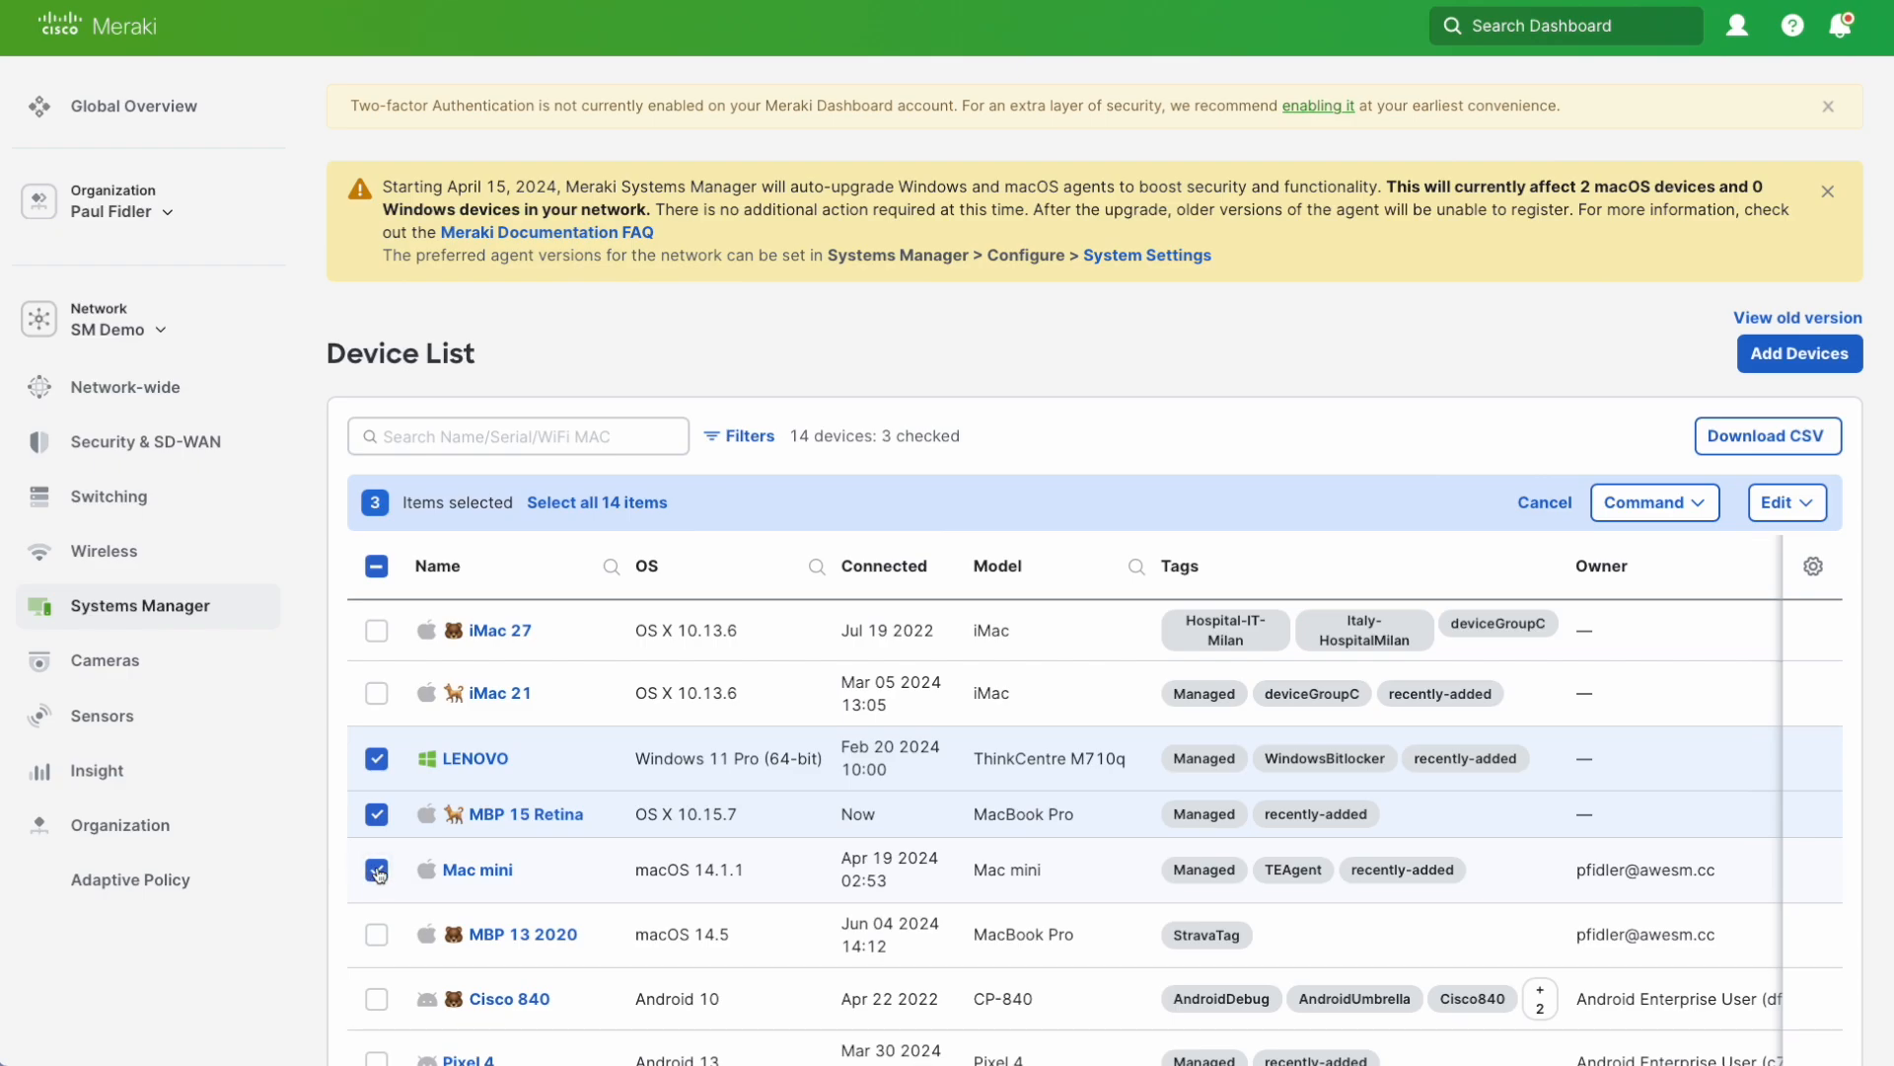
pyautogui.click(1786, 504)
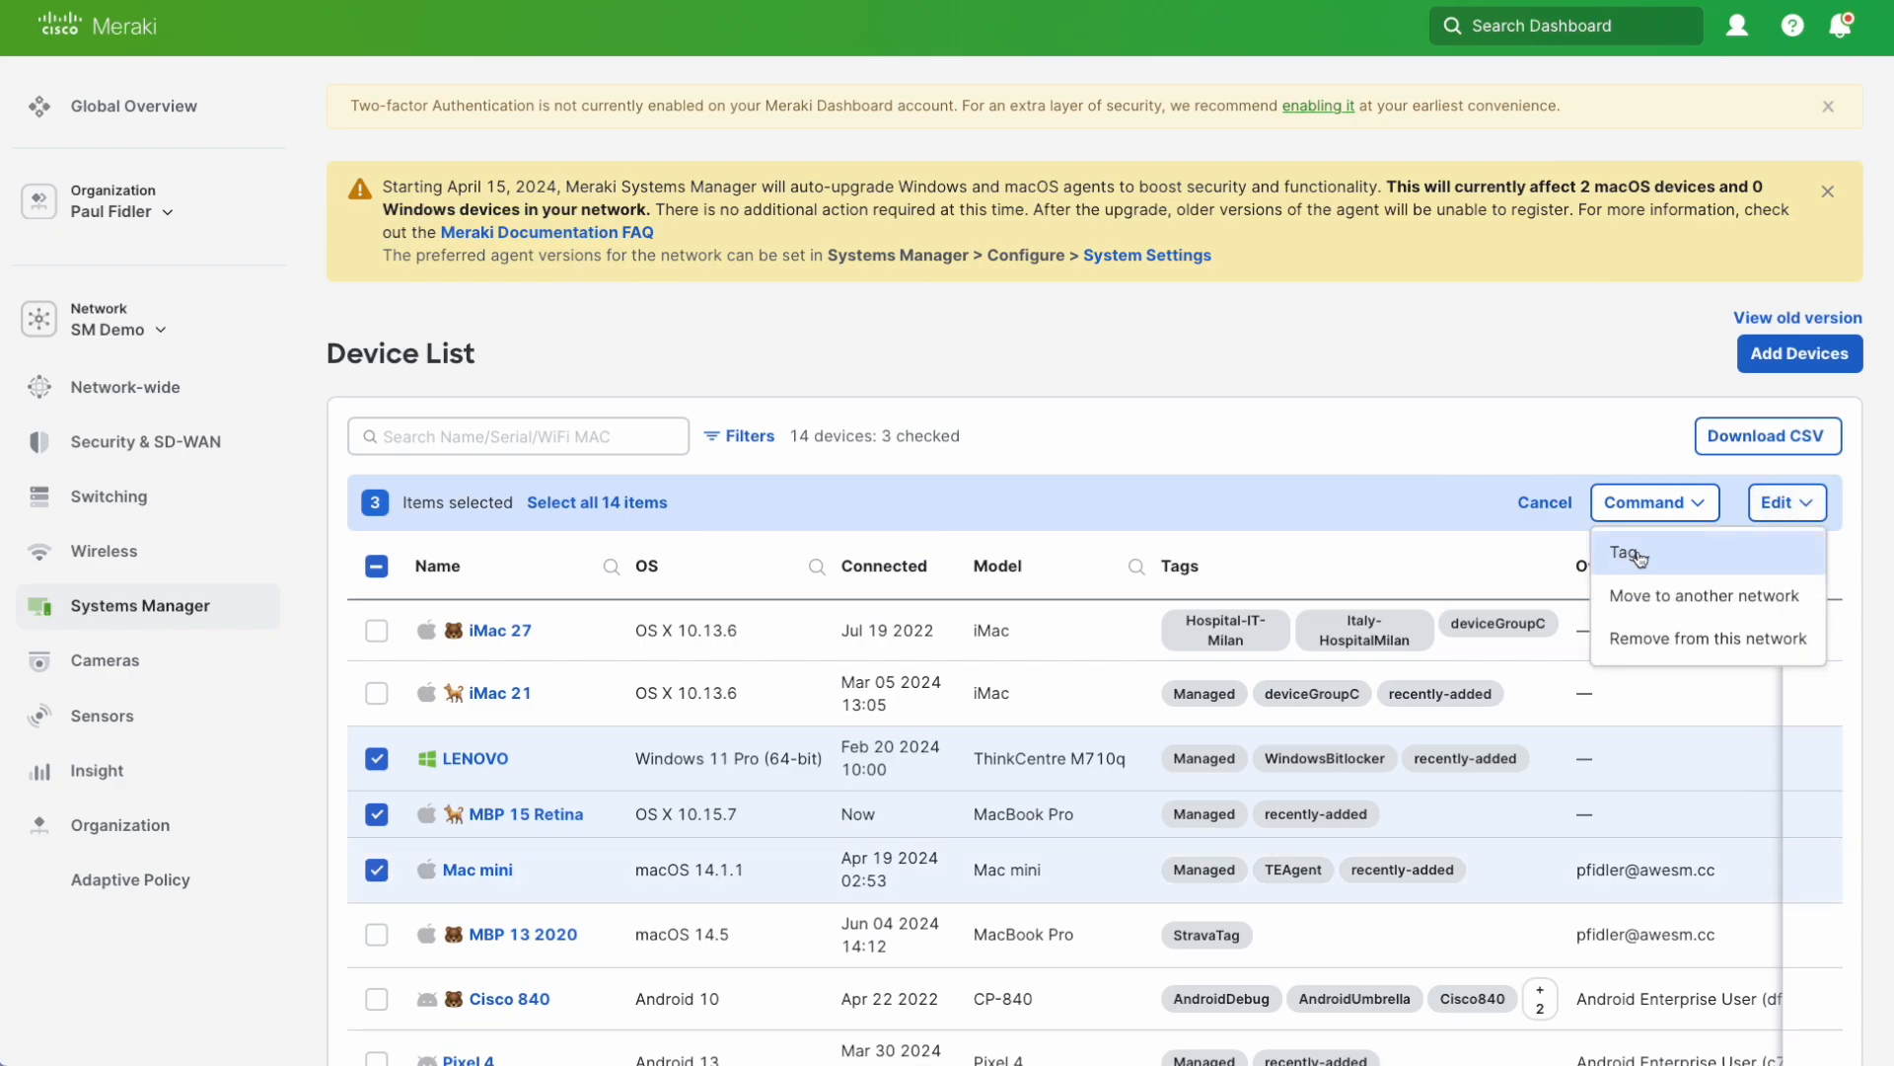
# Step: Add the Hospital-IT-Milan tag to the three checked devices and save
pyautogui.click(1624, 553)
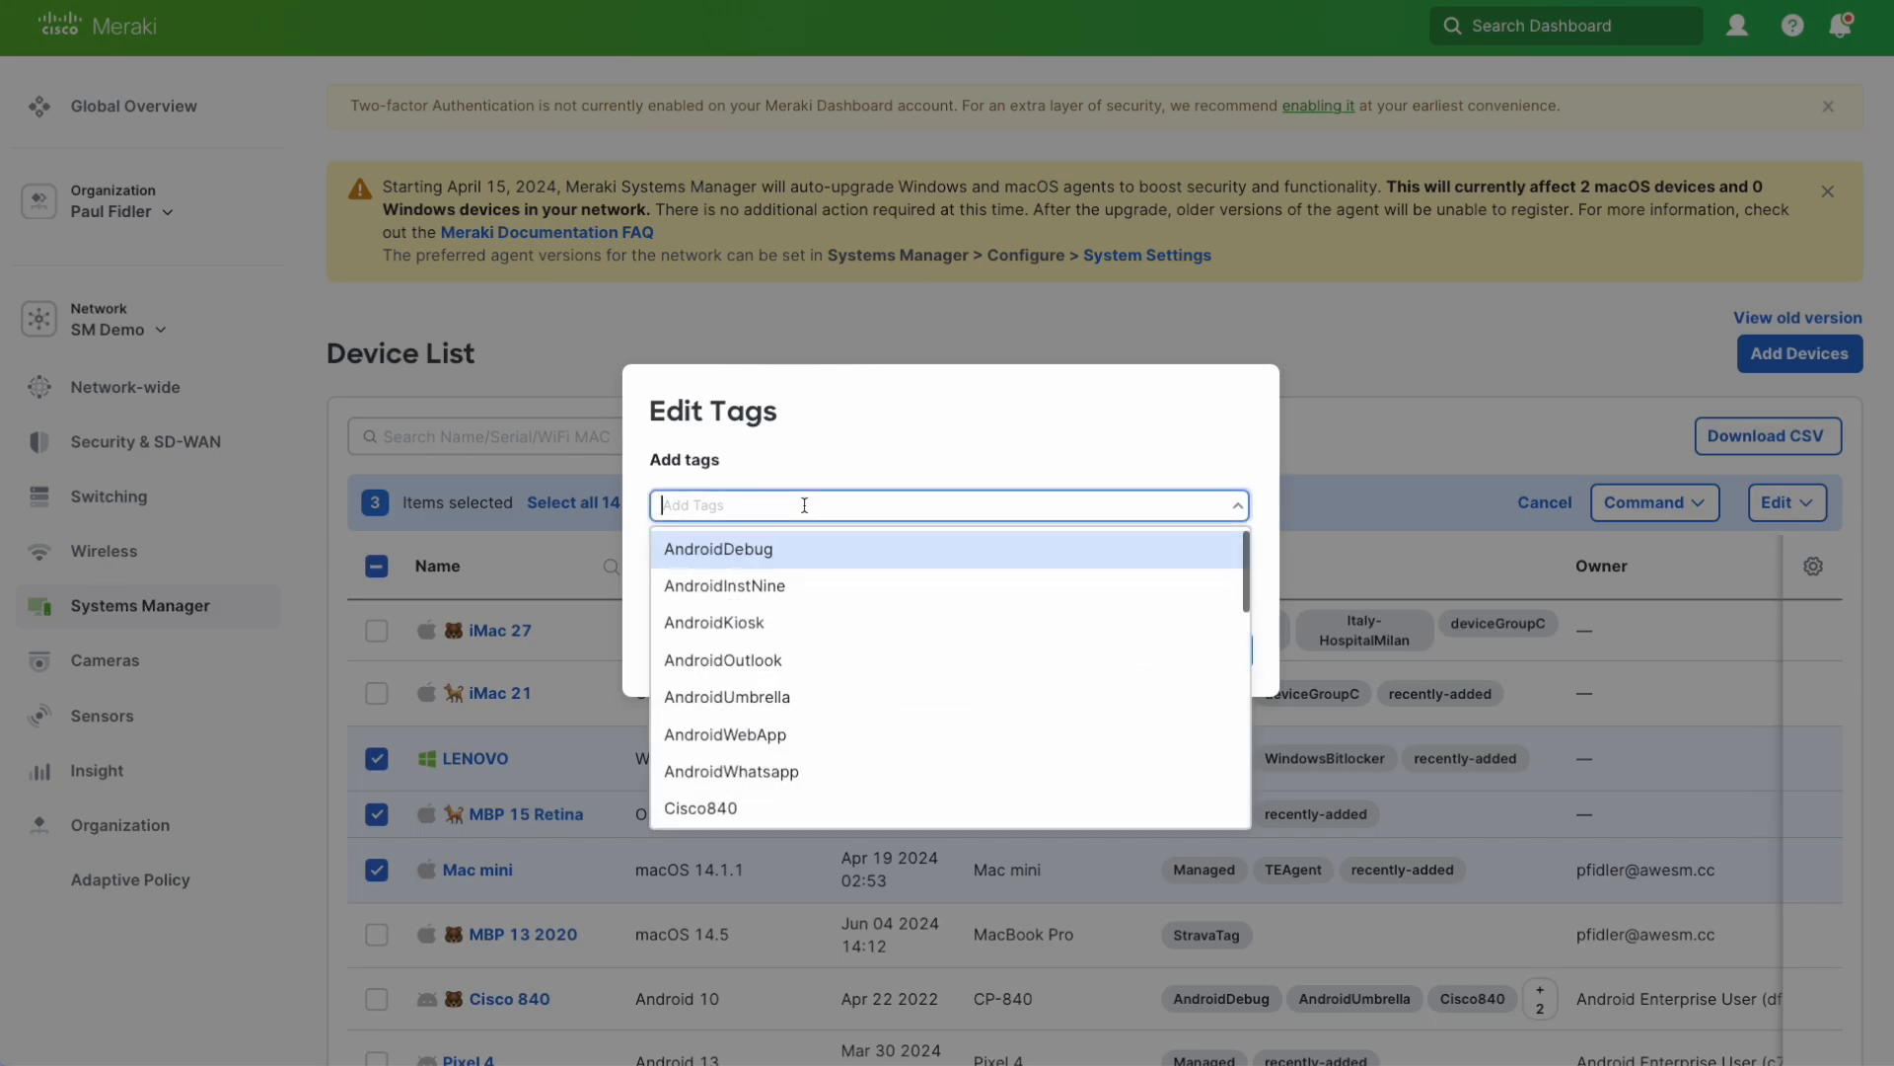
pyautogui.write('Ho')
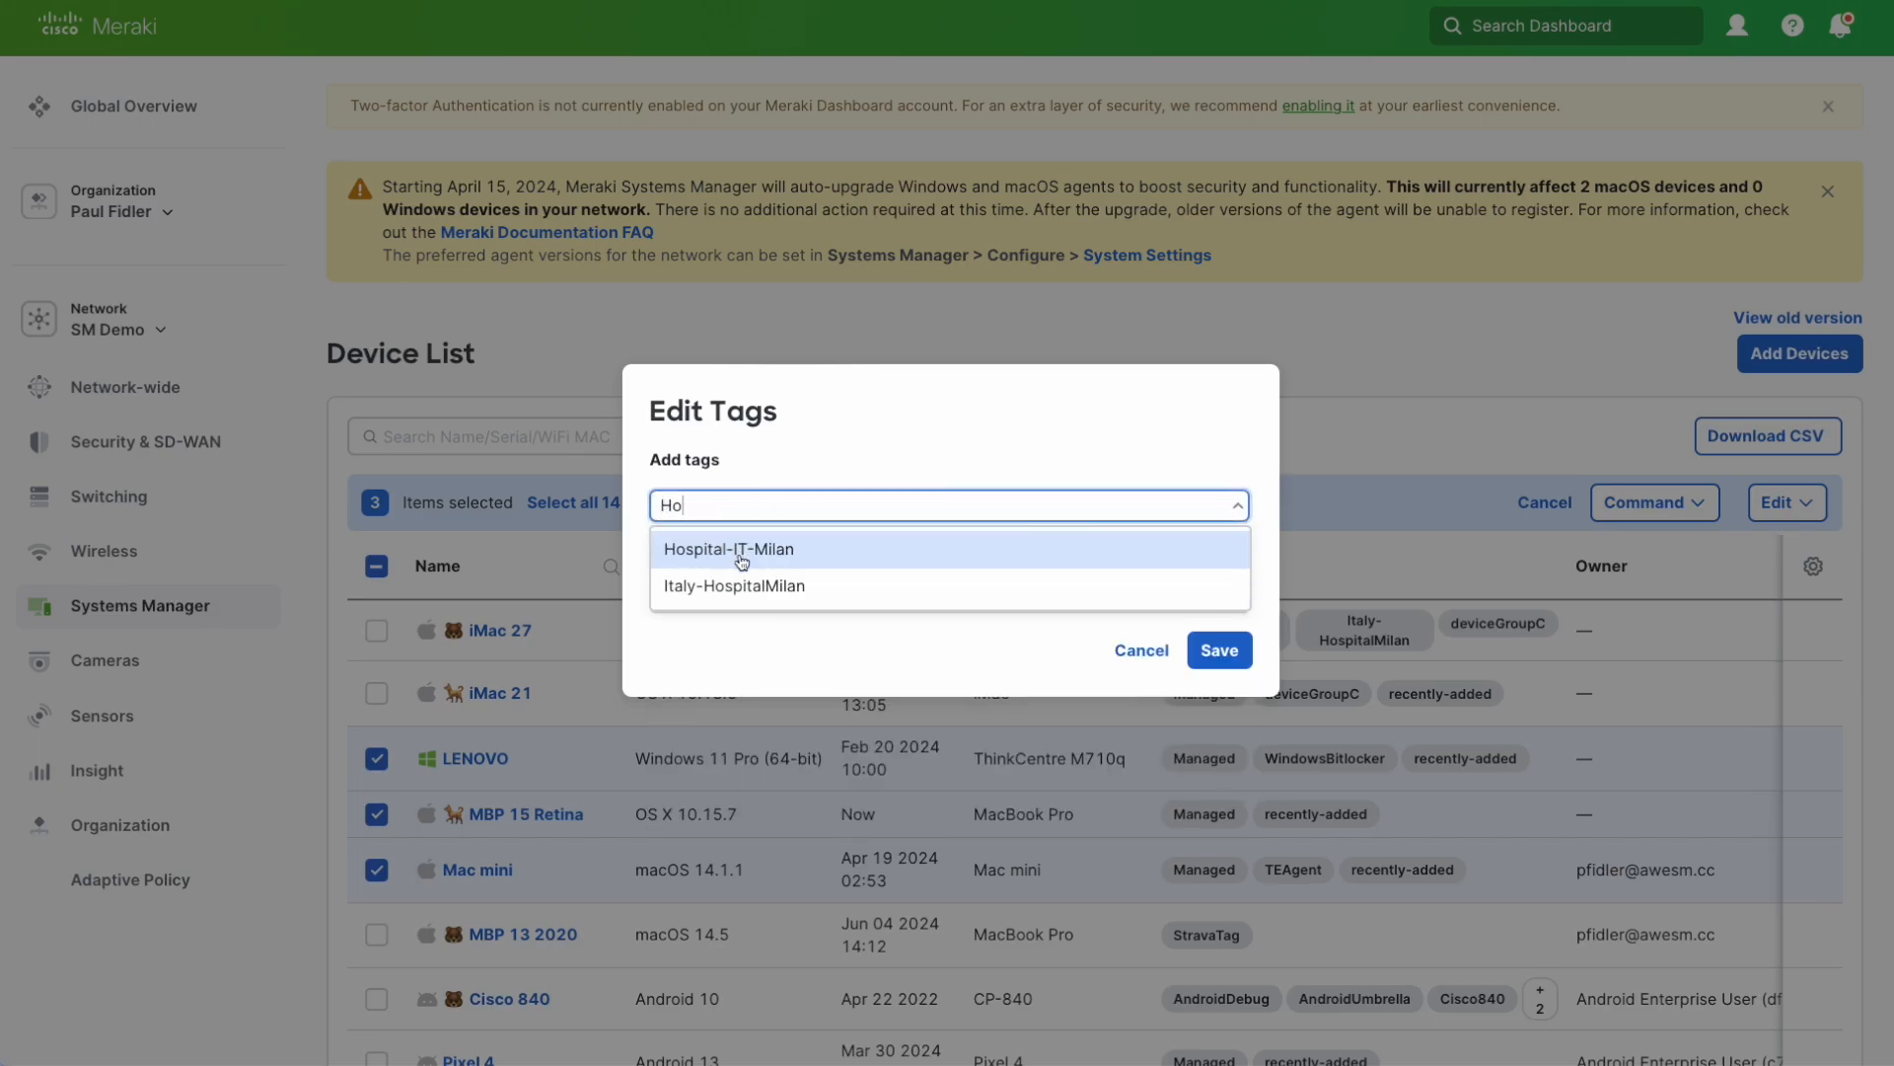
pyautogui.click(730, 548)
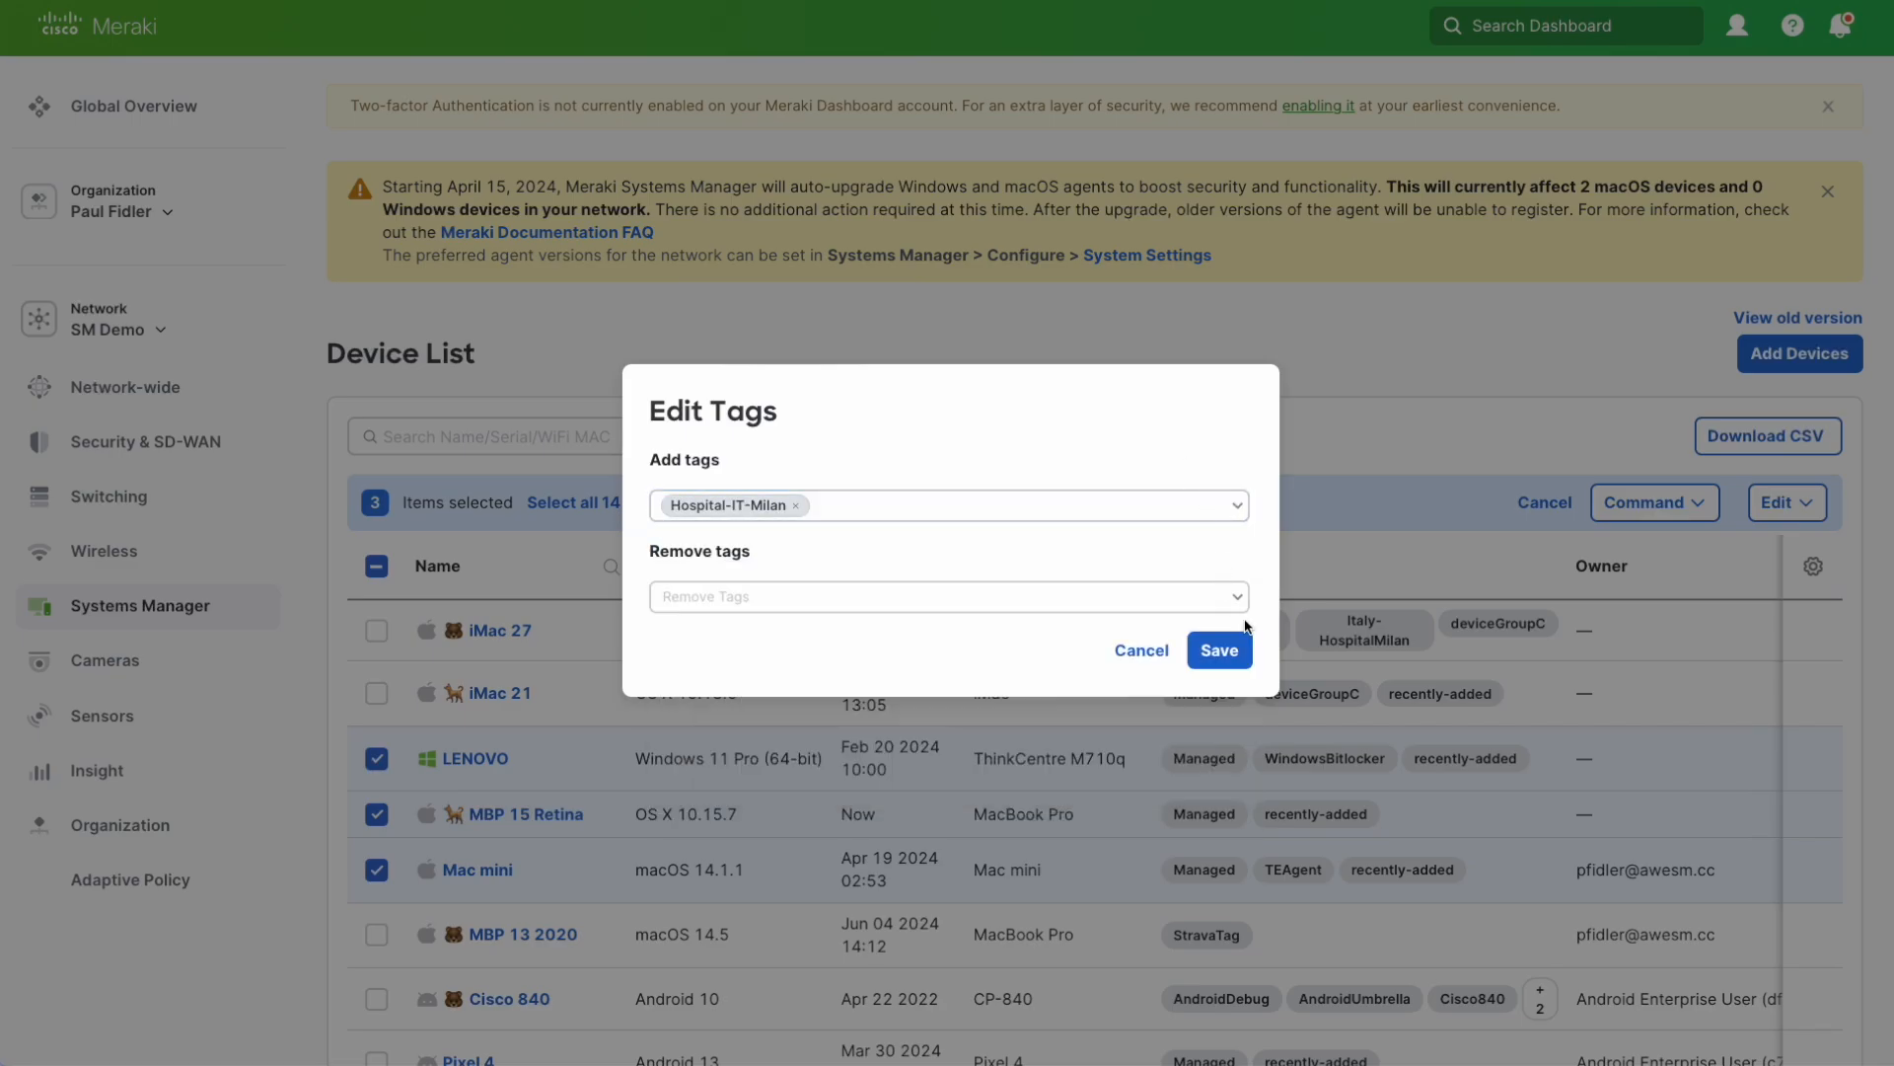
pyautogui.click(1219, 649)
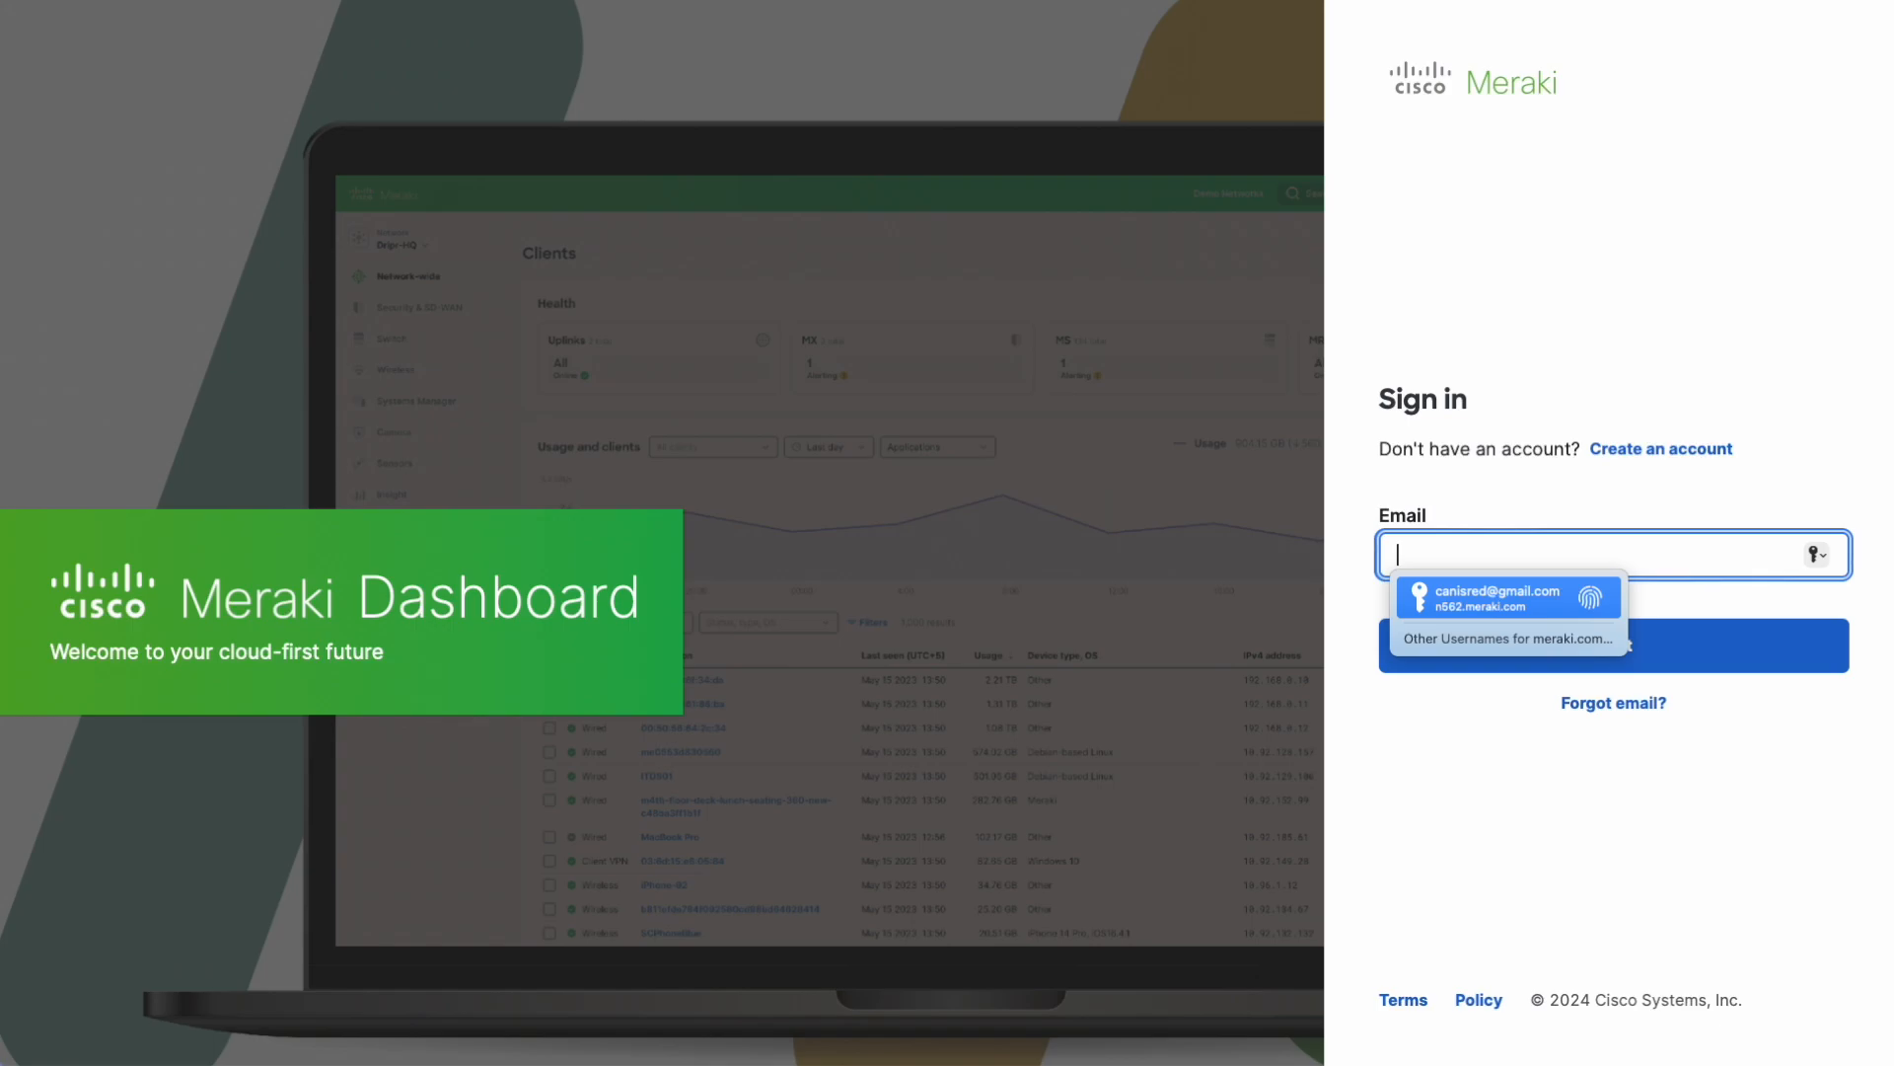
pyautogui.moveTo(1624, 805)
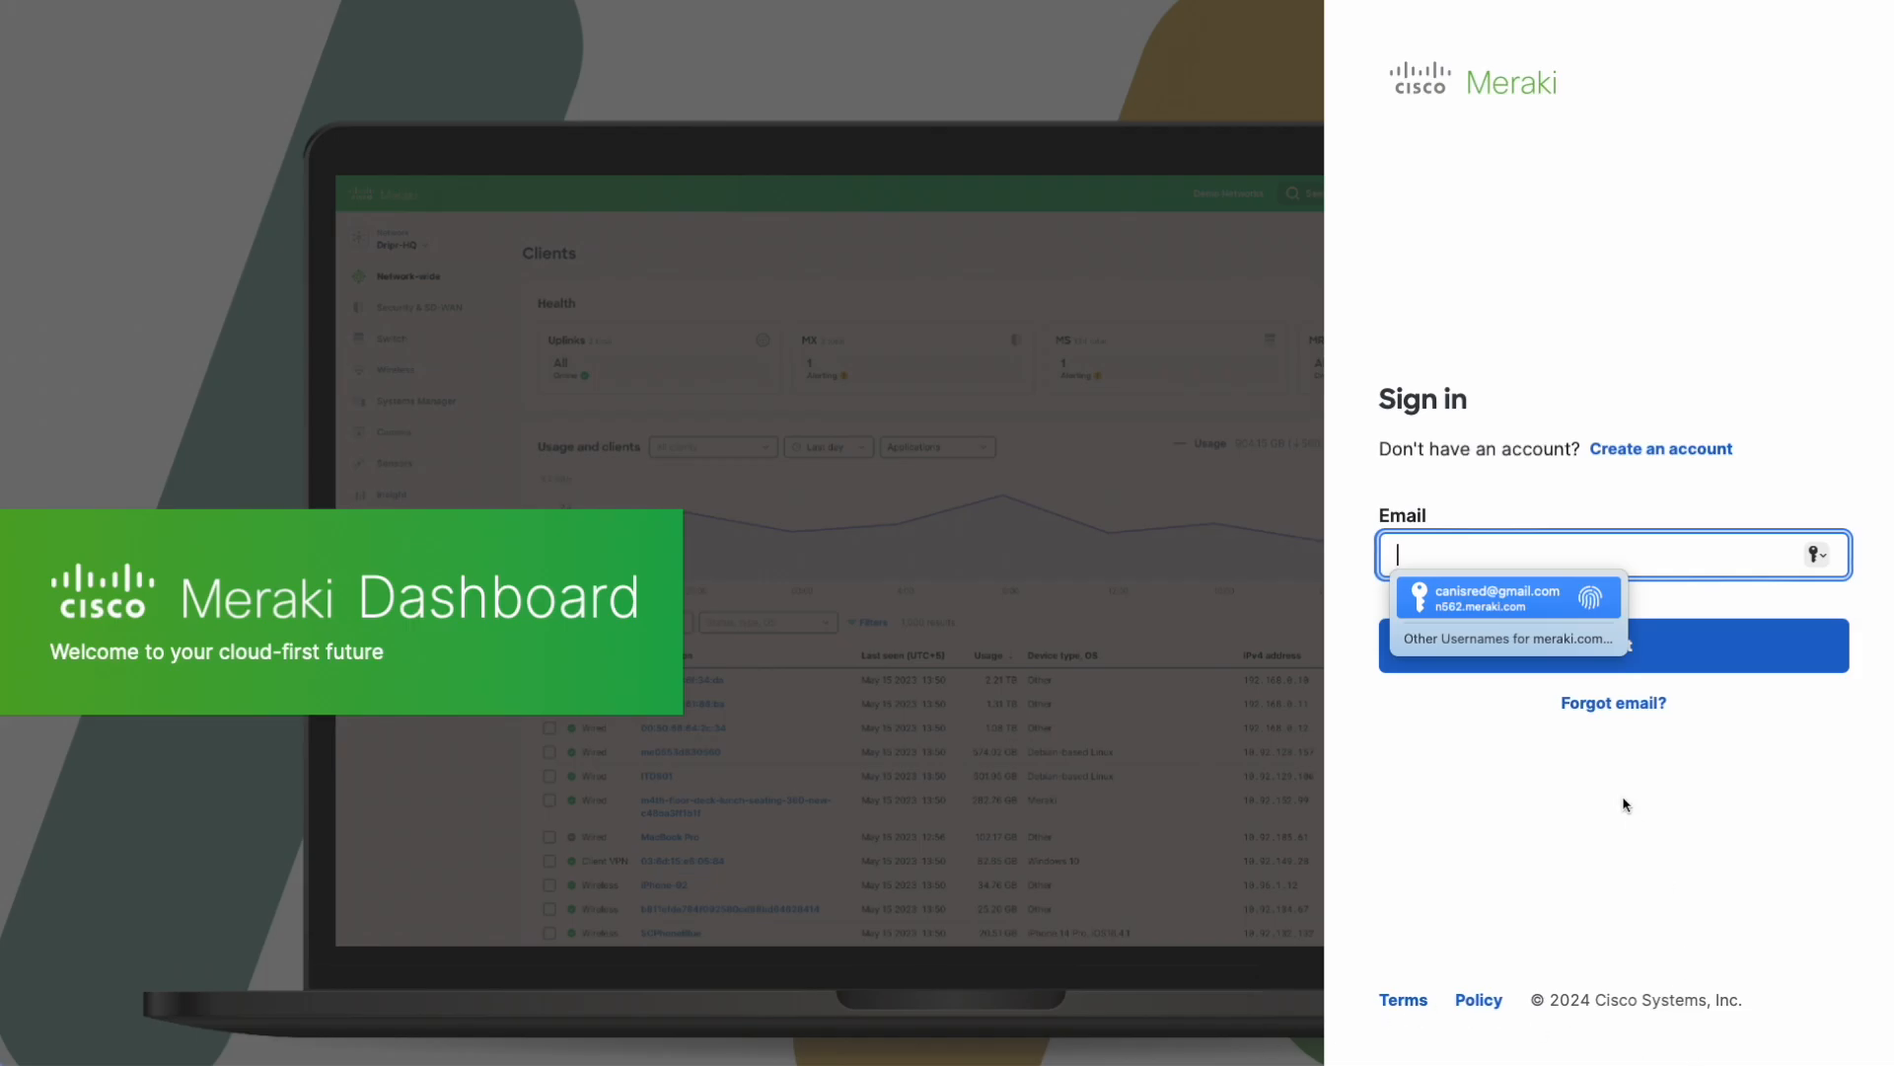
# Step: Sign in with the saved restricted admin email and password
pyautogui.click(1501, 596)
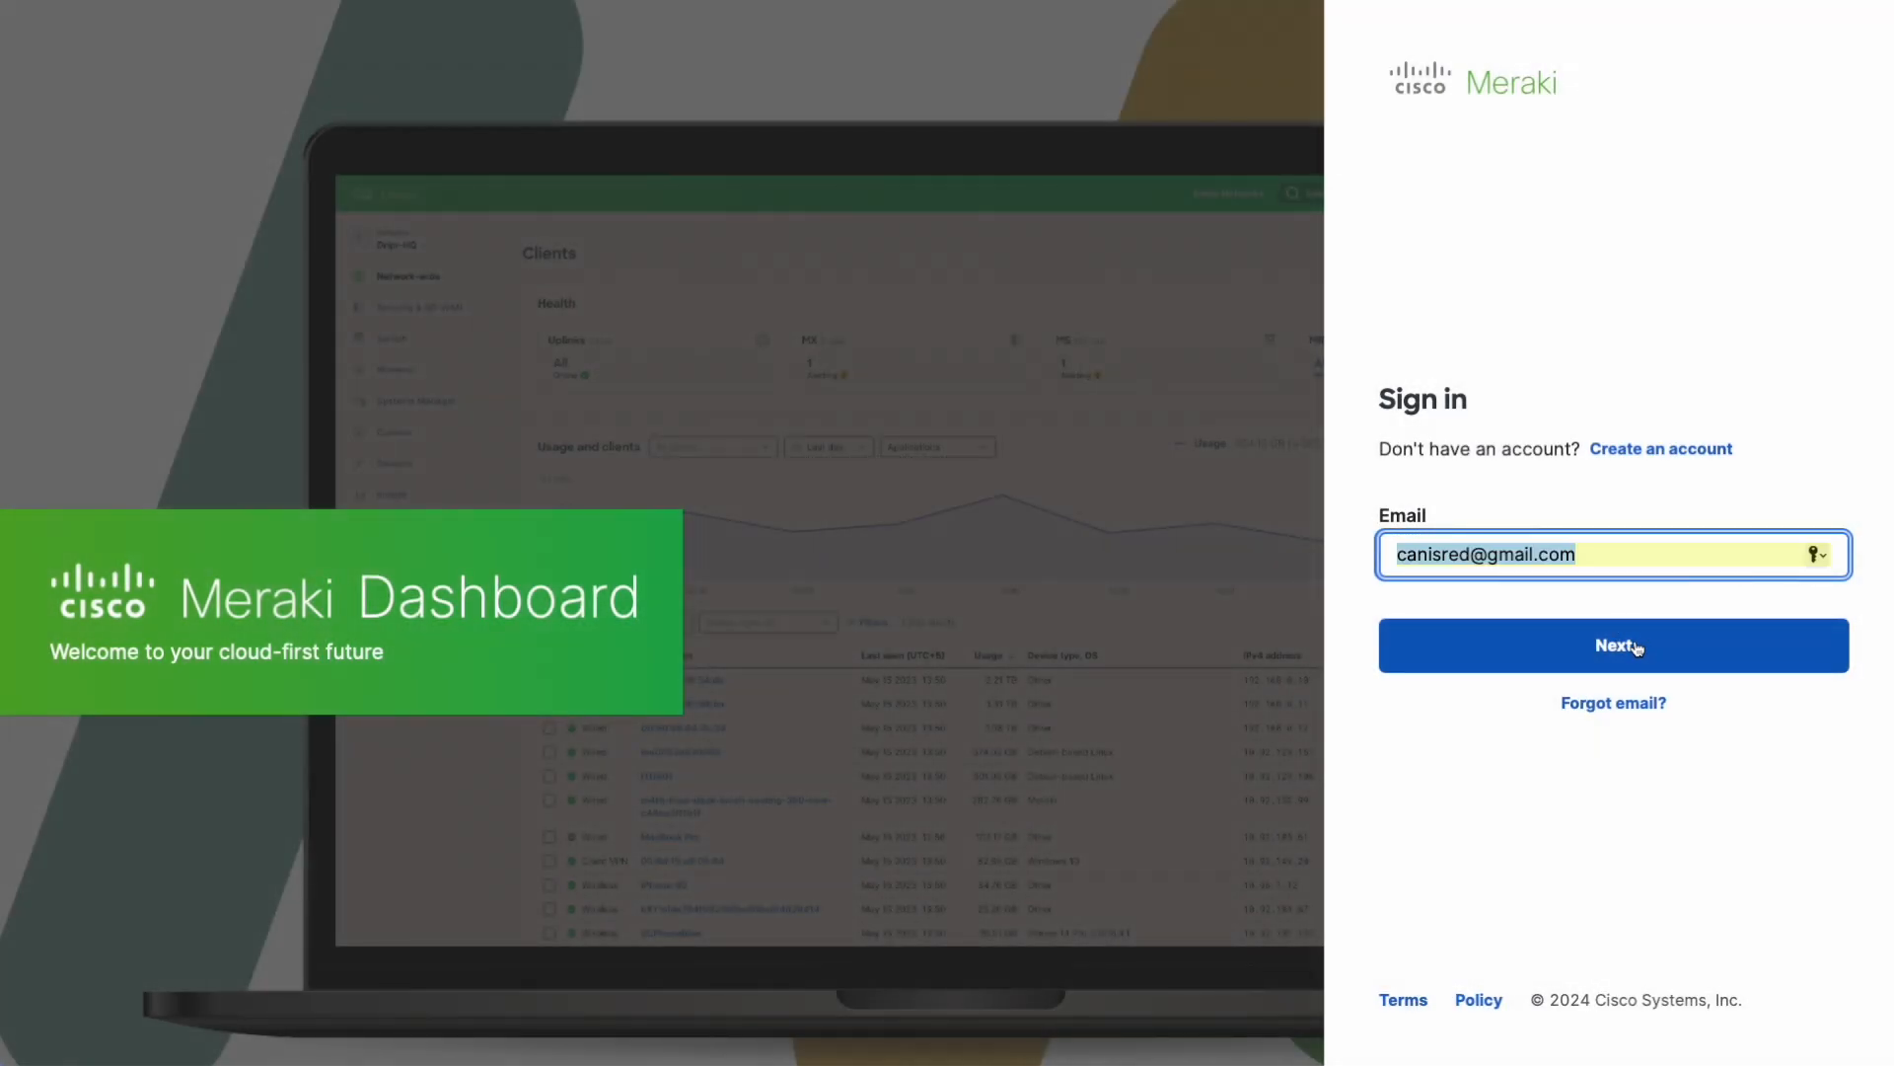
pyautogui.click(1612, 644)
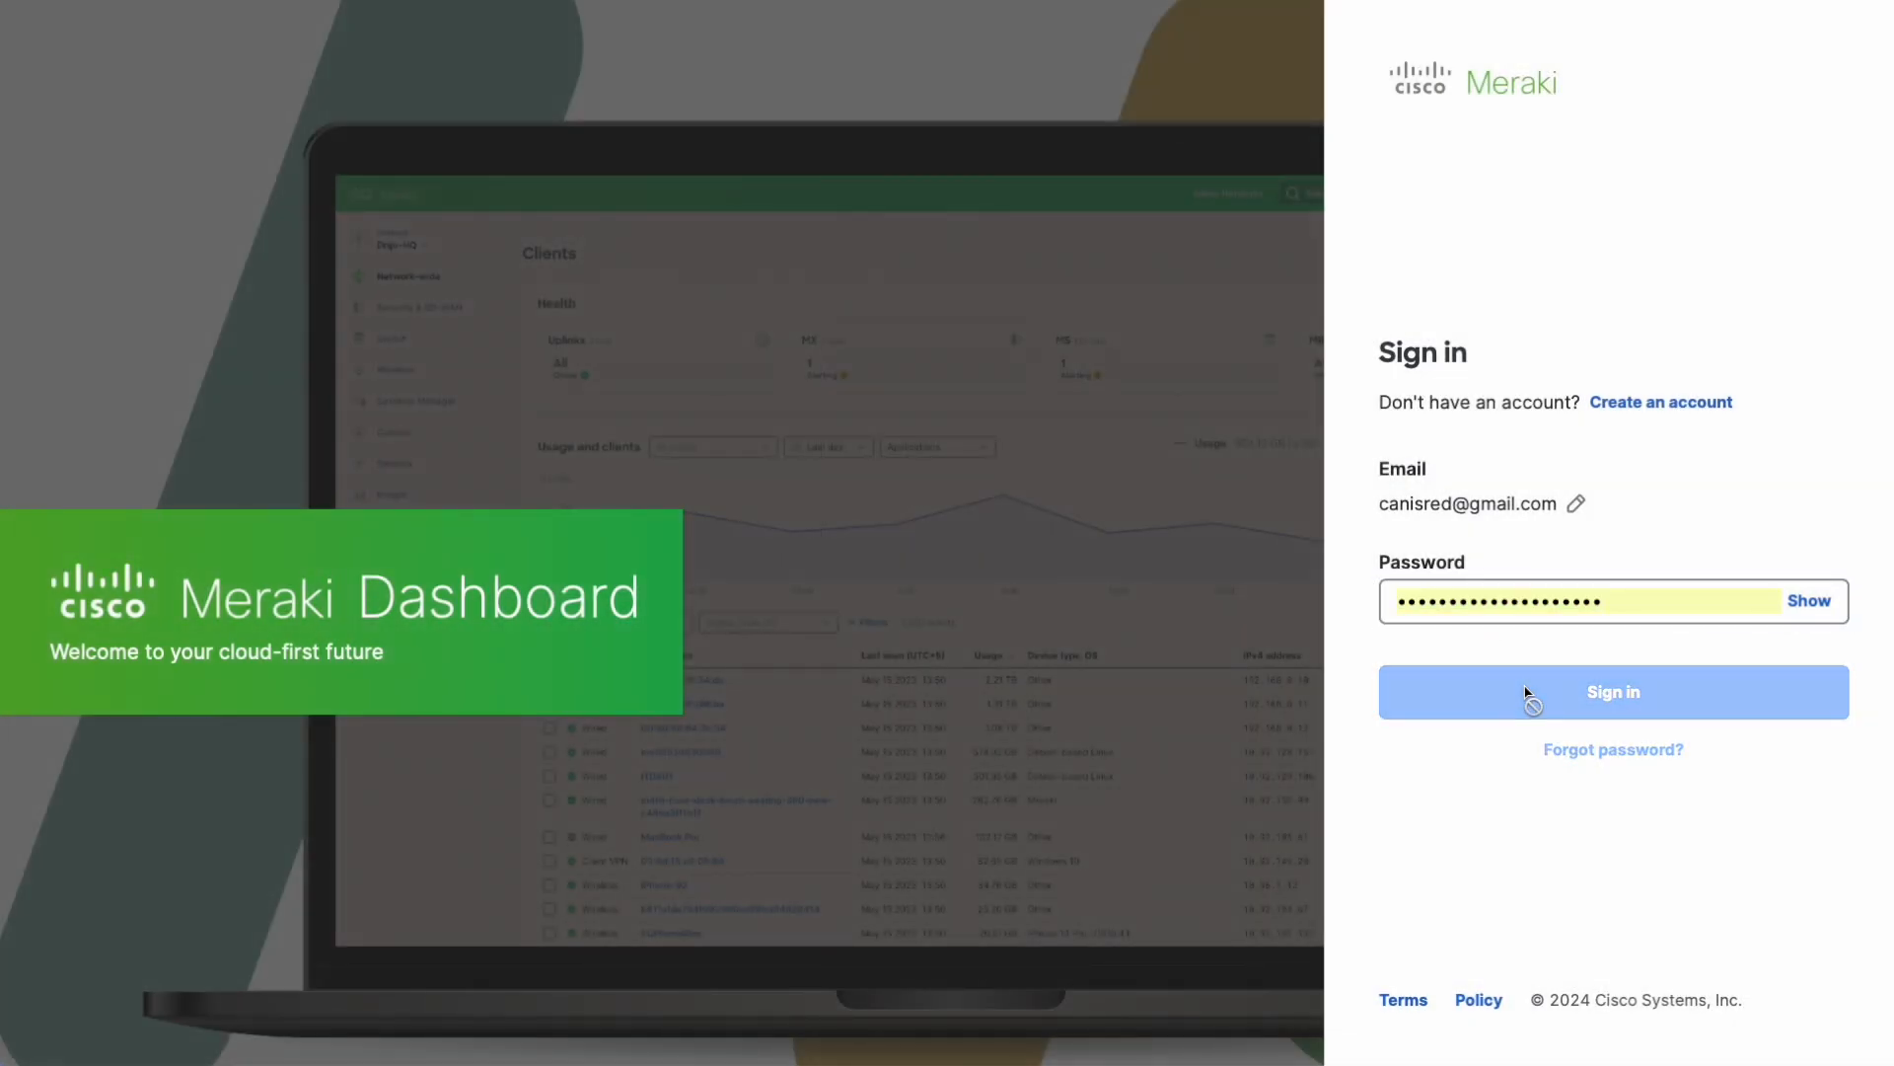
pyautogui.click(1613, 691)
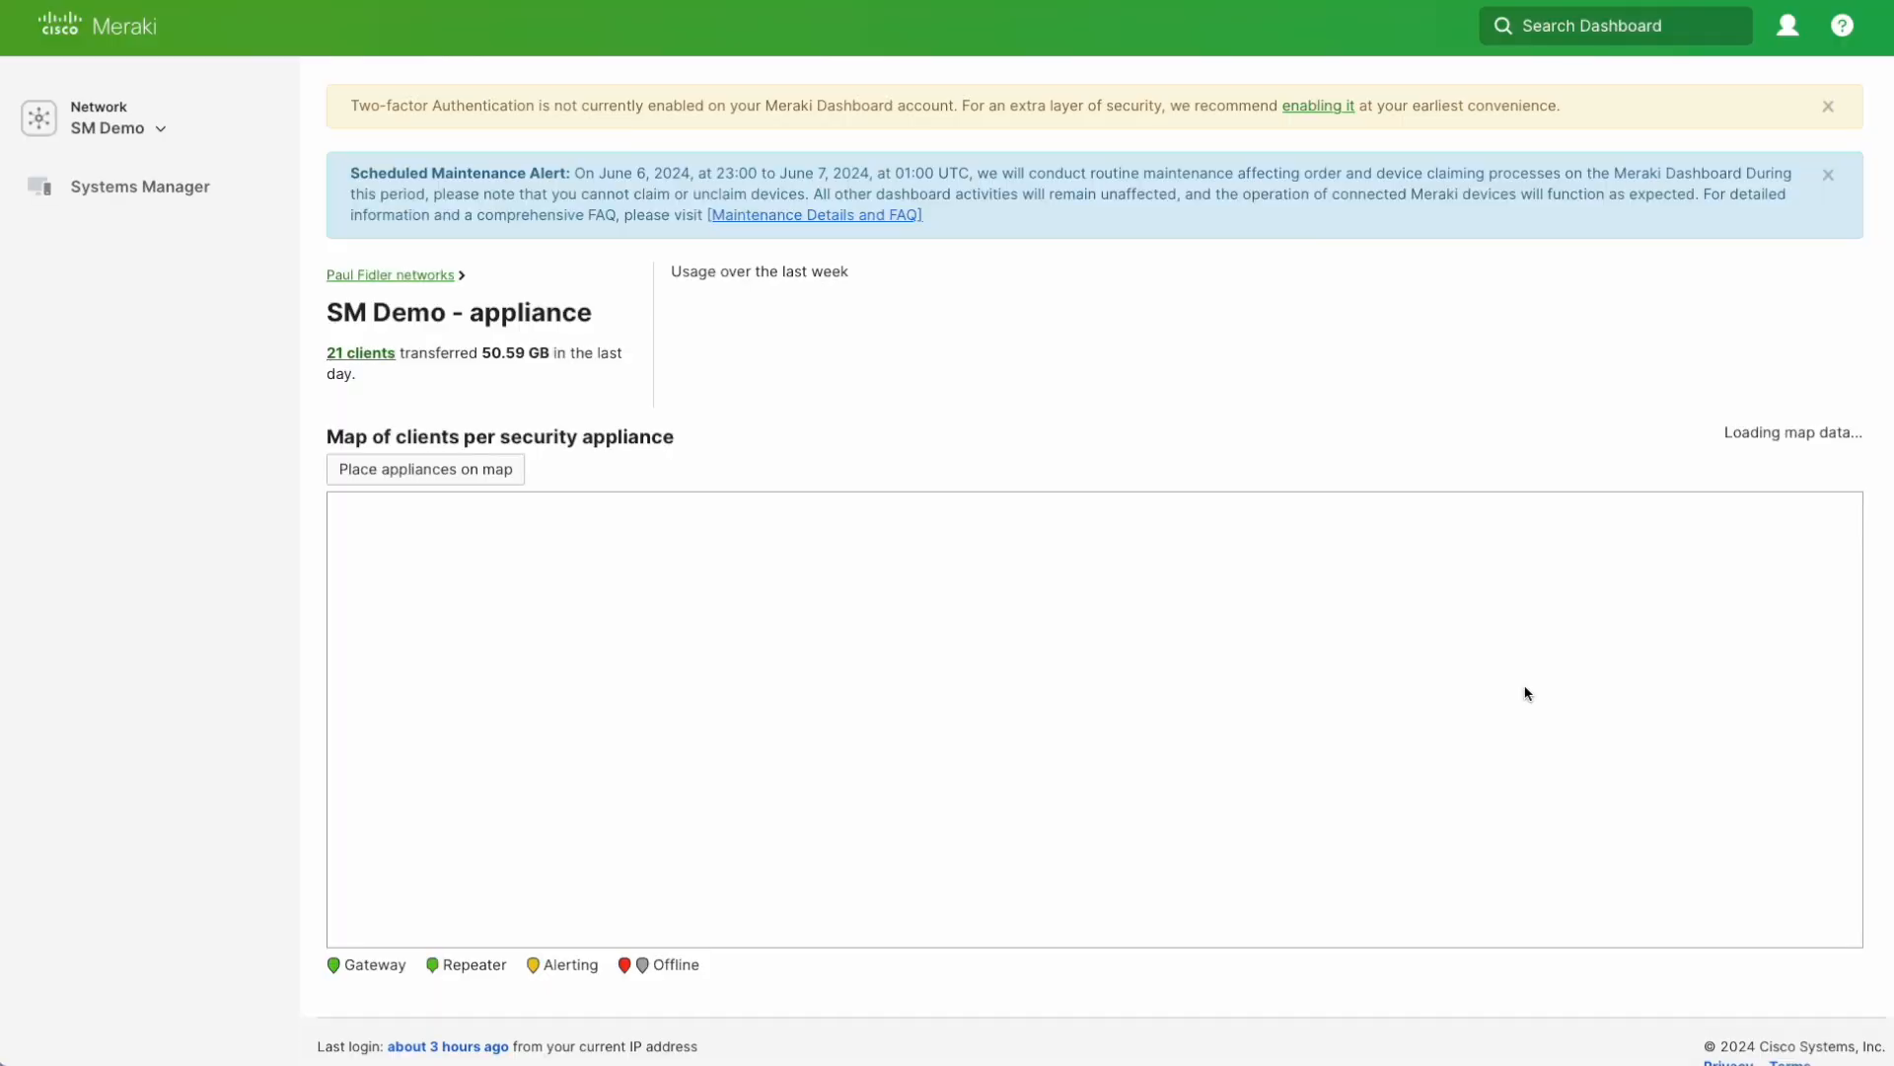
pyautogui.moveTo(117, 279)
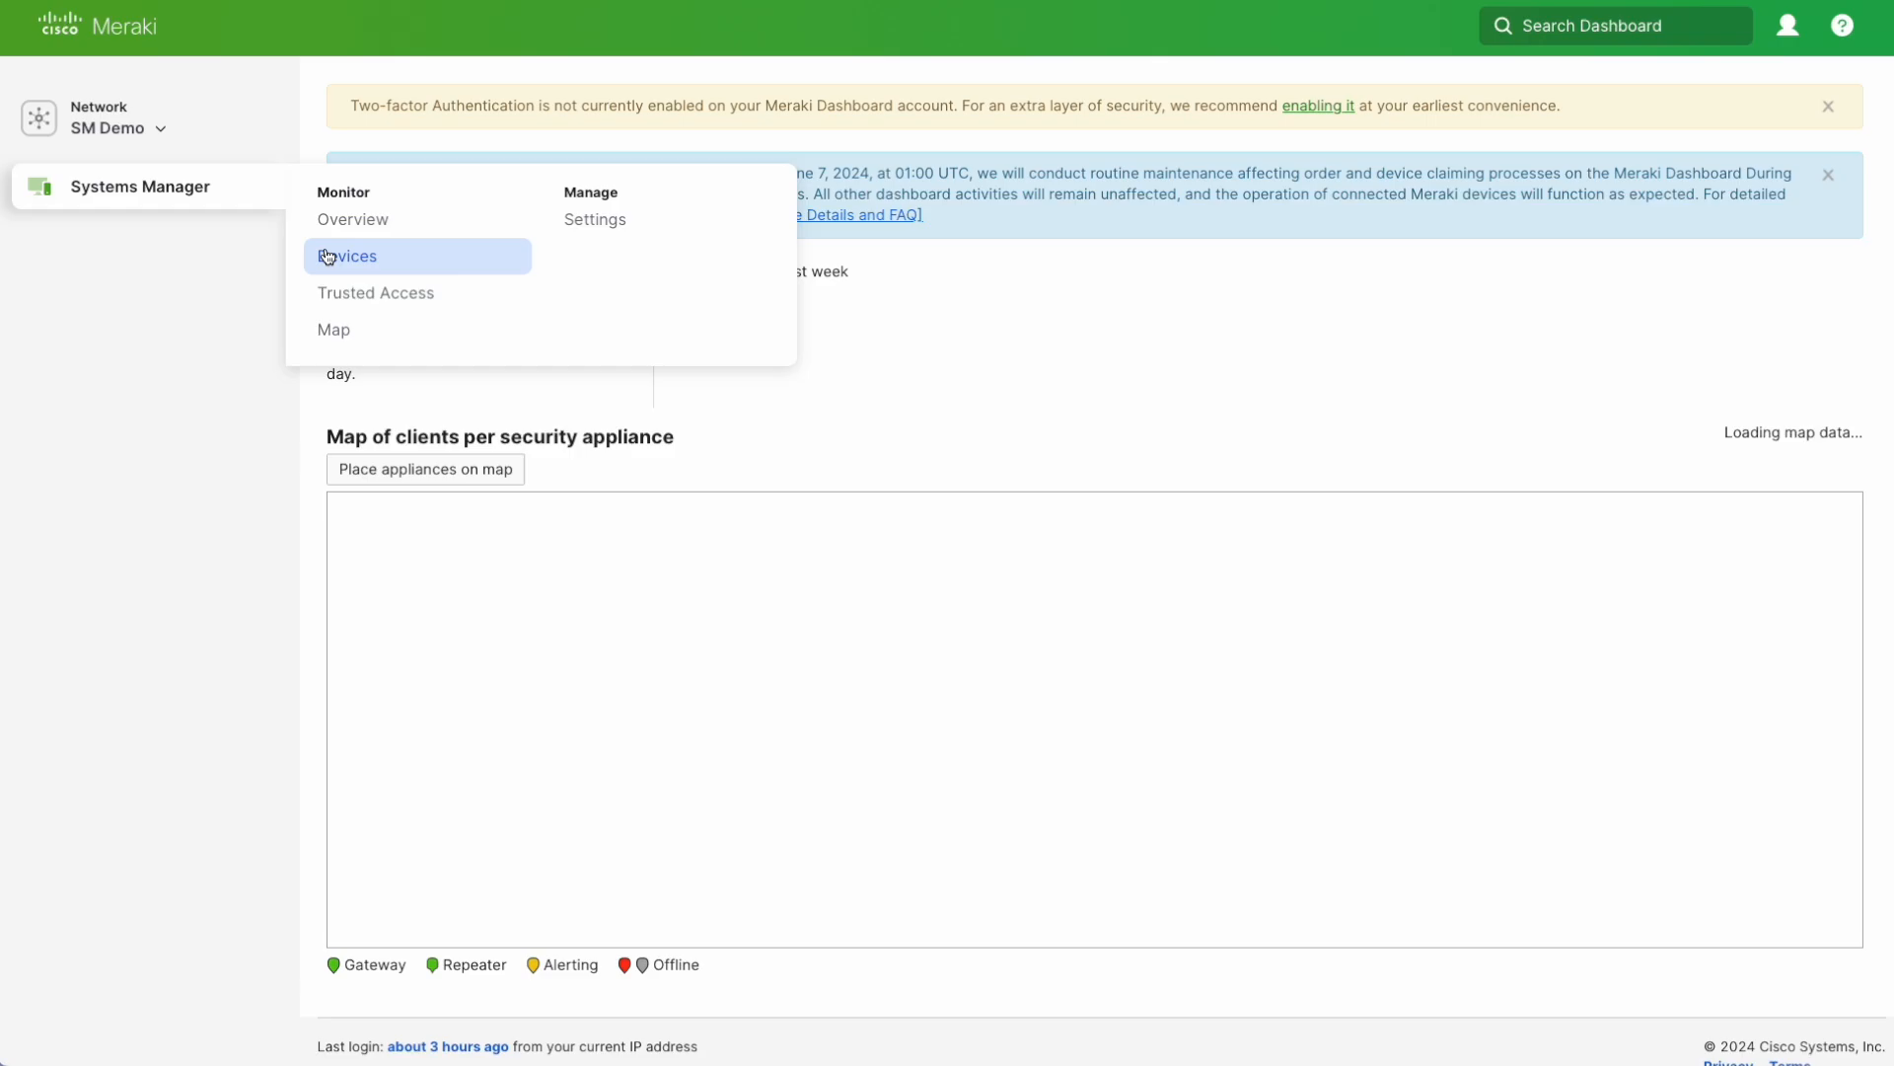
pyautogui.moveTo(327, 257)
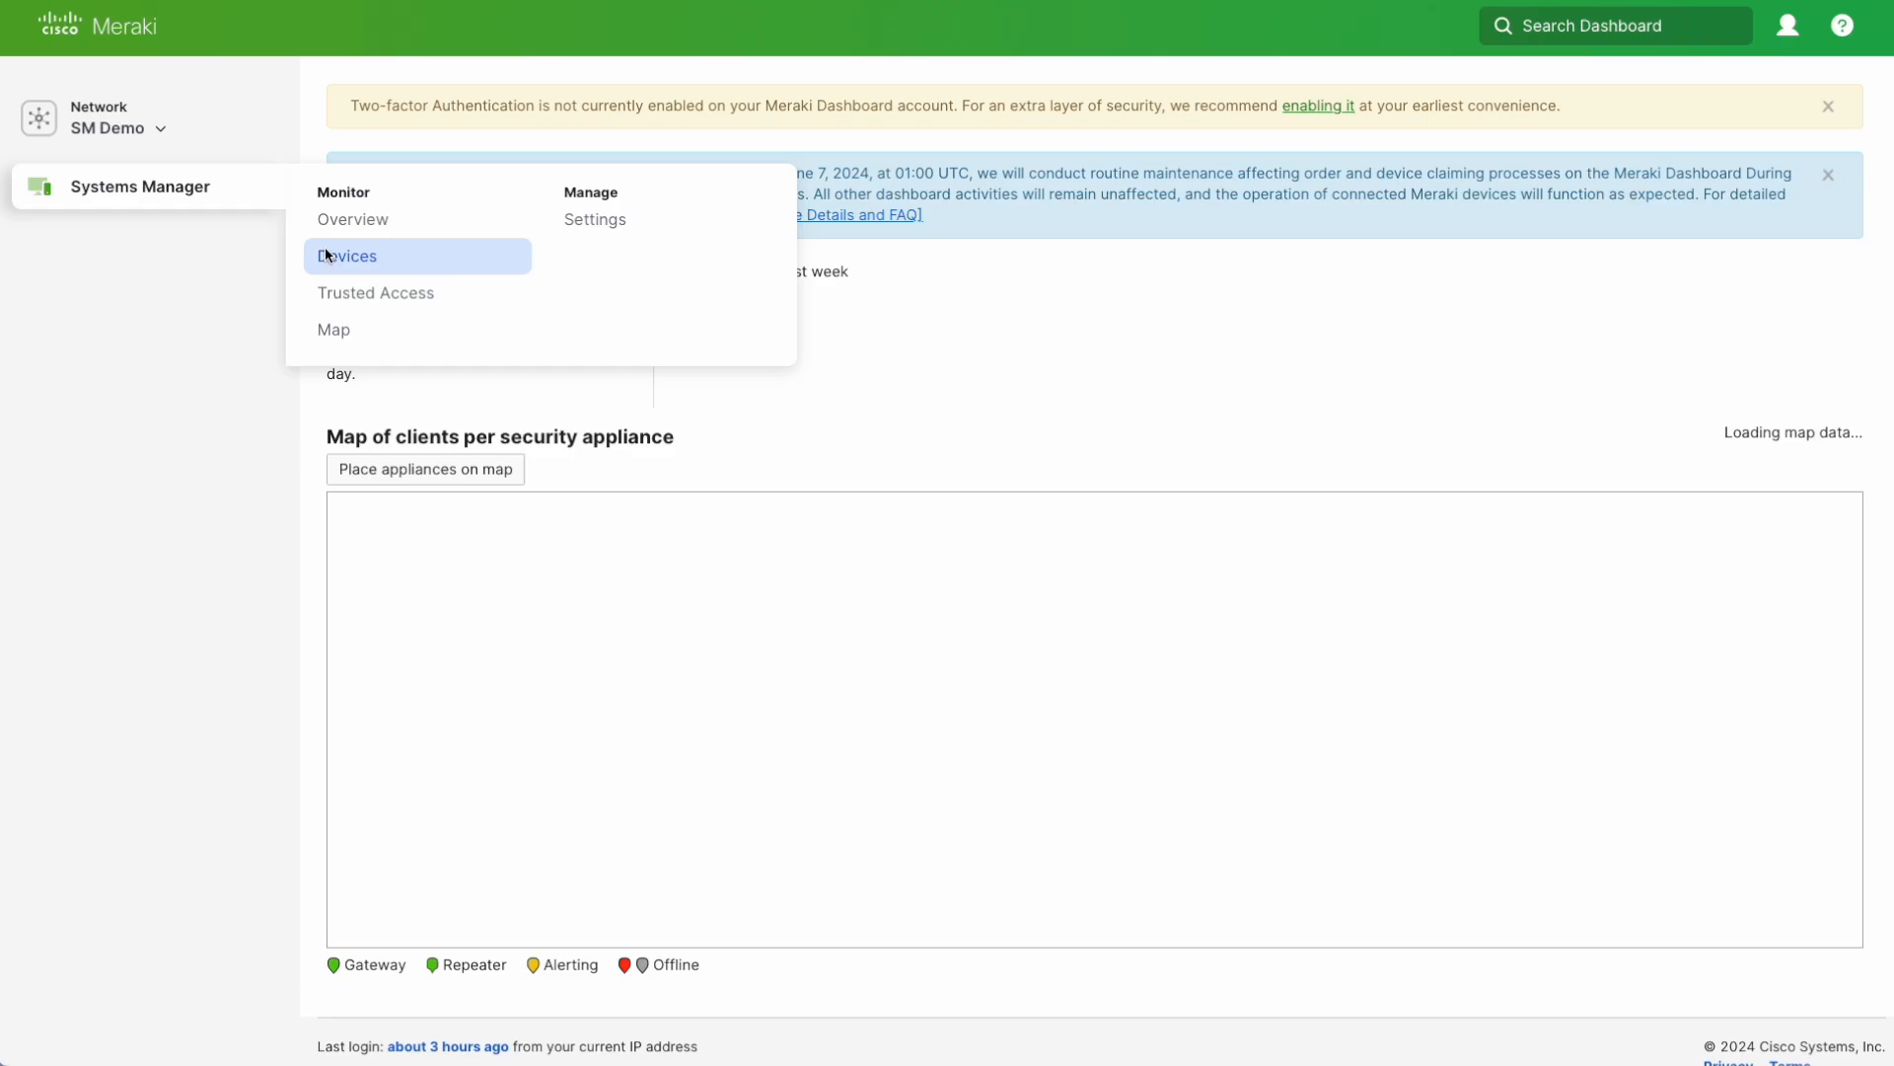
# Step: View Systems Manager Devices, now listing only the four Hospital-IT-Milan tagged devices
pyautogui.click(347, 254)
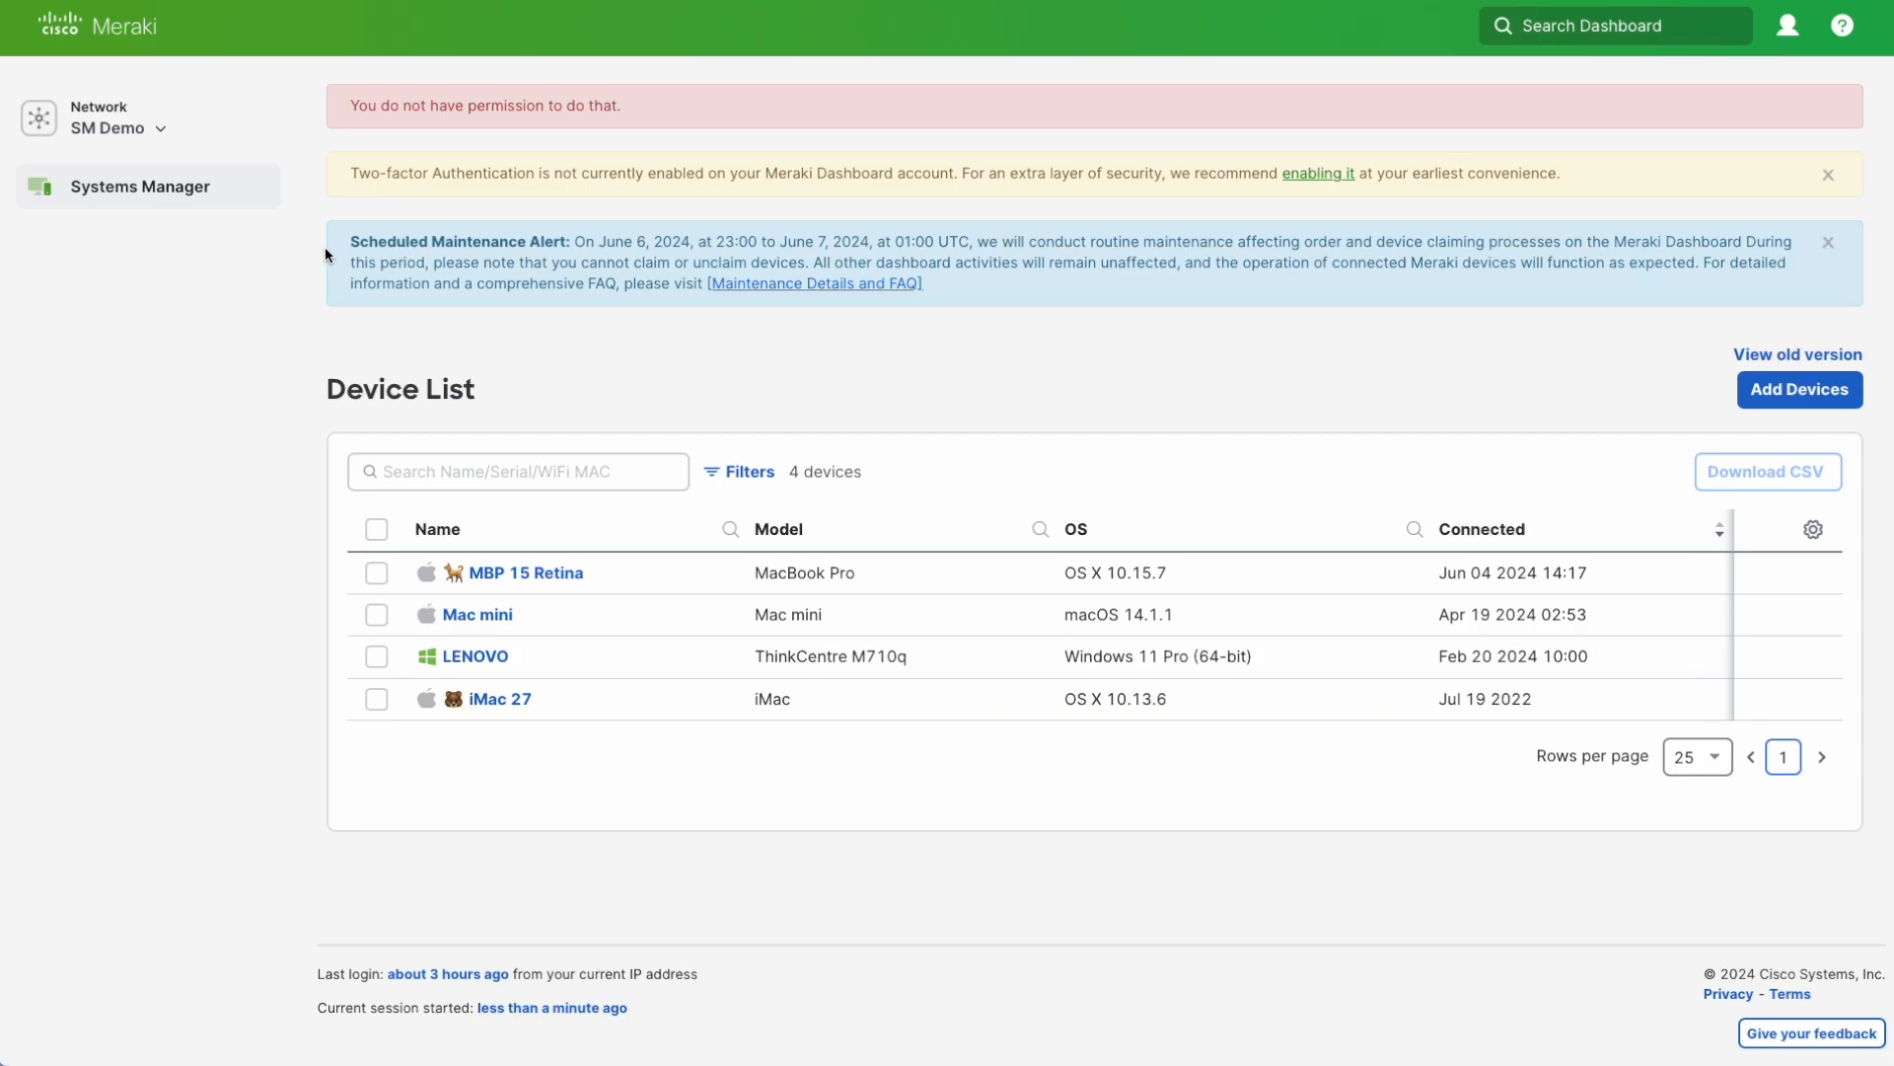
pyautogui.click(374, 572)
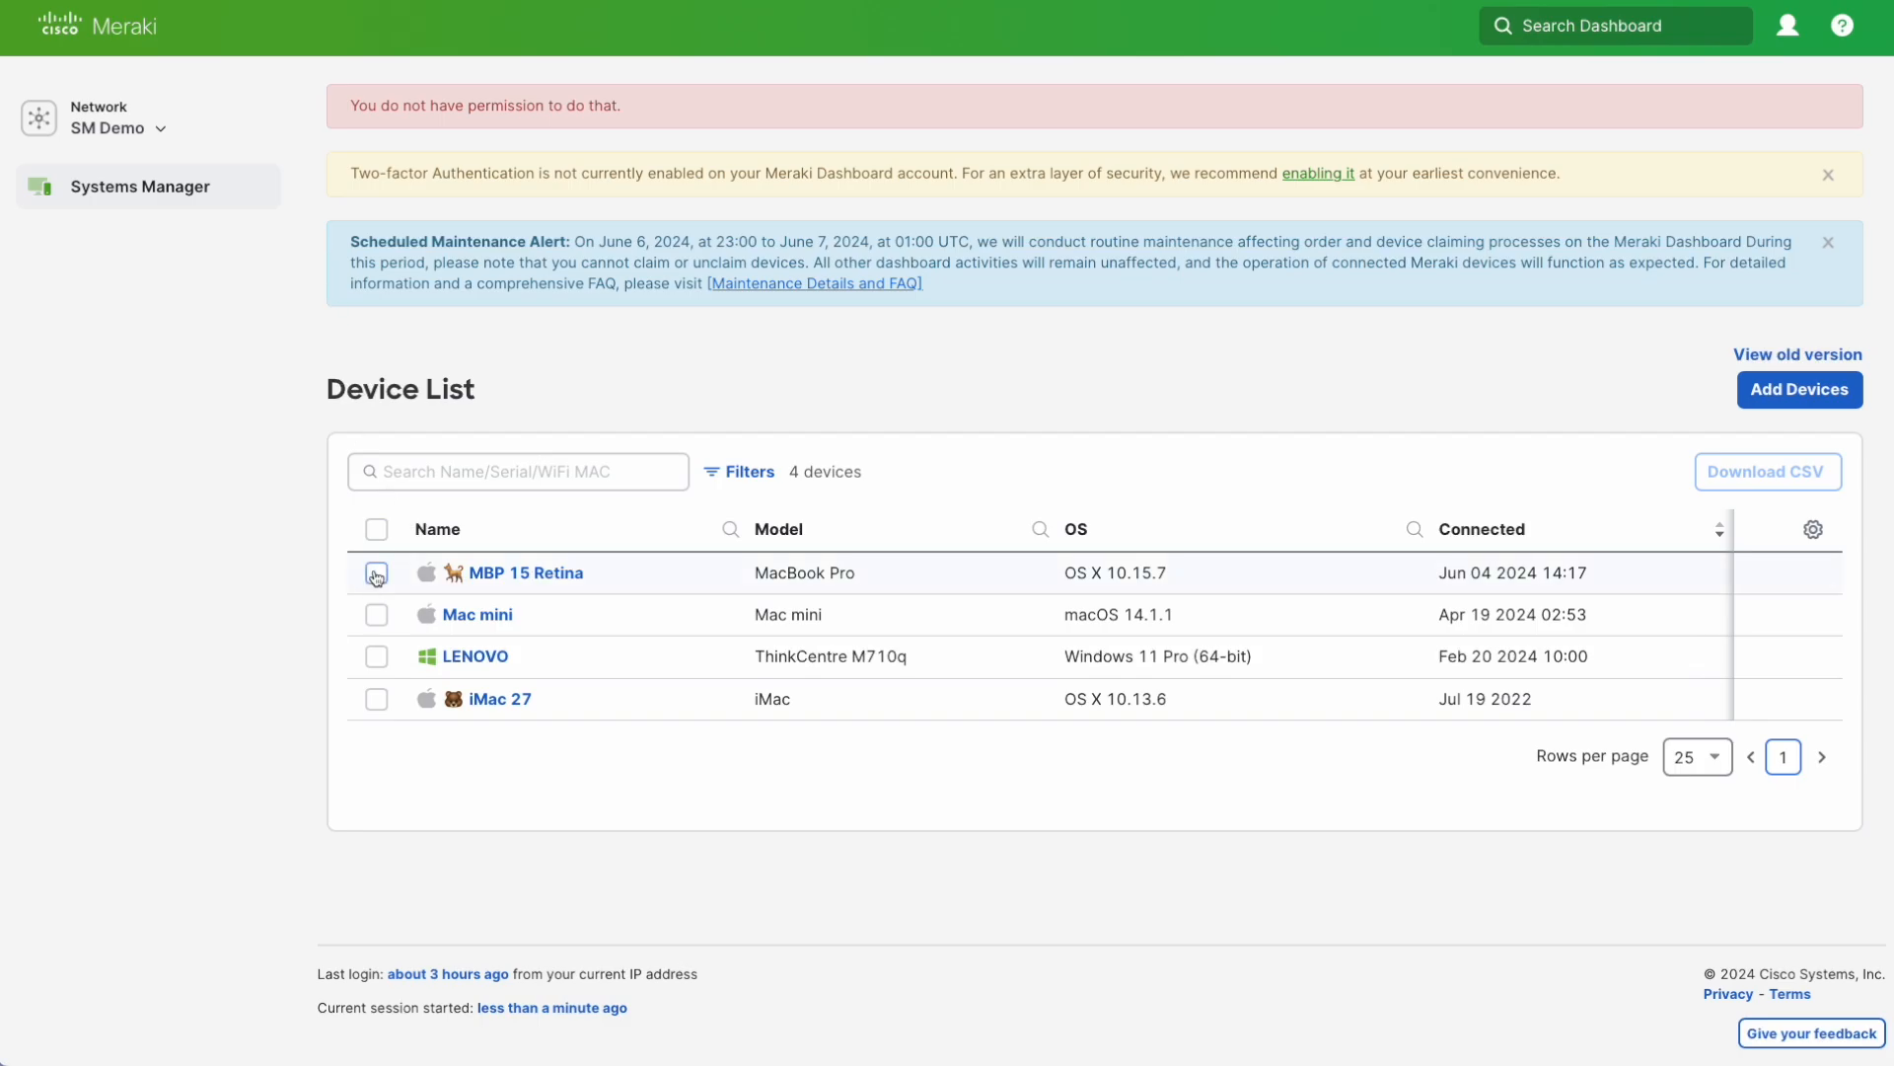
pyautogui.click(375, 572)
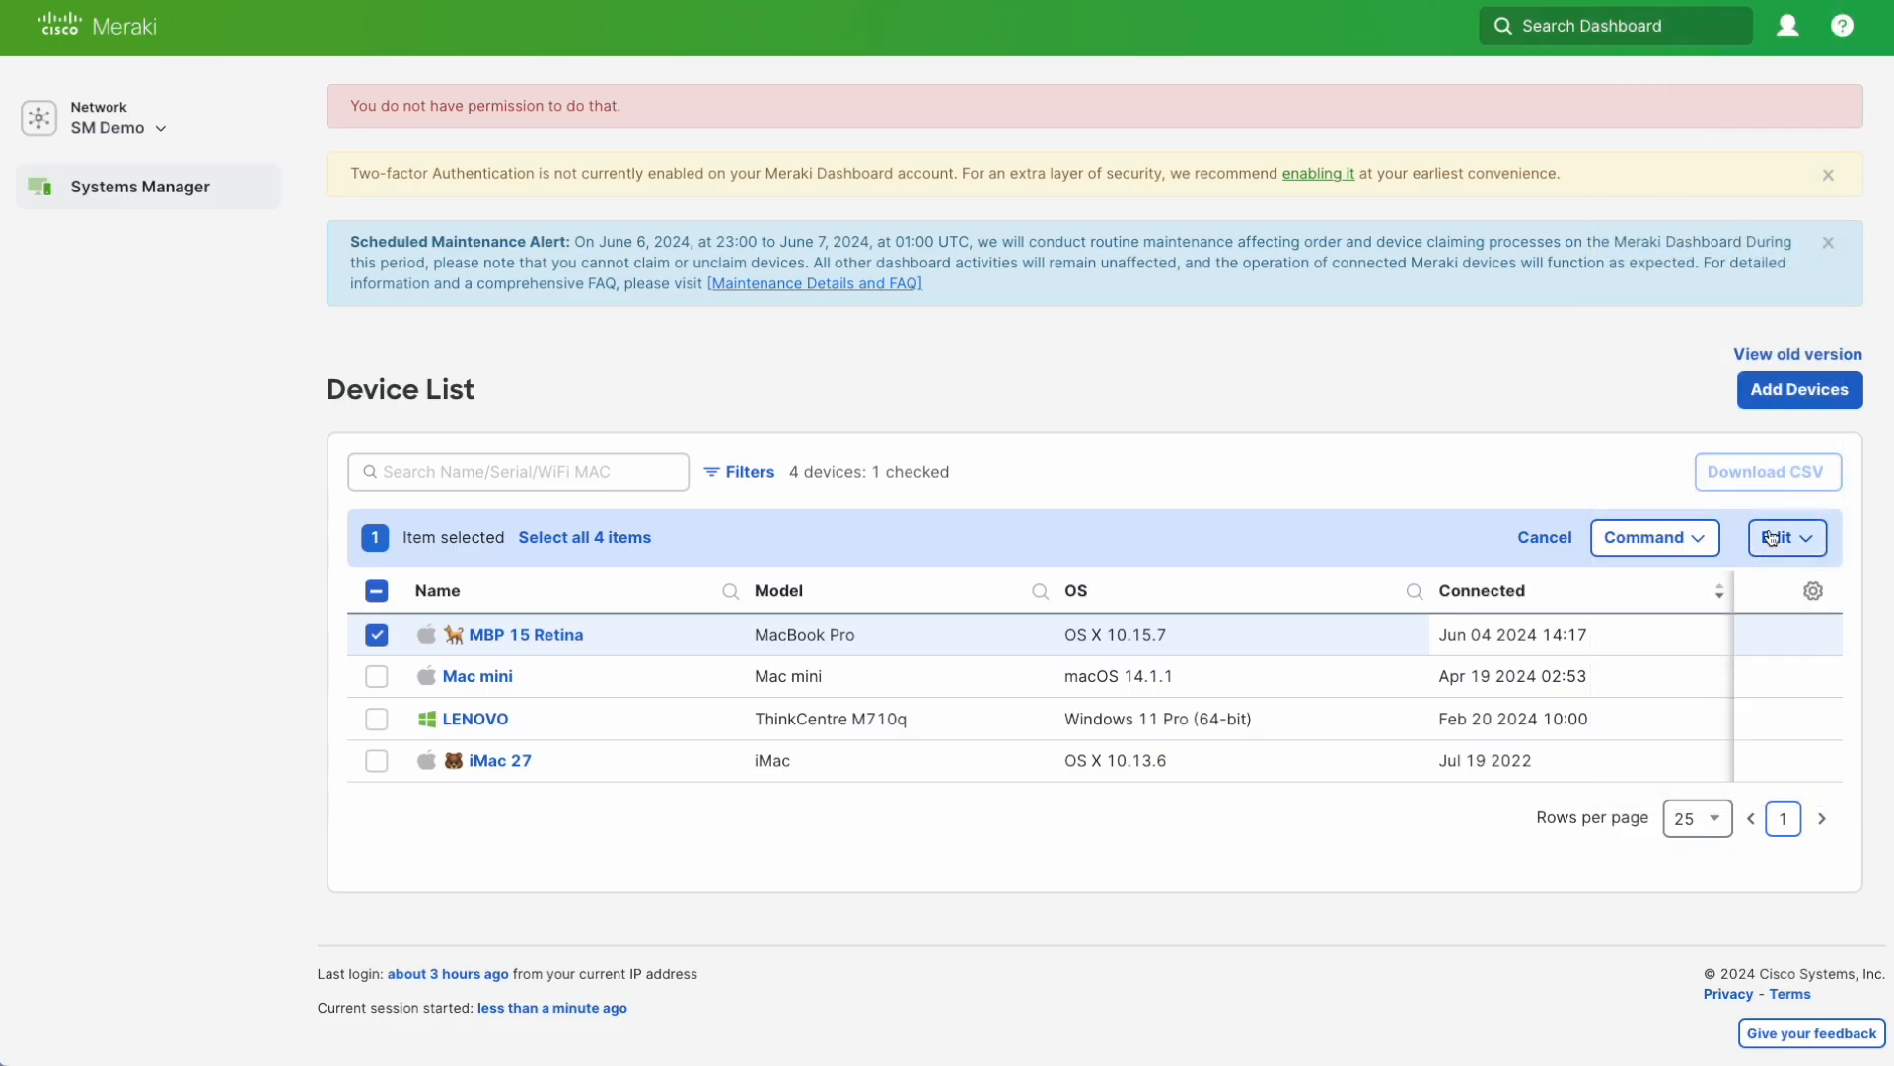
pyautogui.click(1786, 537)
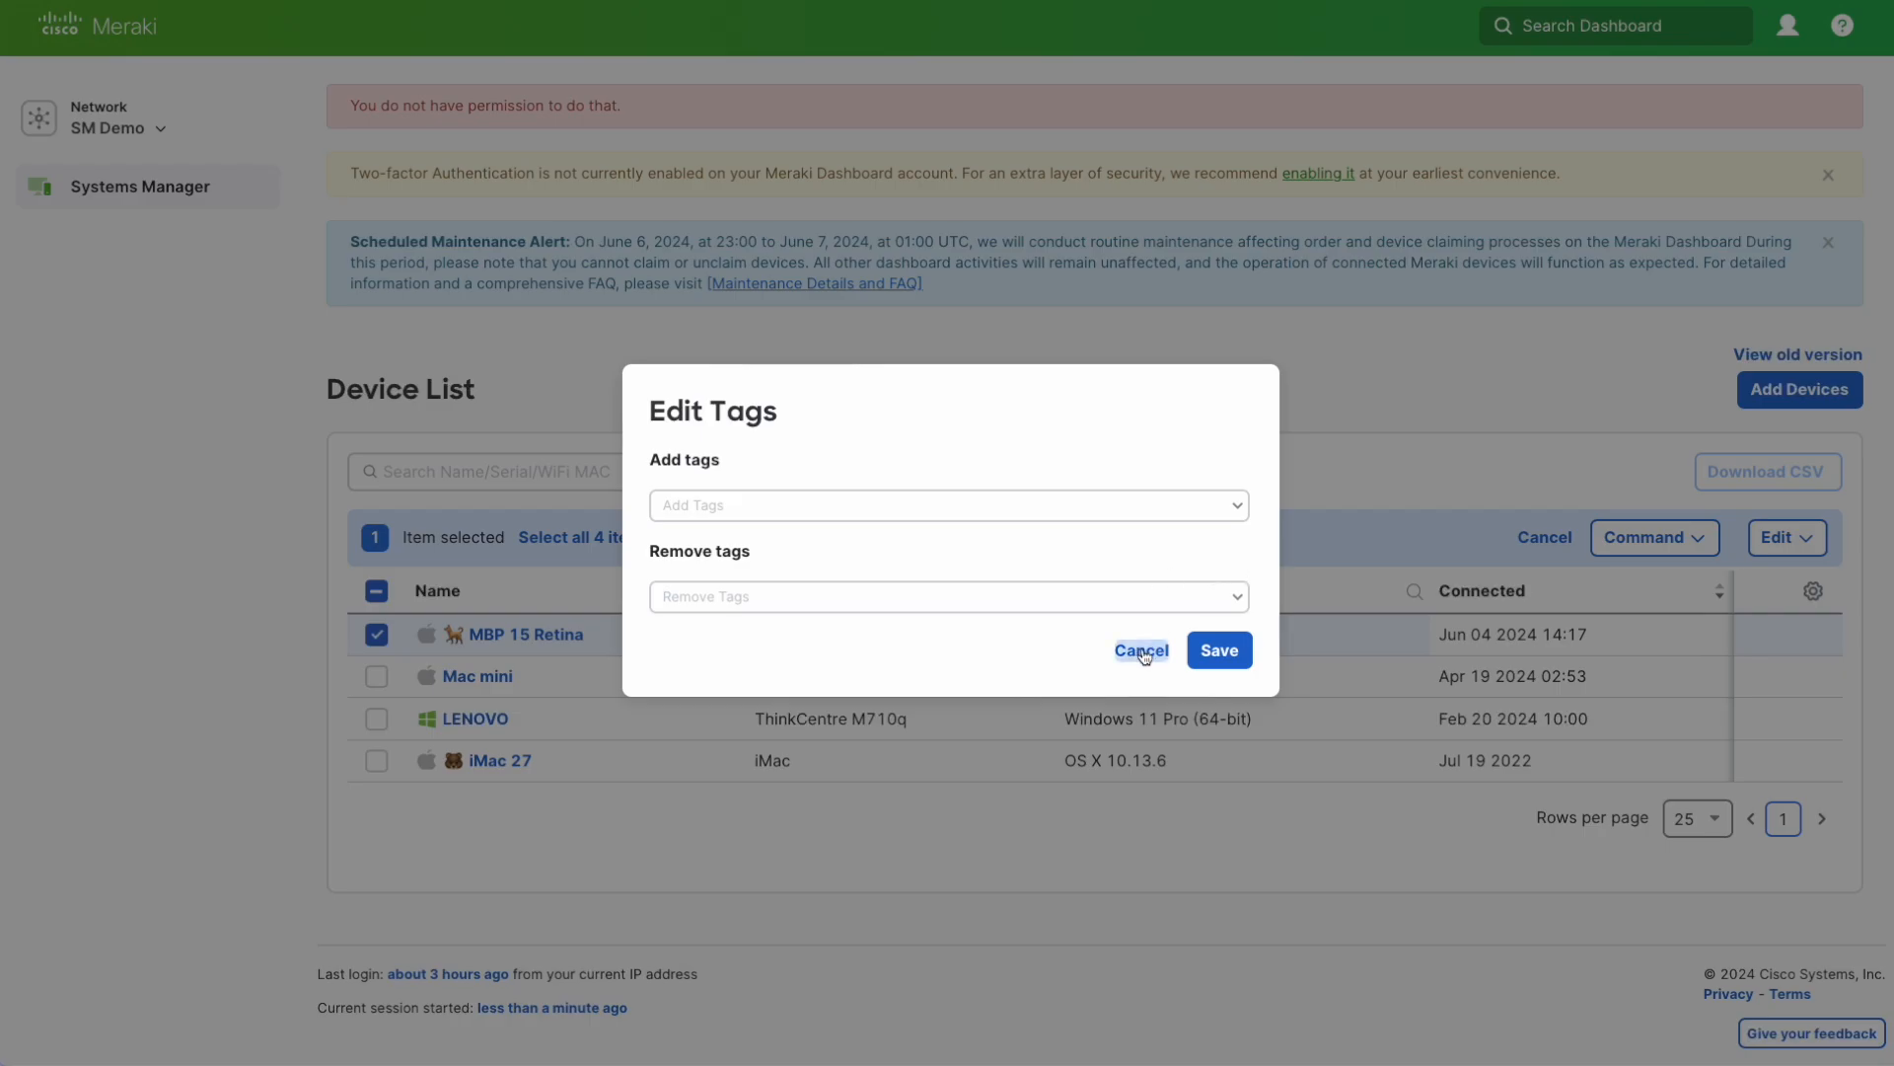
pyautogui.click(1139, 650)
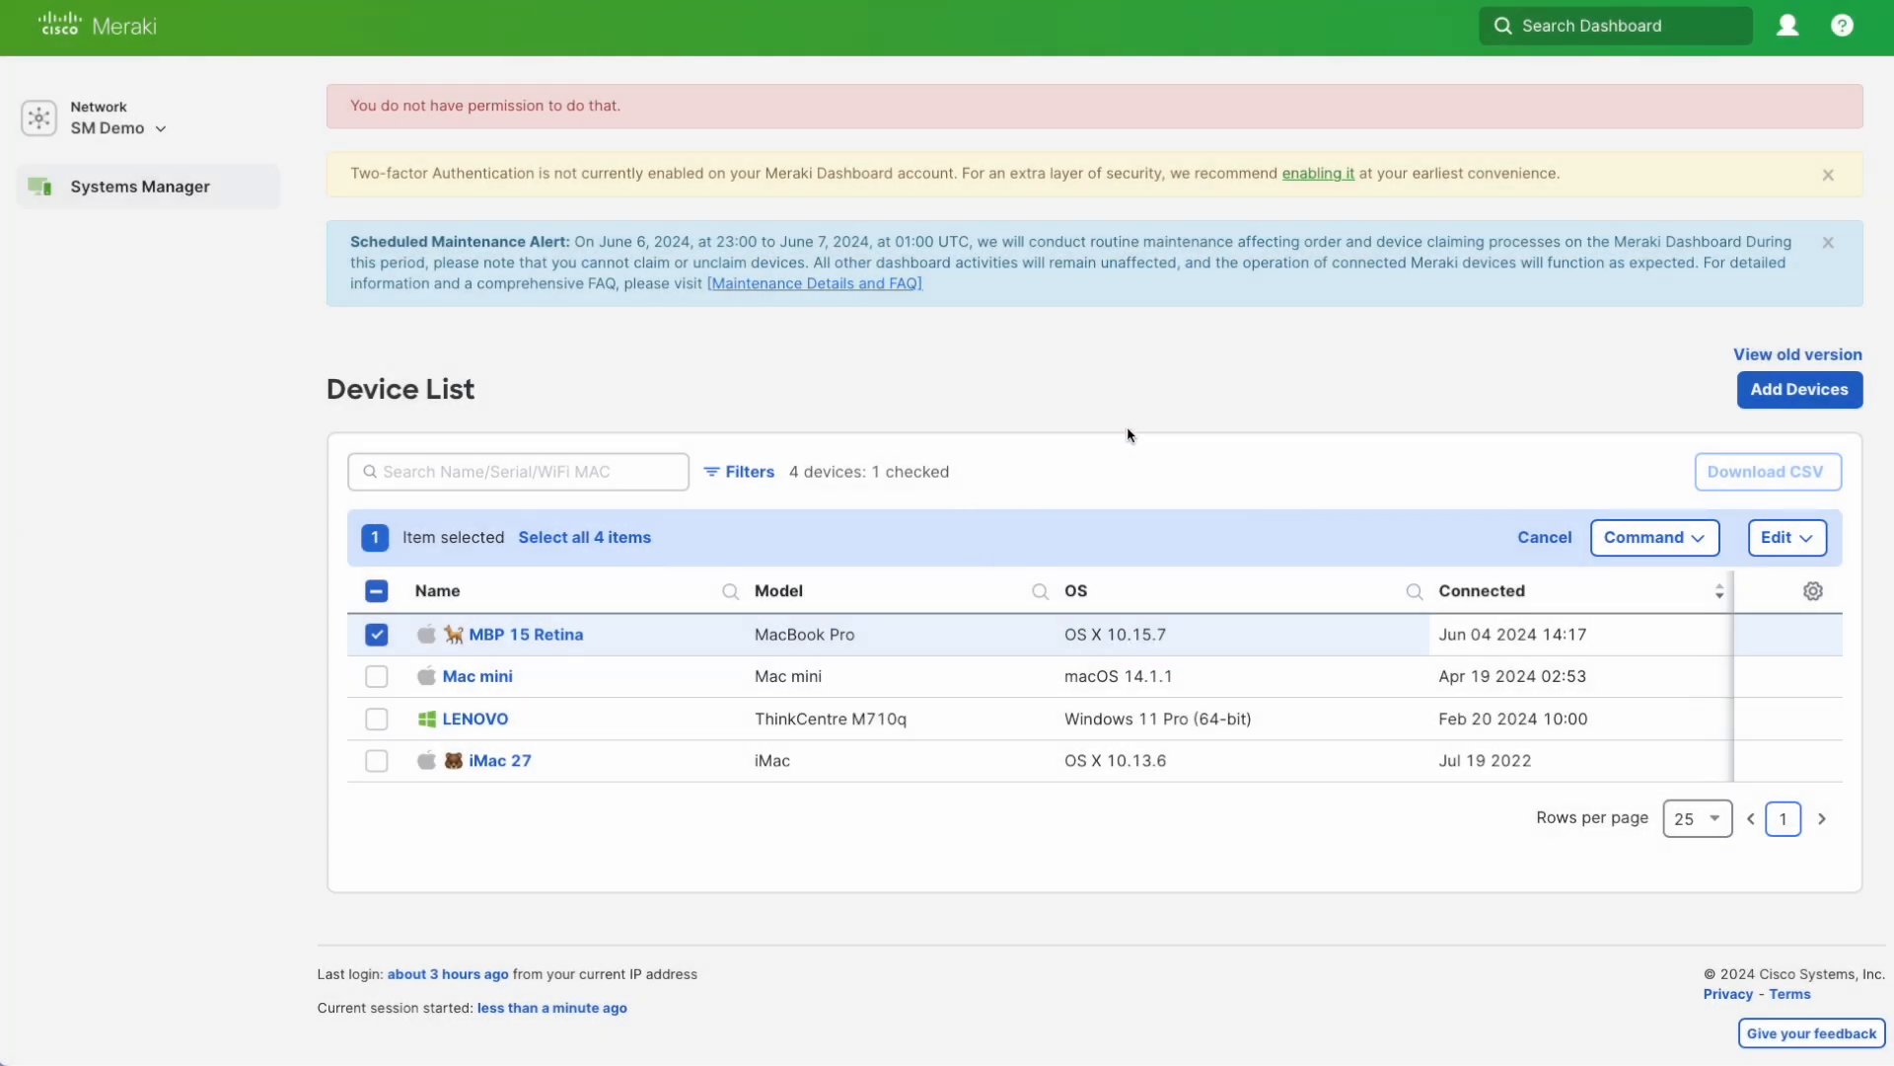